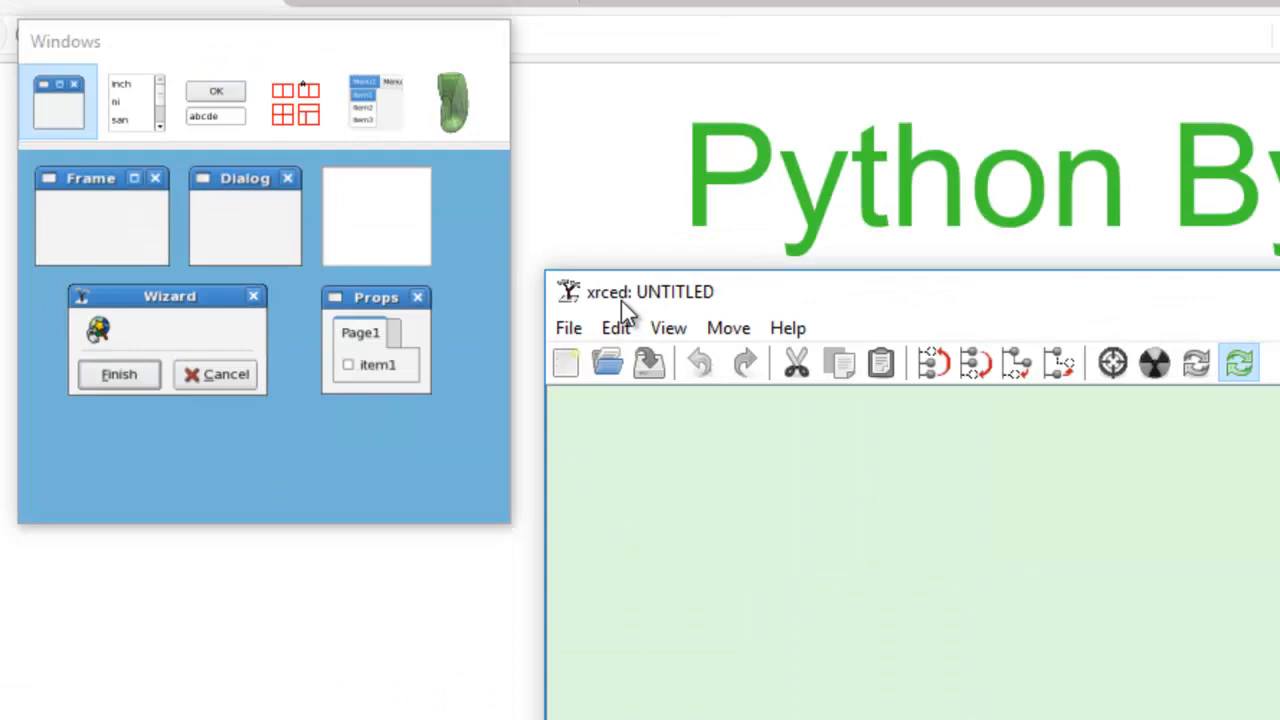
pyautogui.moveTo(636, 318)
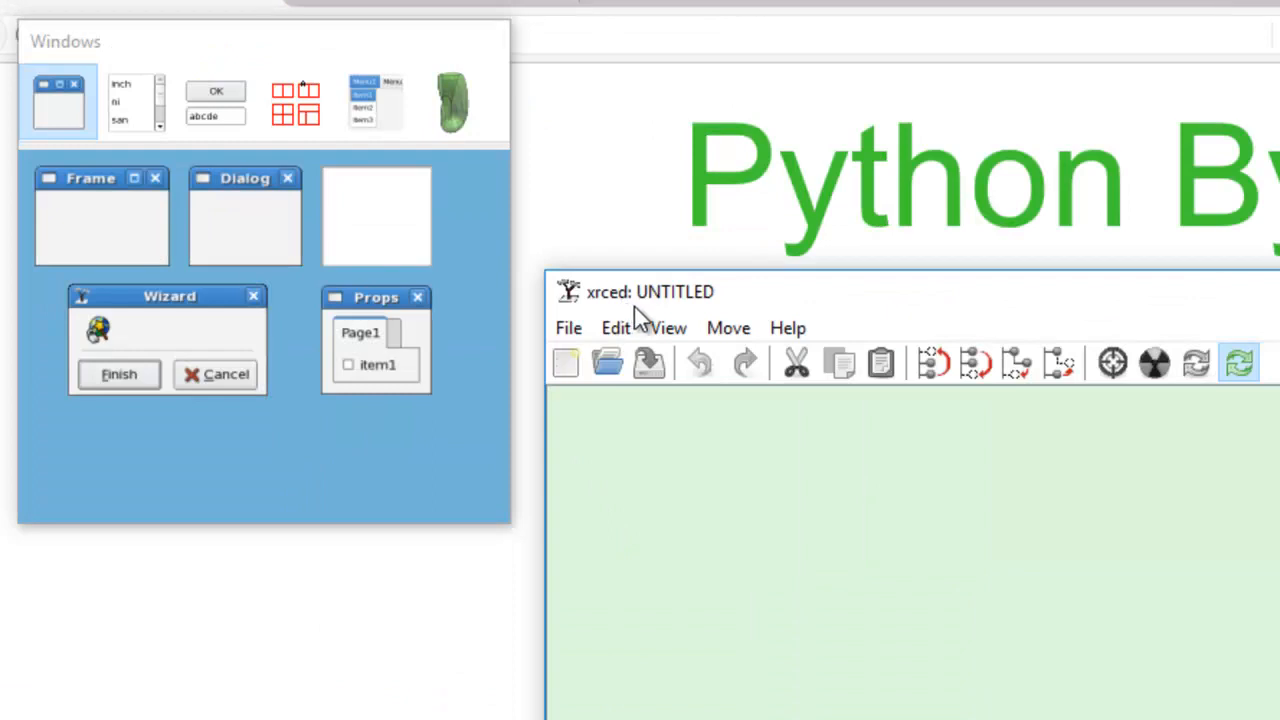
pyautogui.moveTo(838, 304)
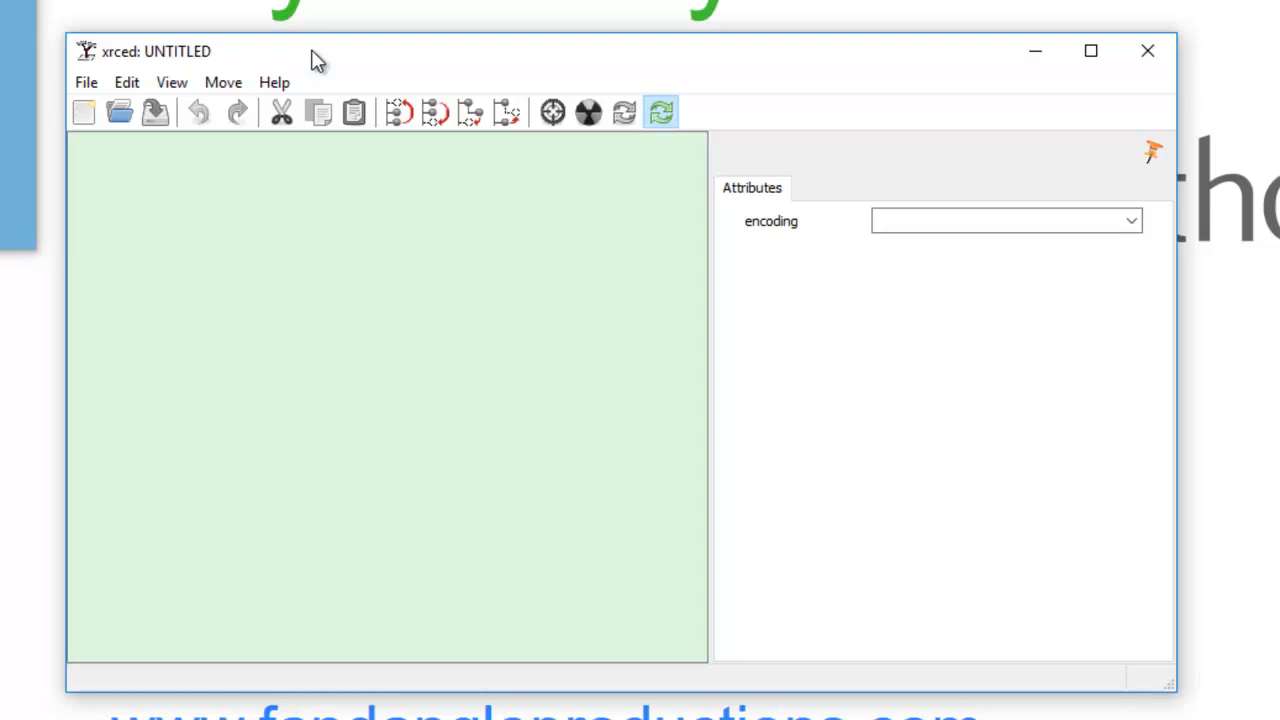
pyautogui.moveTo(344, 62)
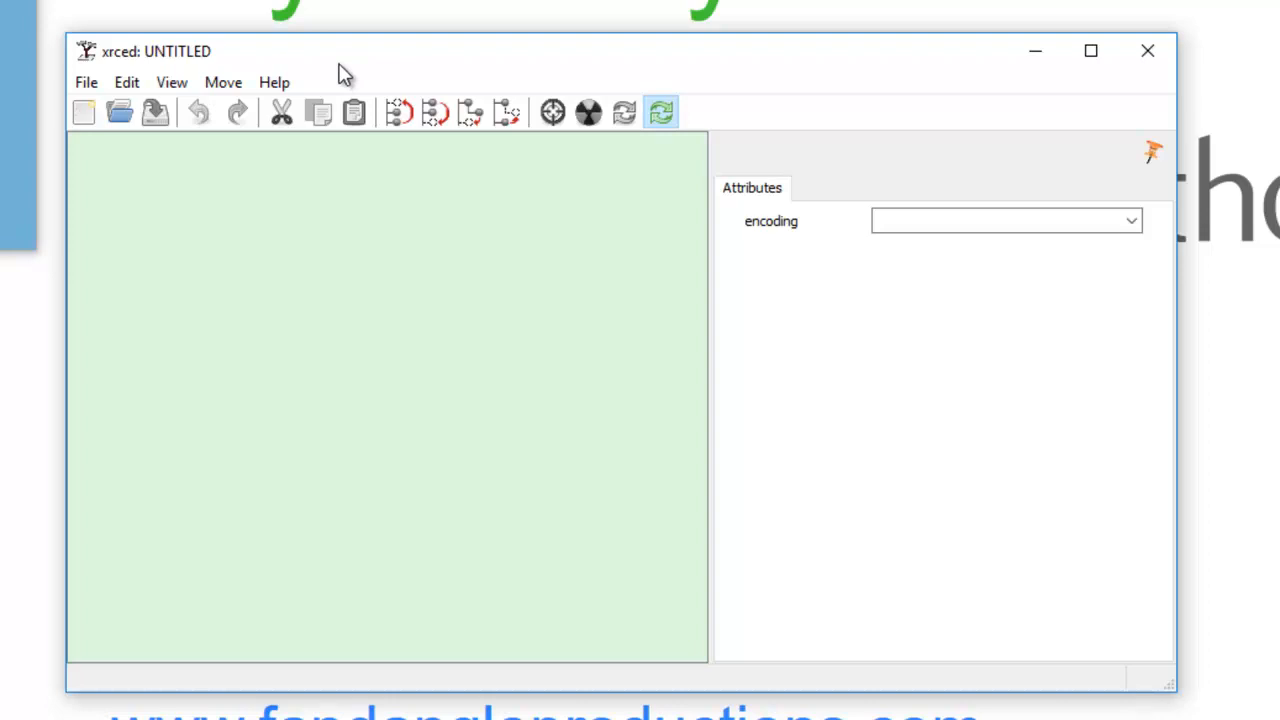
pyautogui.moveTo(218, 56)
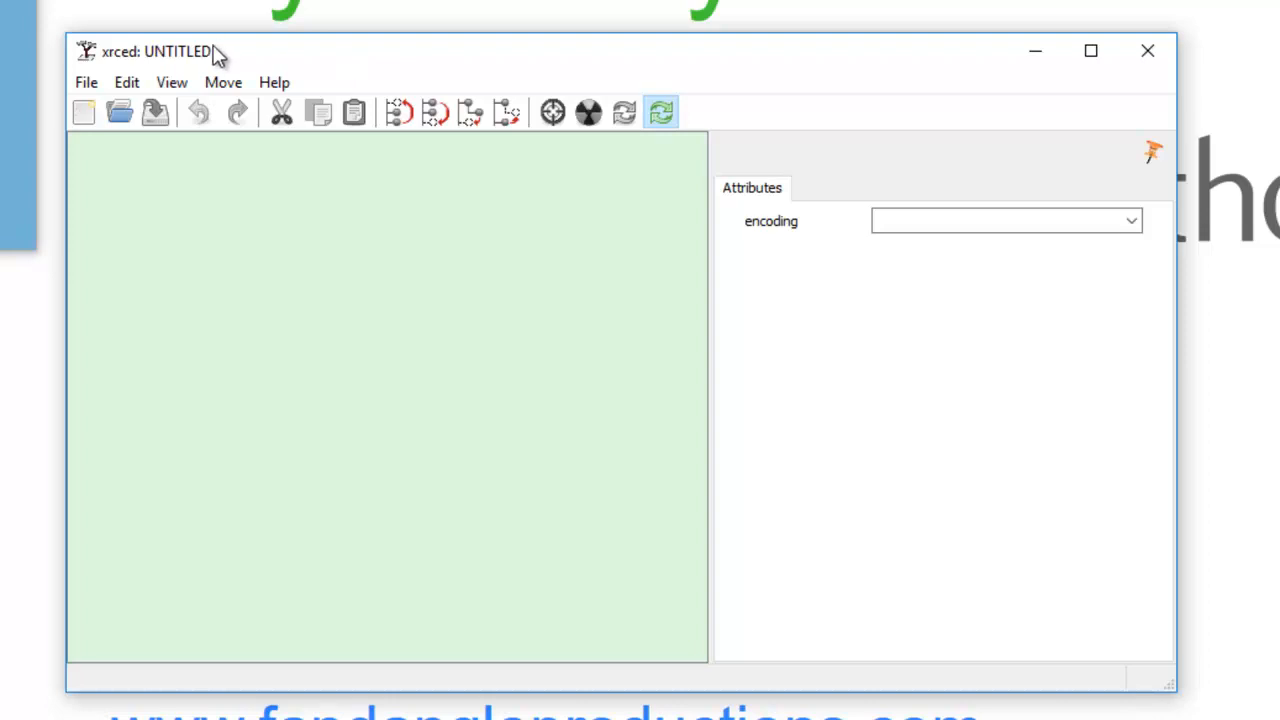
pyautogui.moveTo(288, 56)
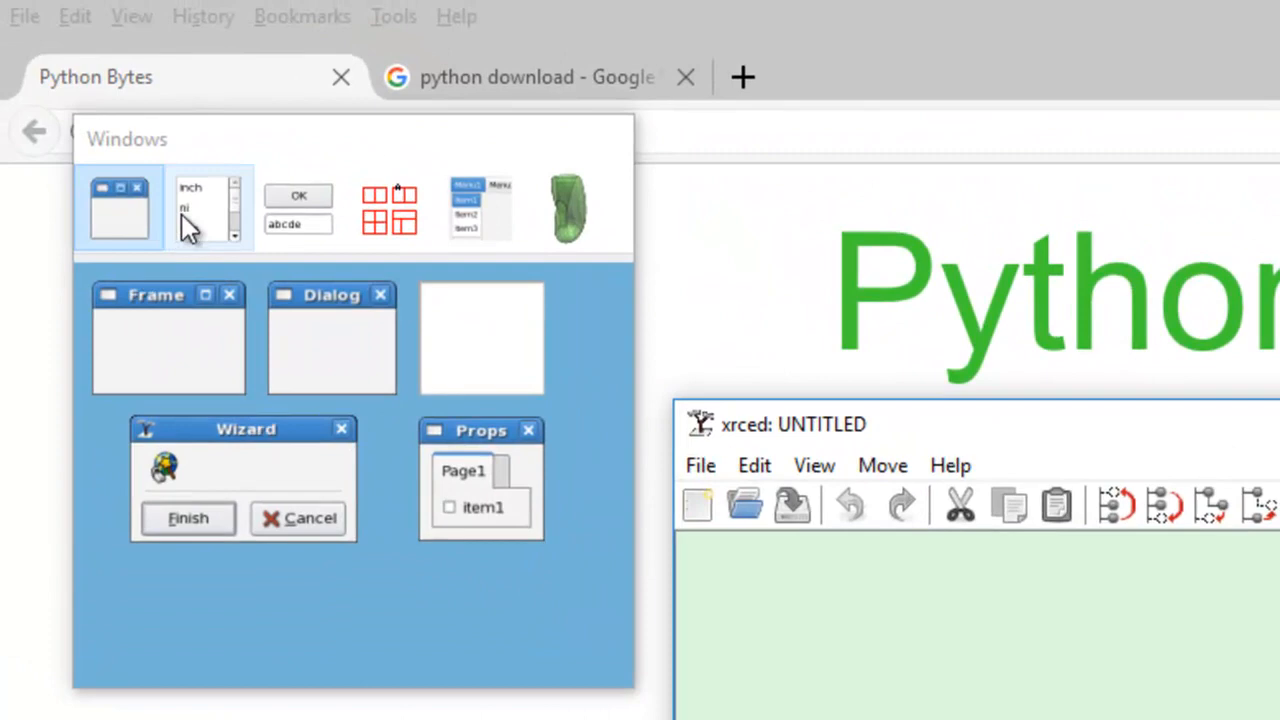
# Add a wxFrame to the layout and name it frameMain
pyautogui.click(388, 208)
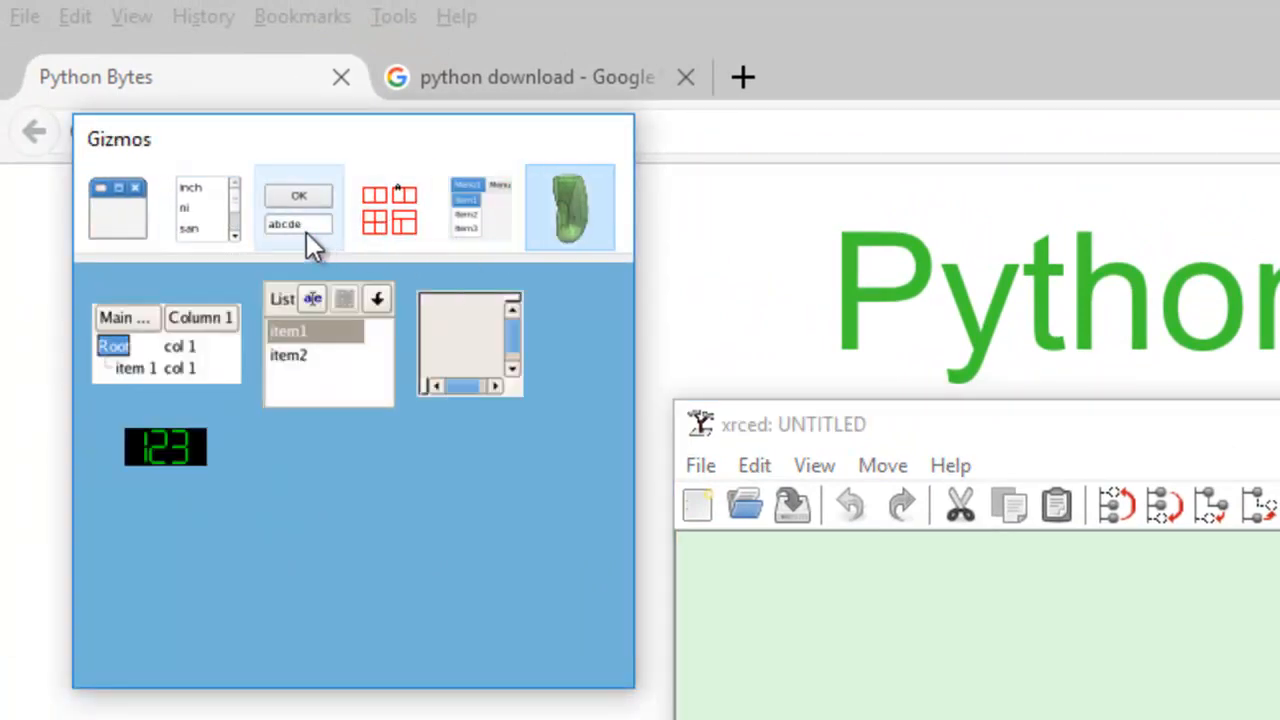
pyautogui.click(118, 206)
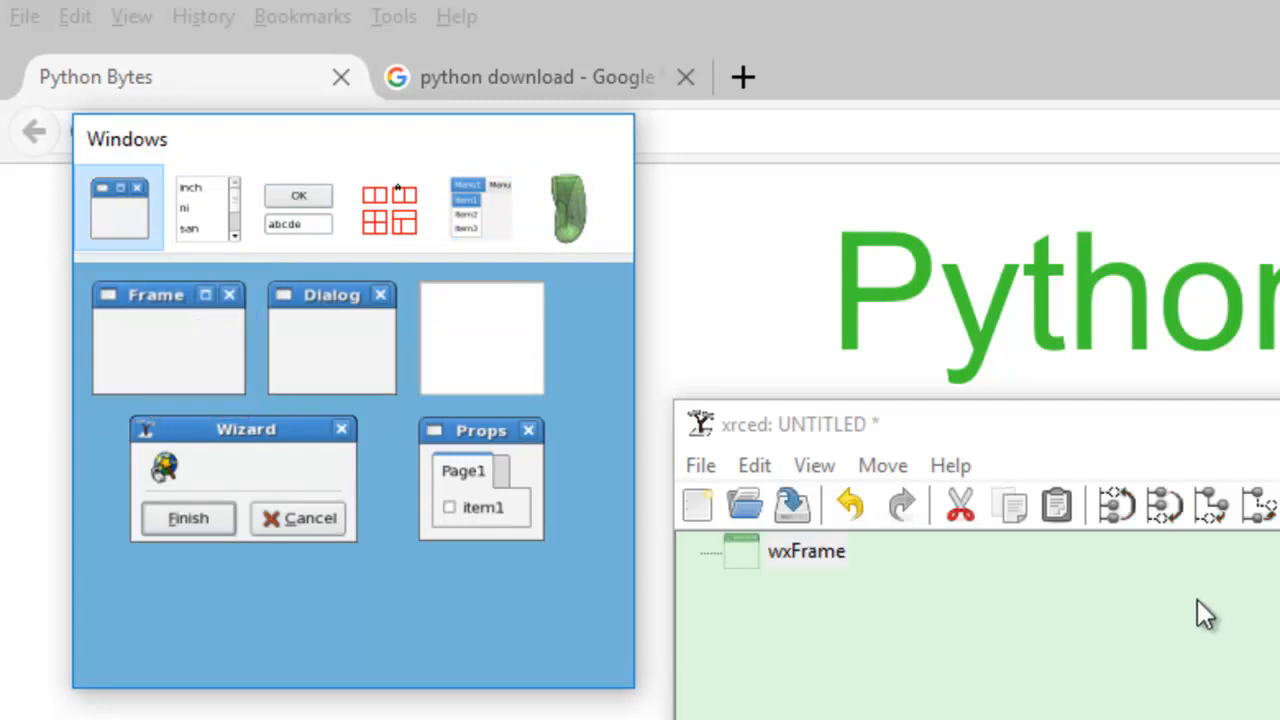
pyautogui.click(806, 552)
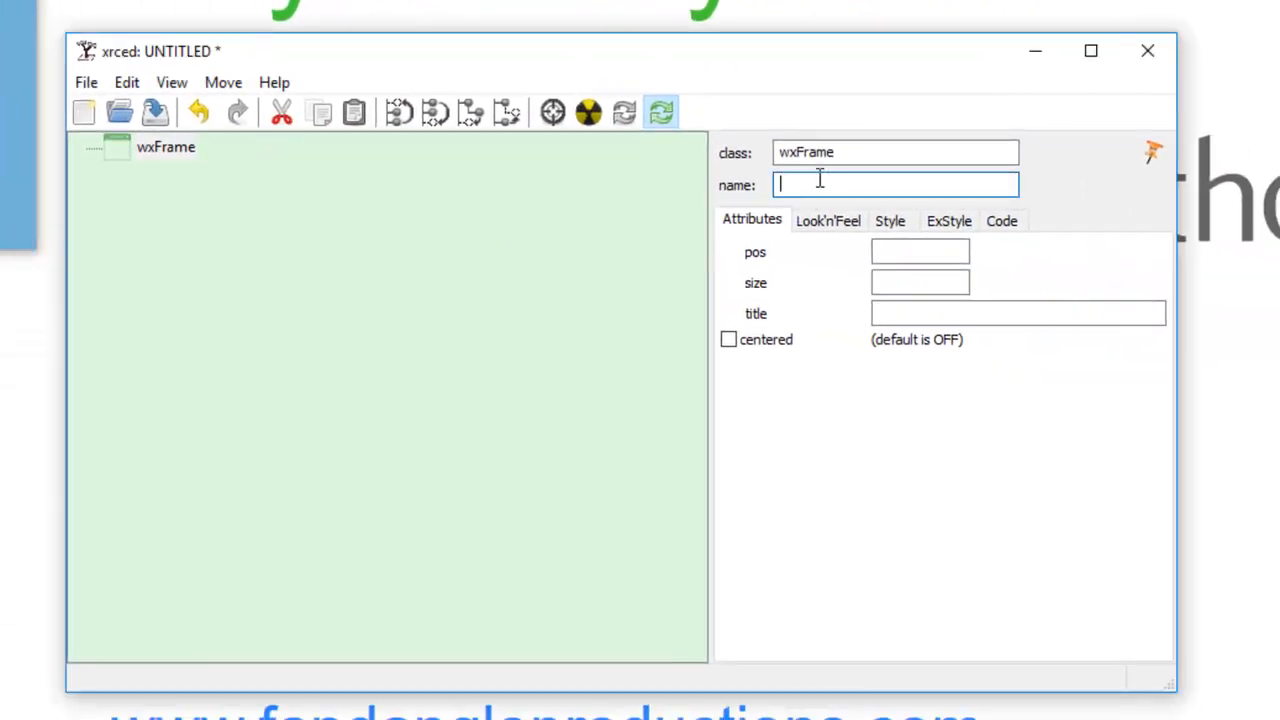
pyautogui.write('frame')
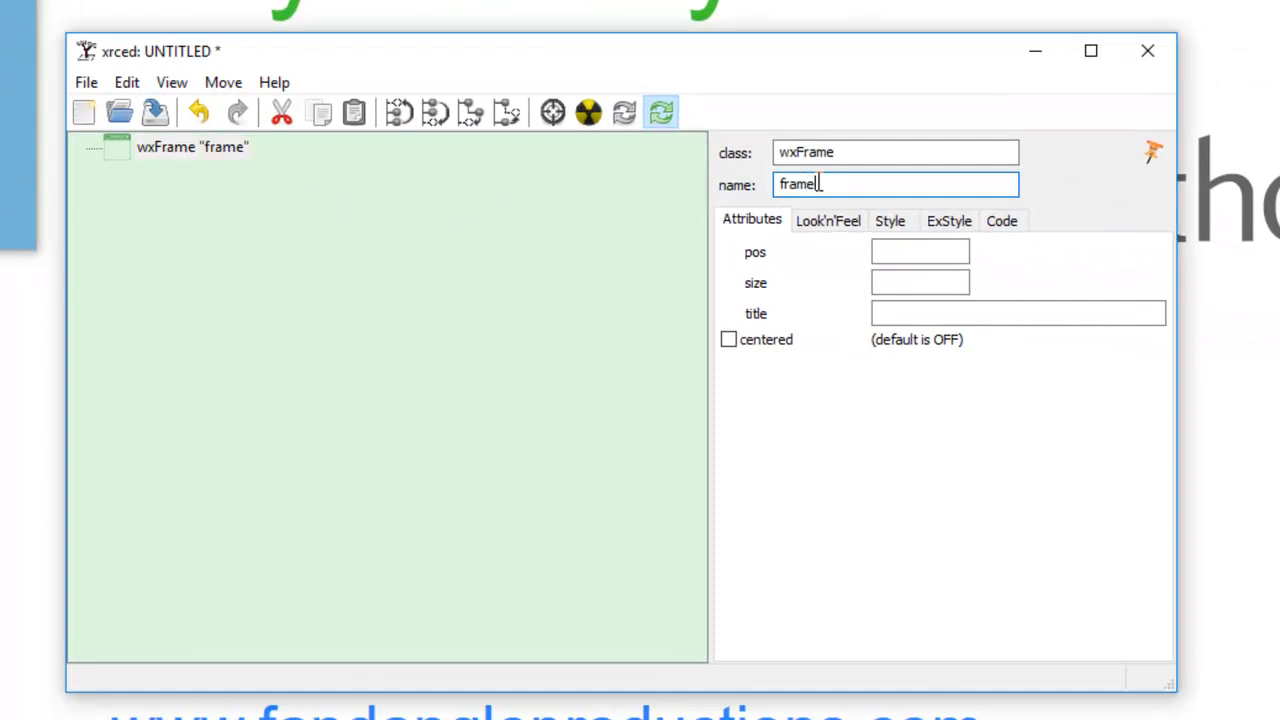
pyautogui.write('Main')
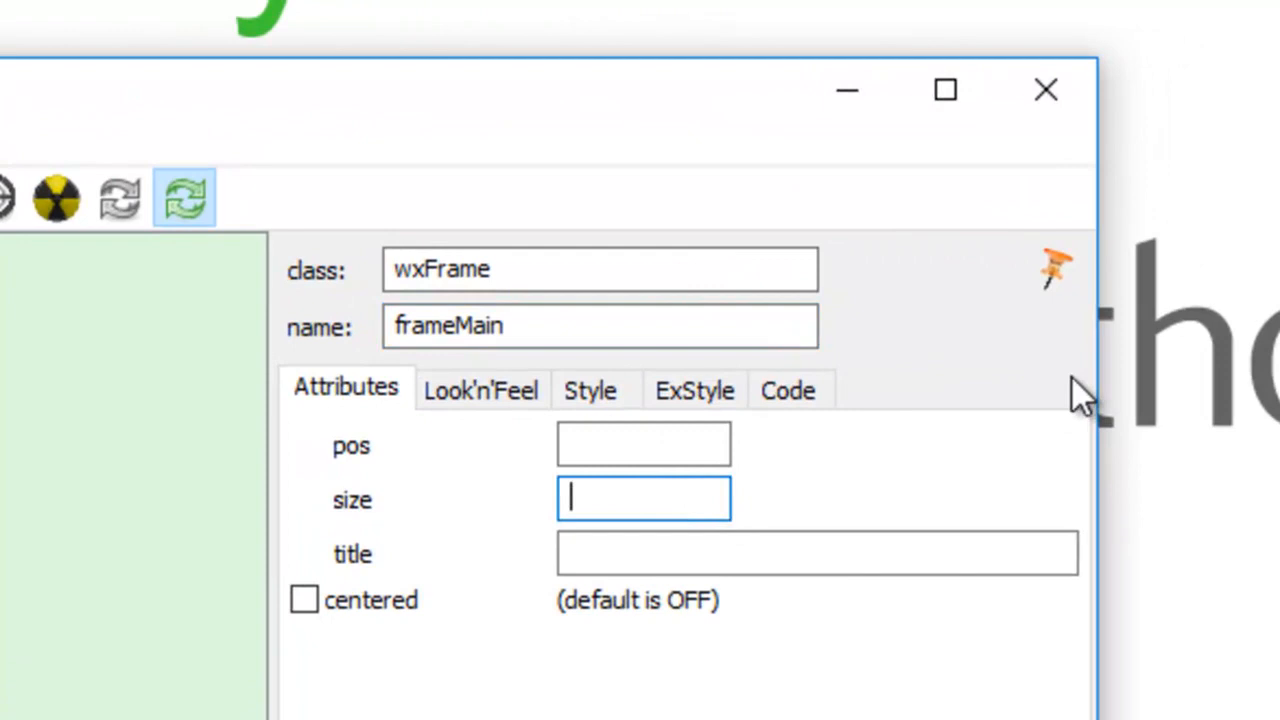
# Give frameMain size 500,400 and title 'My First Frame'
pyautogui.write('500,')
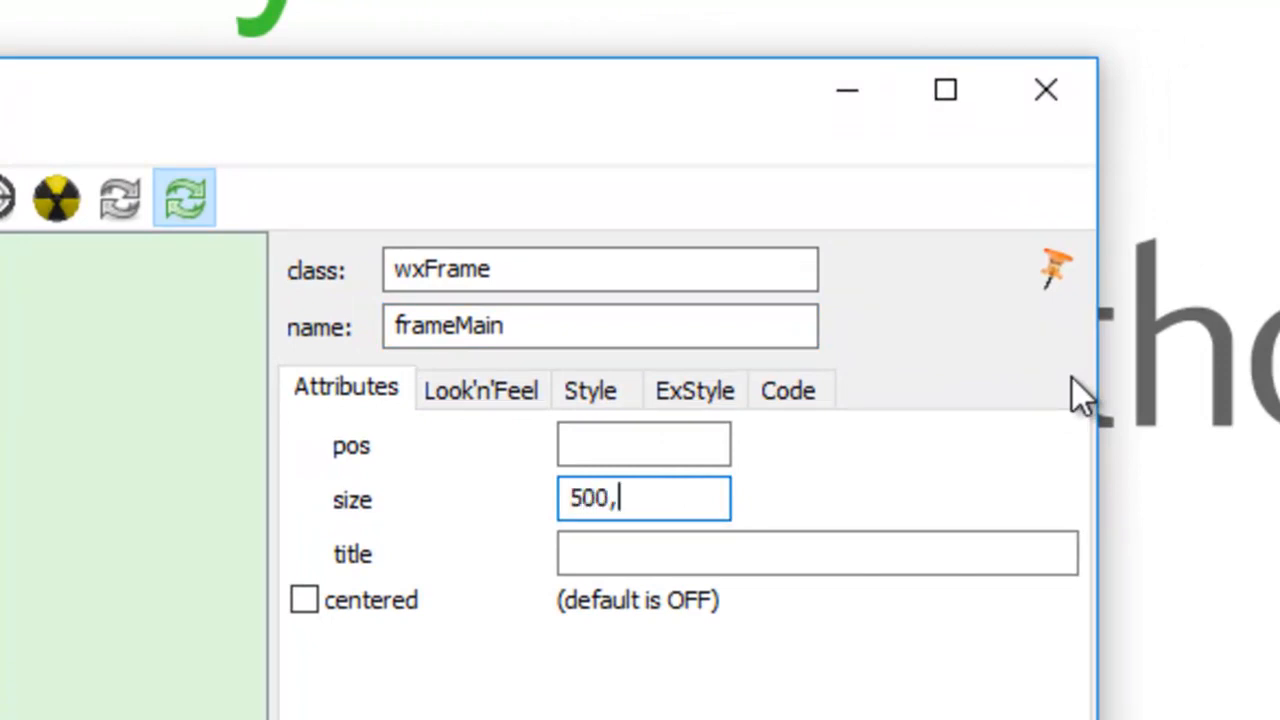
pyautogui.write('400')
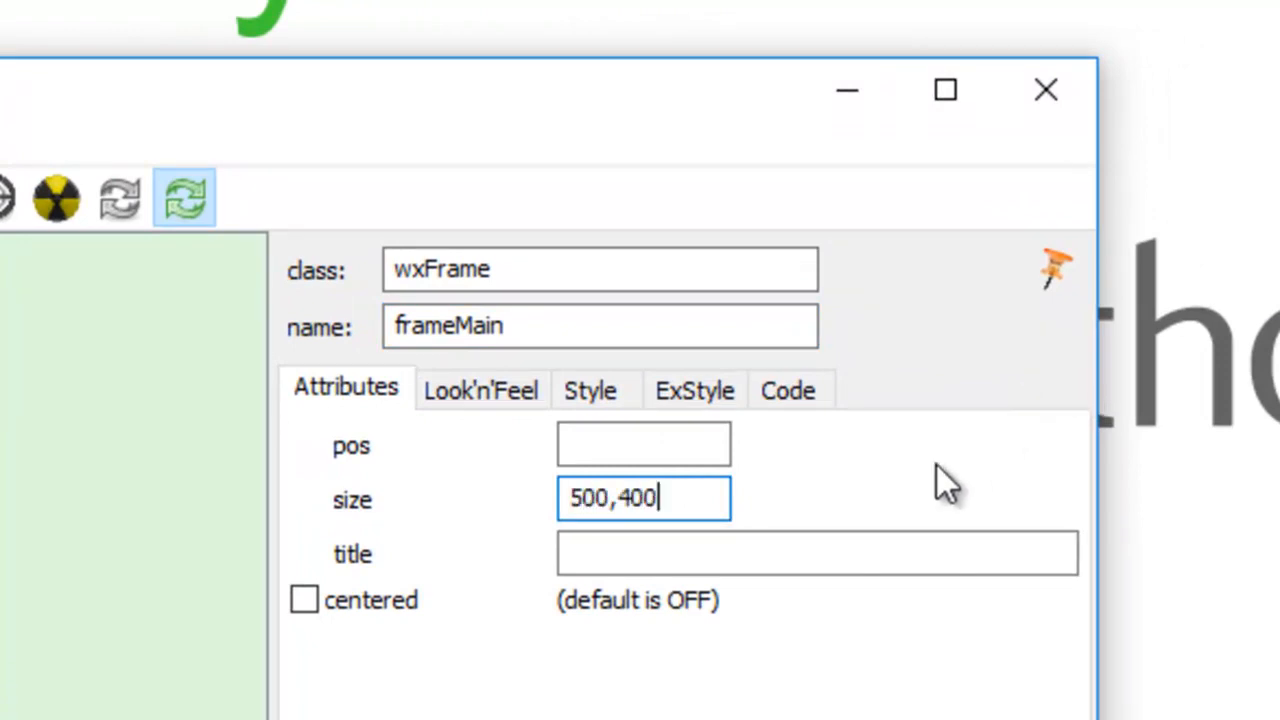
pyautogui.click(816, 552)
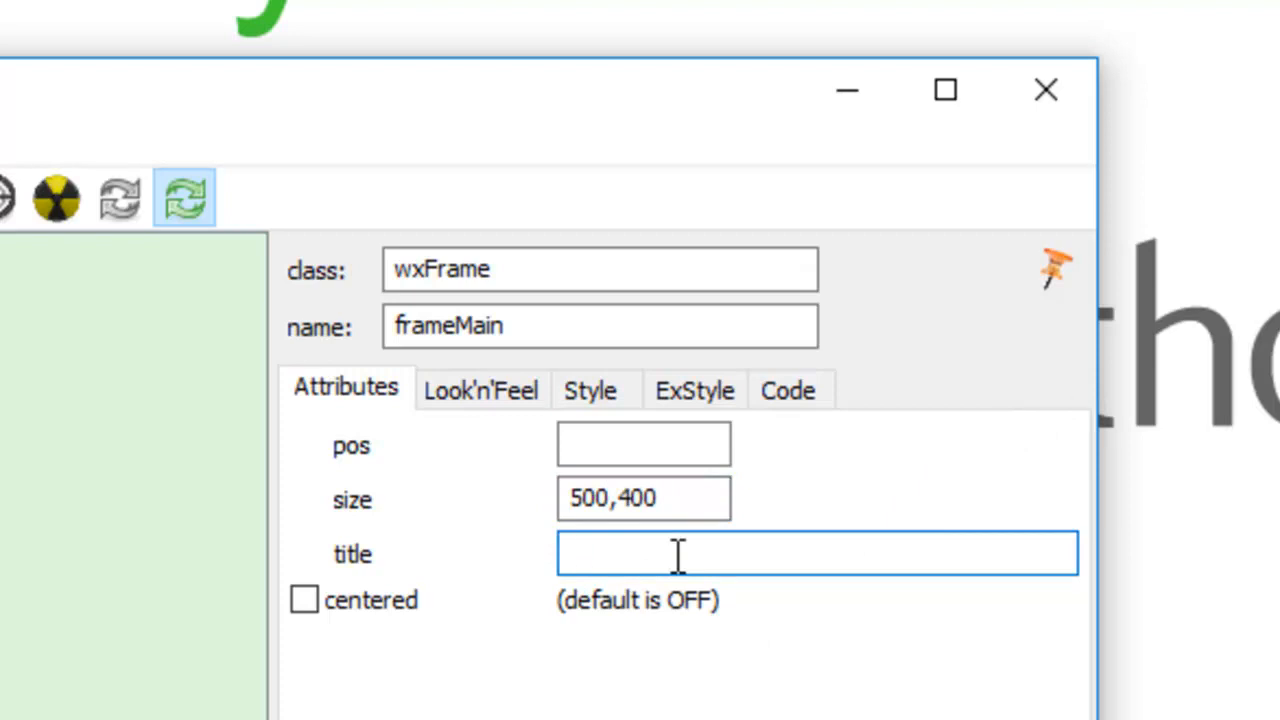
pyautogui.write('My First')
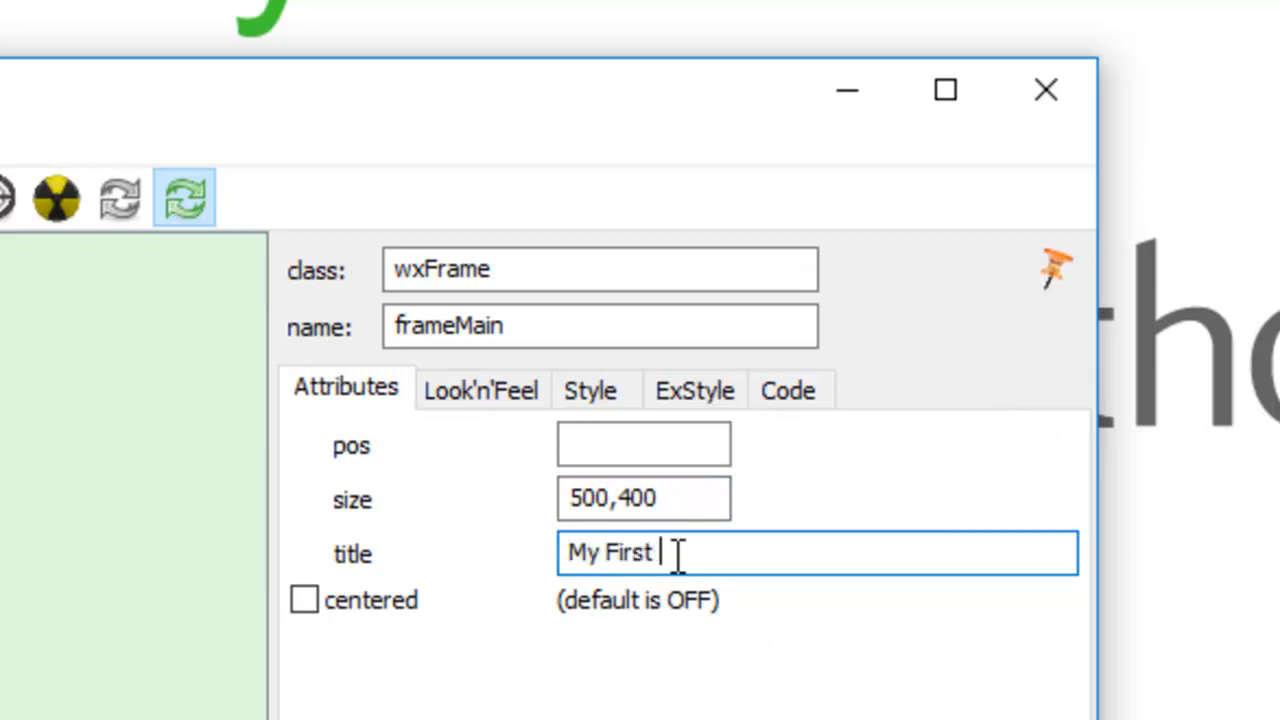
pyautogui.write('Frame')
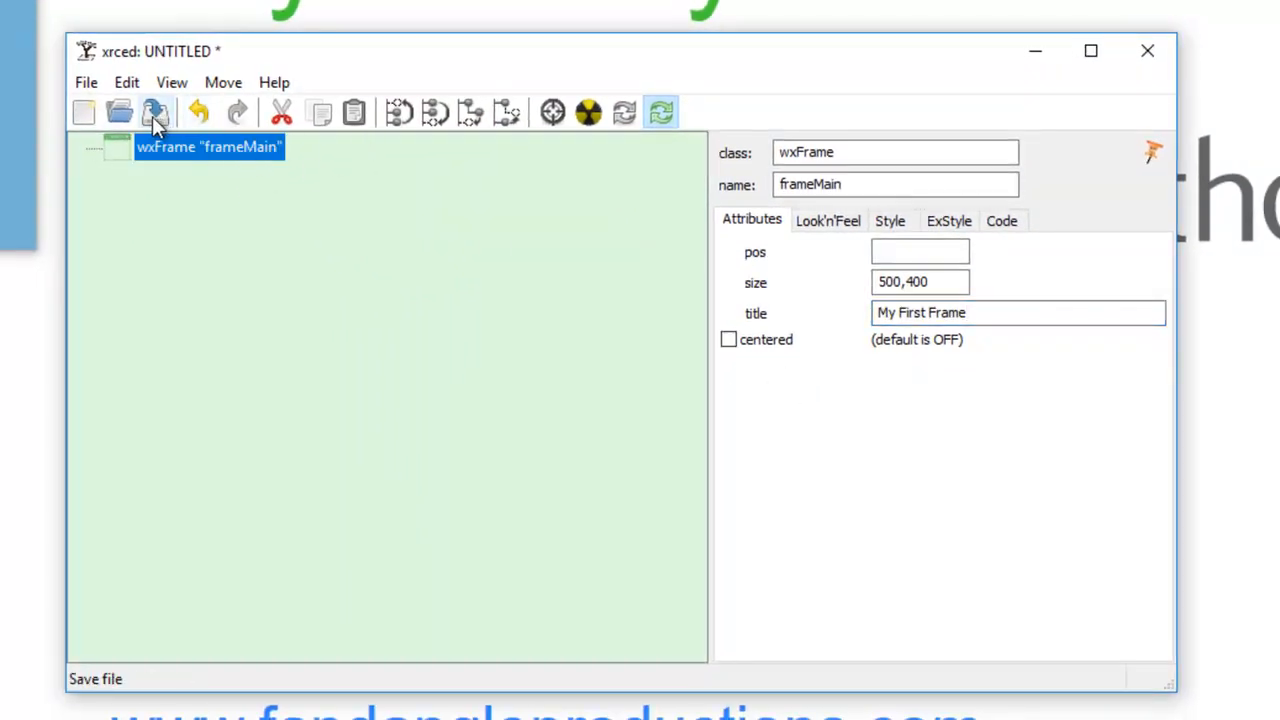
# Start saving the layout and navigate into the xrc-tute/frame folder
pyautogui.click(156, 112)
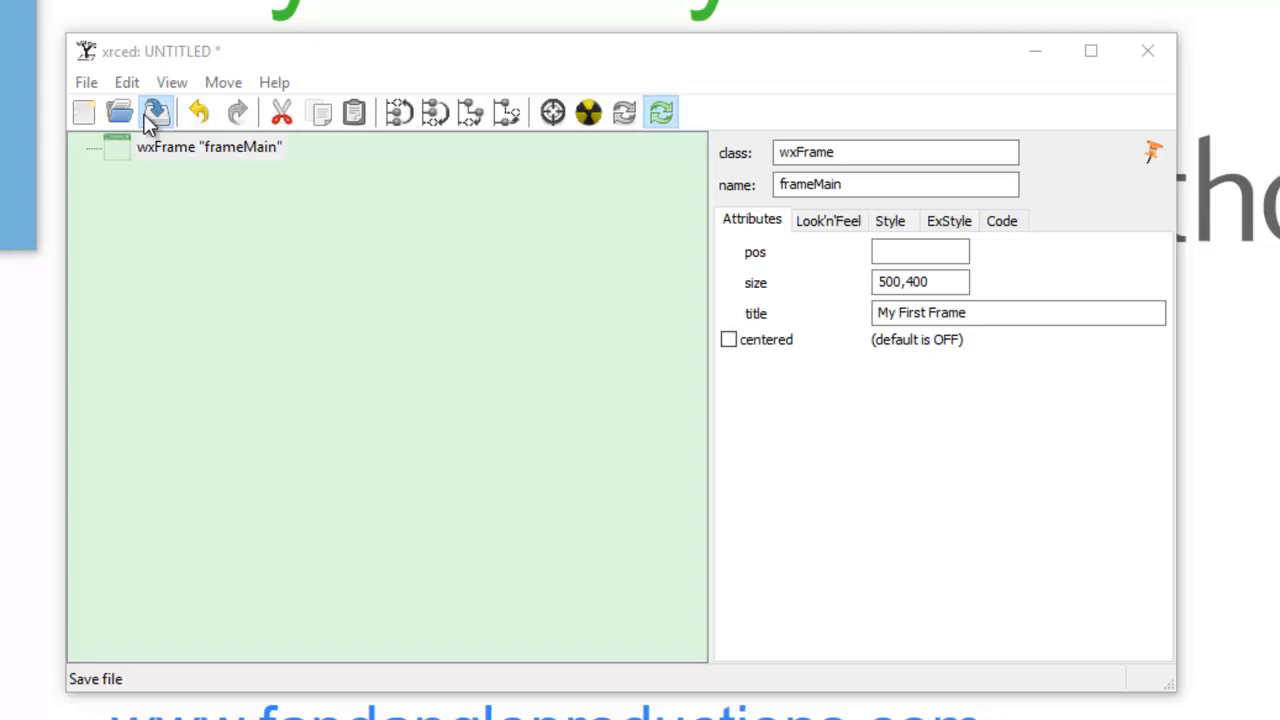
pyautogui.click(156, 112)
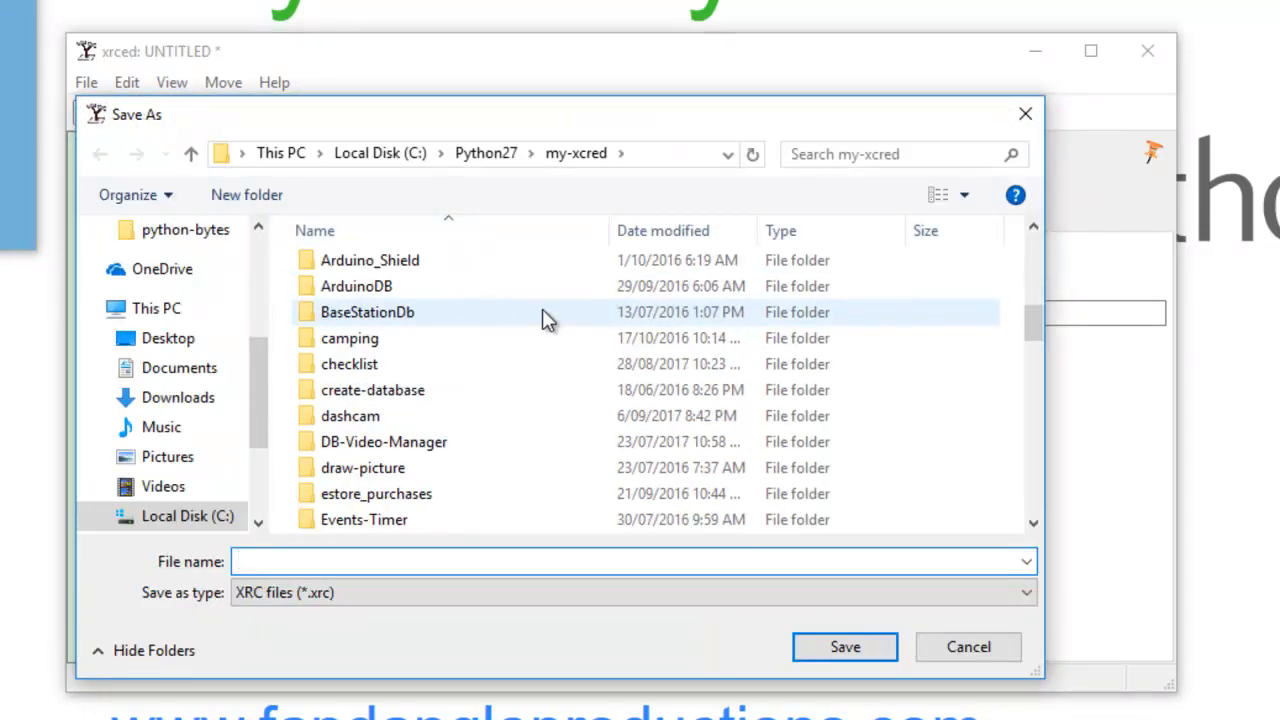
pyautogui.scroll(3)
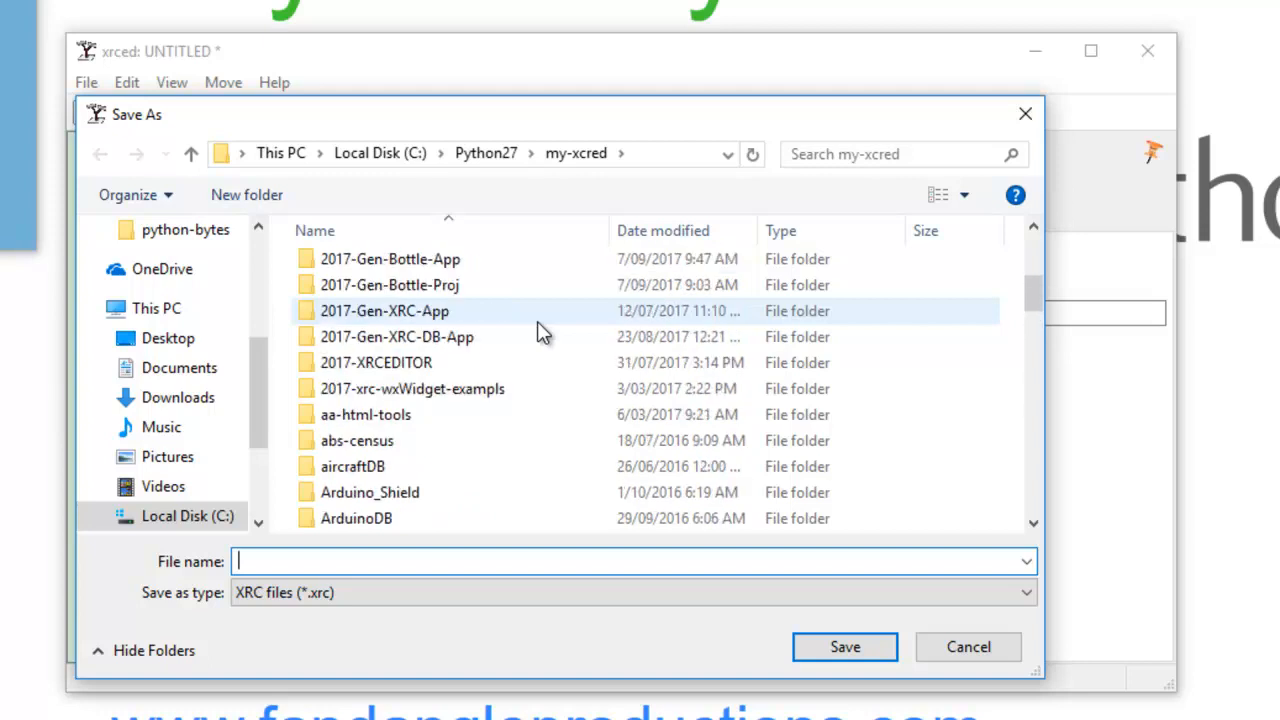
pyautogui.scroll(3)
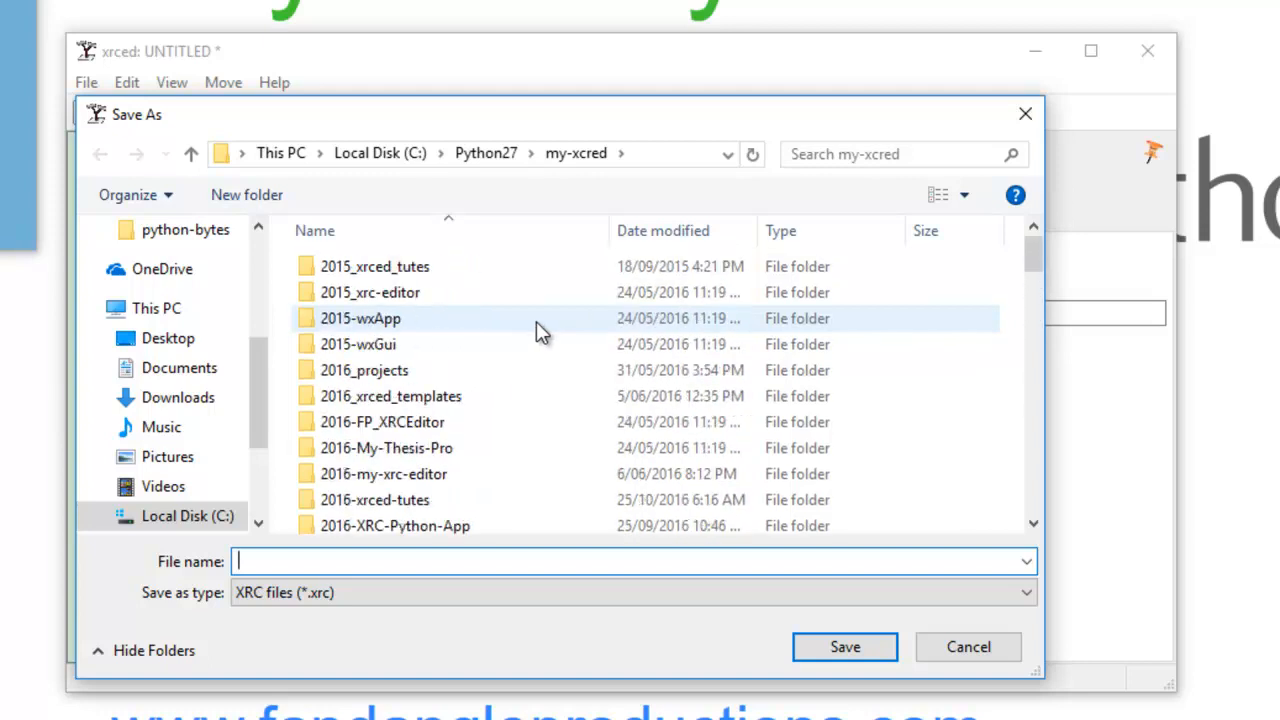
pyautogui.scroll(-3)
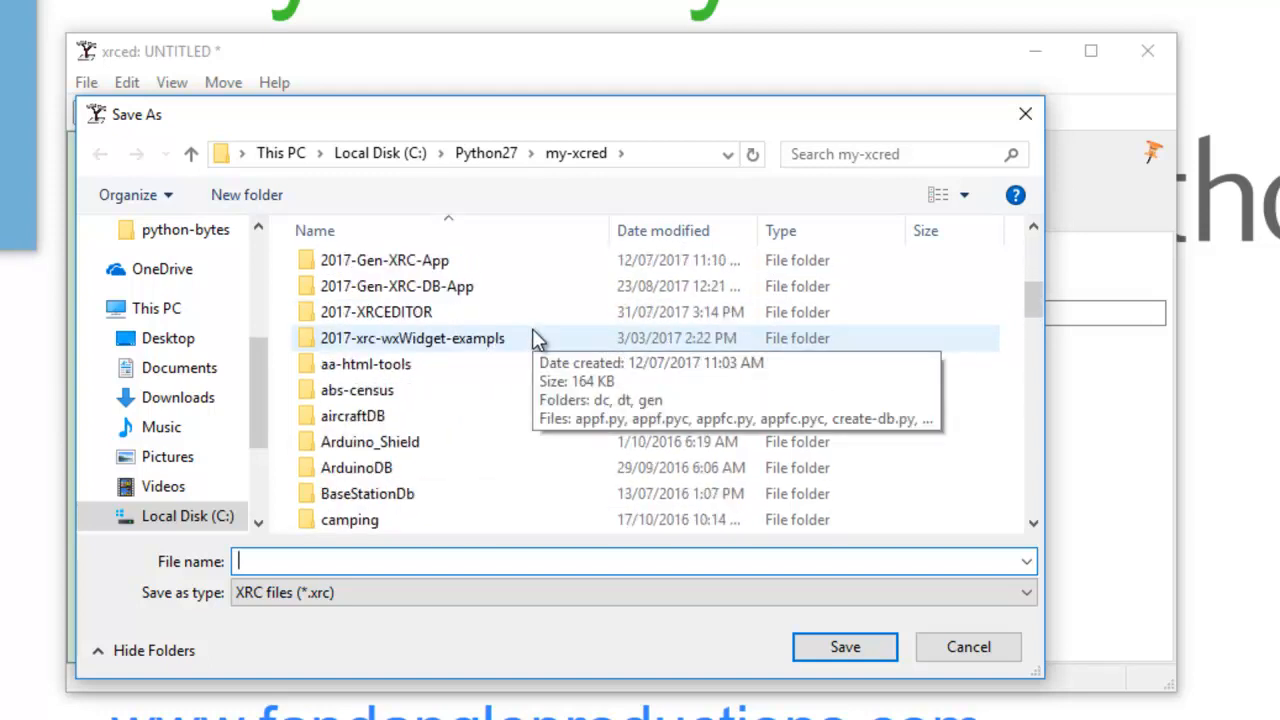
pyautogui.scroll(-3)
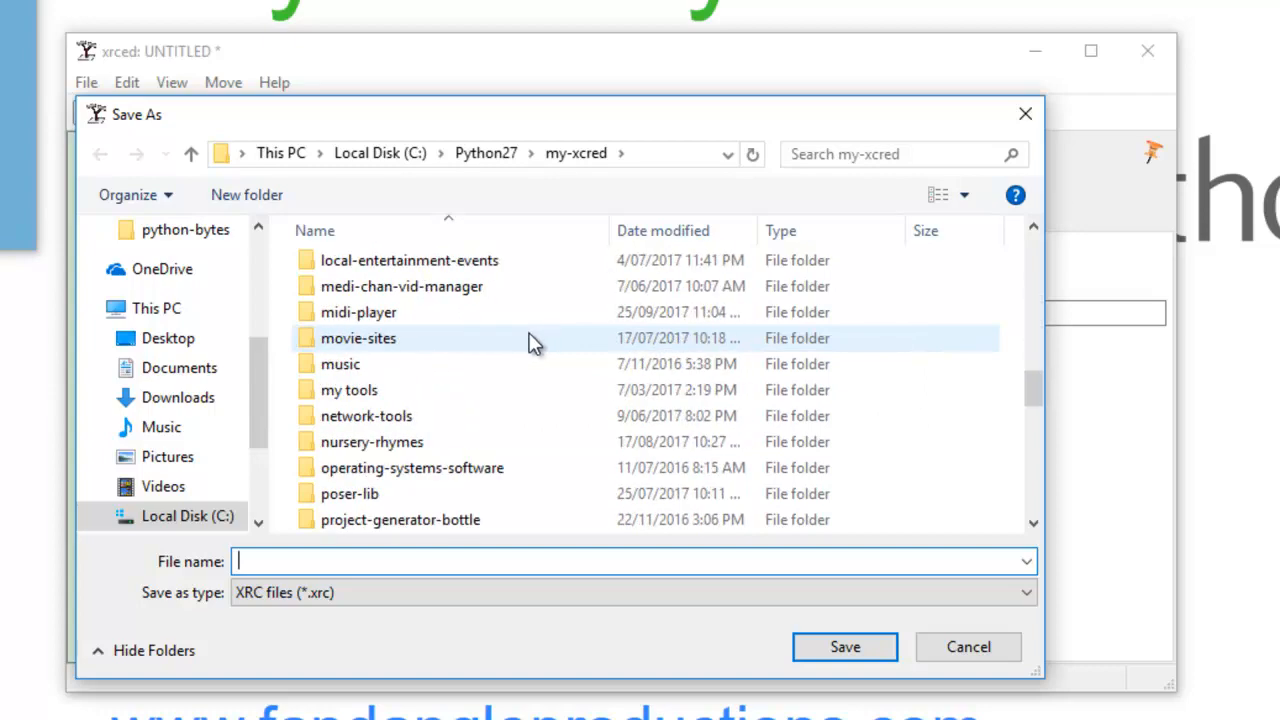
pyautogui.scroll(-3)
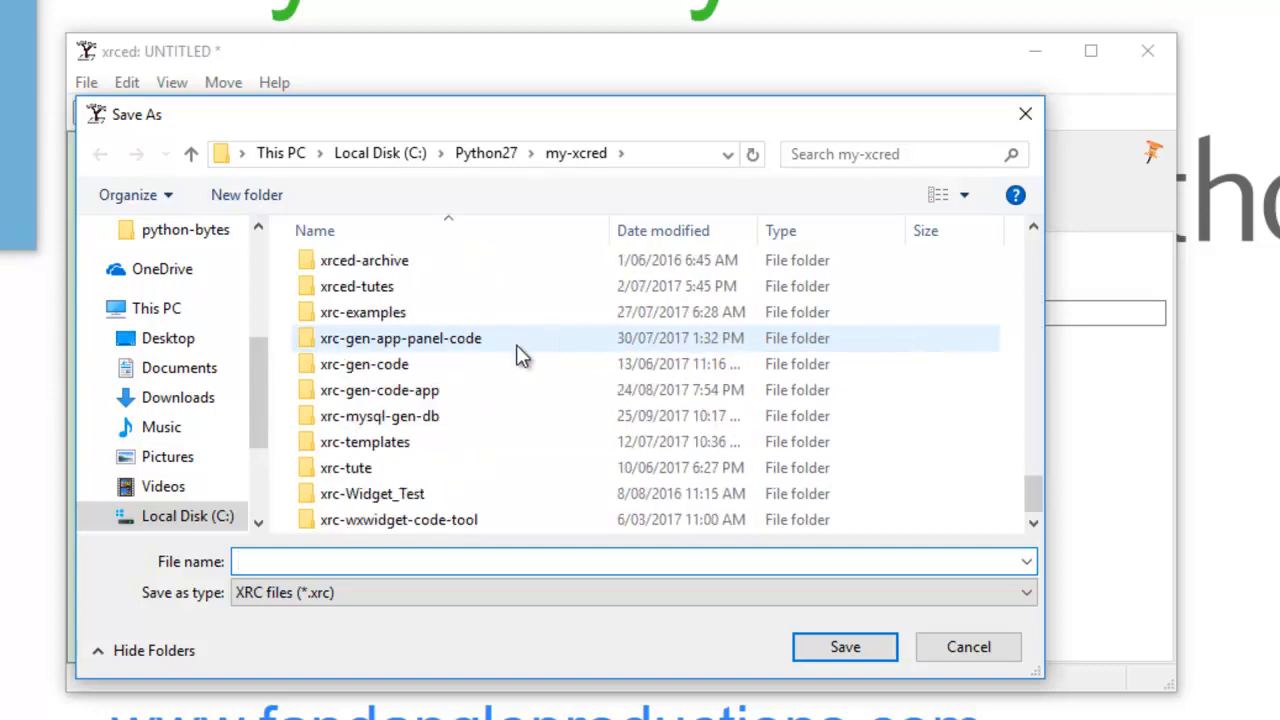
pyautogui.doubleClick(346, 468)
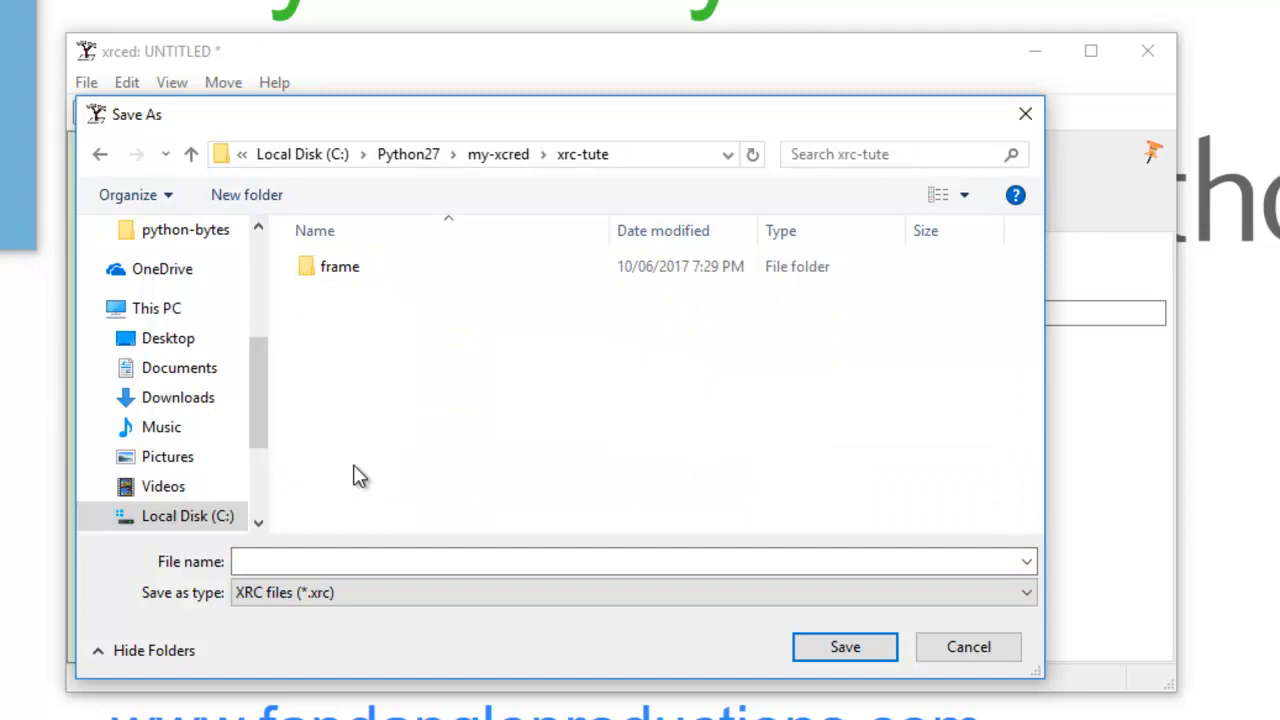
pyautogui.click(340, 266)
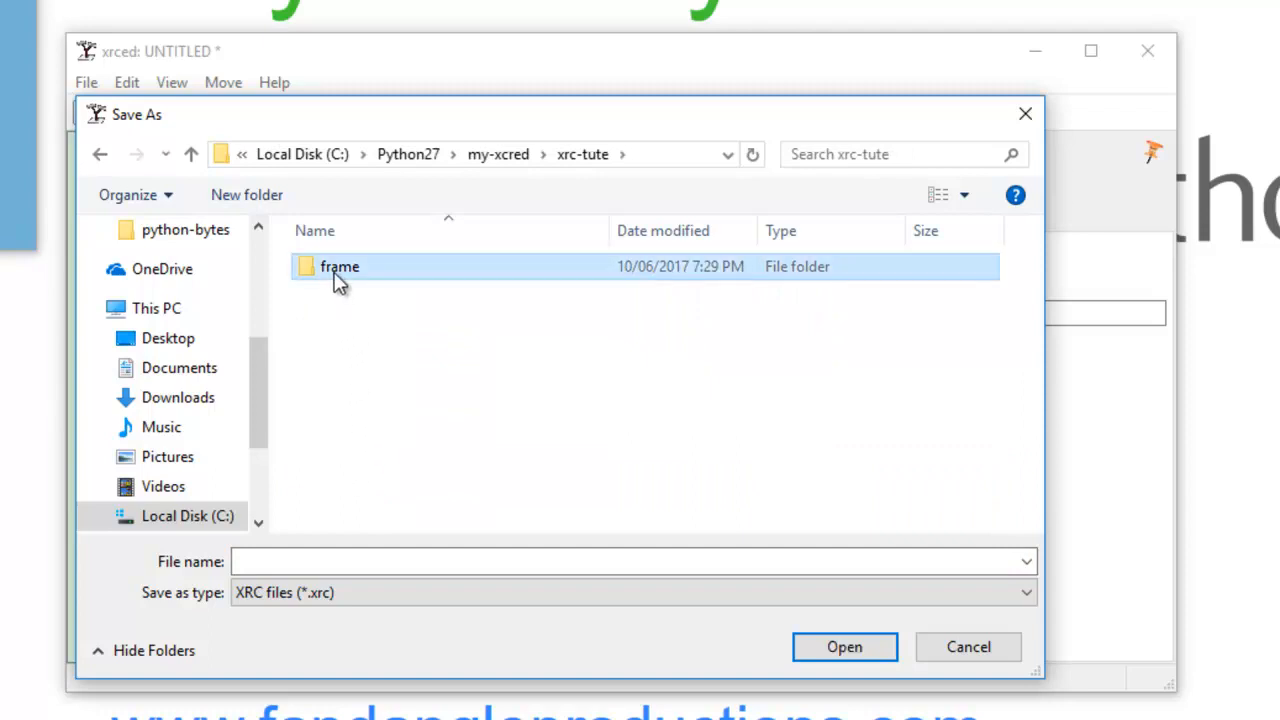
pyautogui.doubleClick(340, 266)
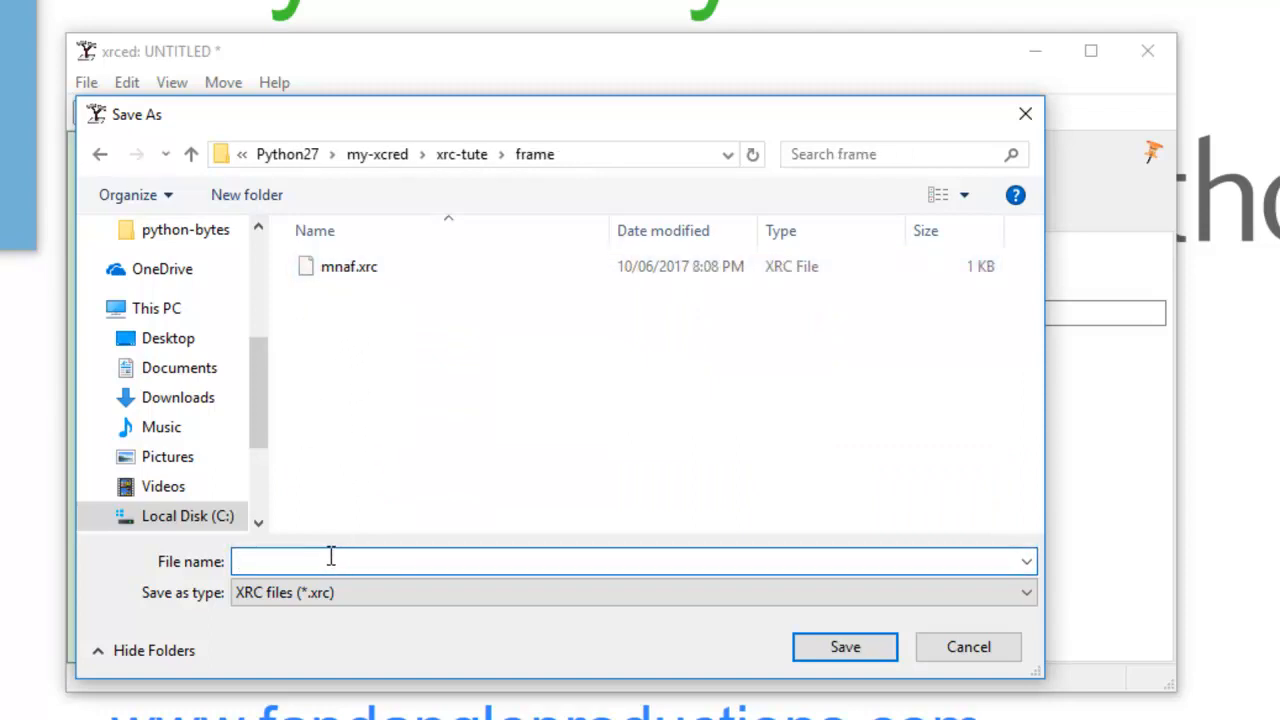
# Enter mna as the file name for the .xrc file
pyautogui.write('mn')
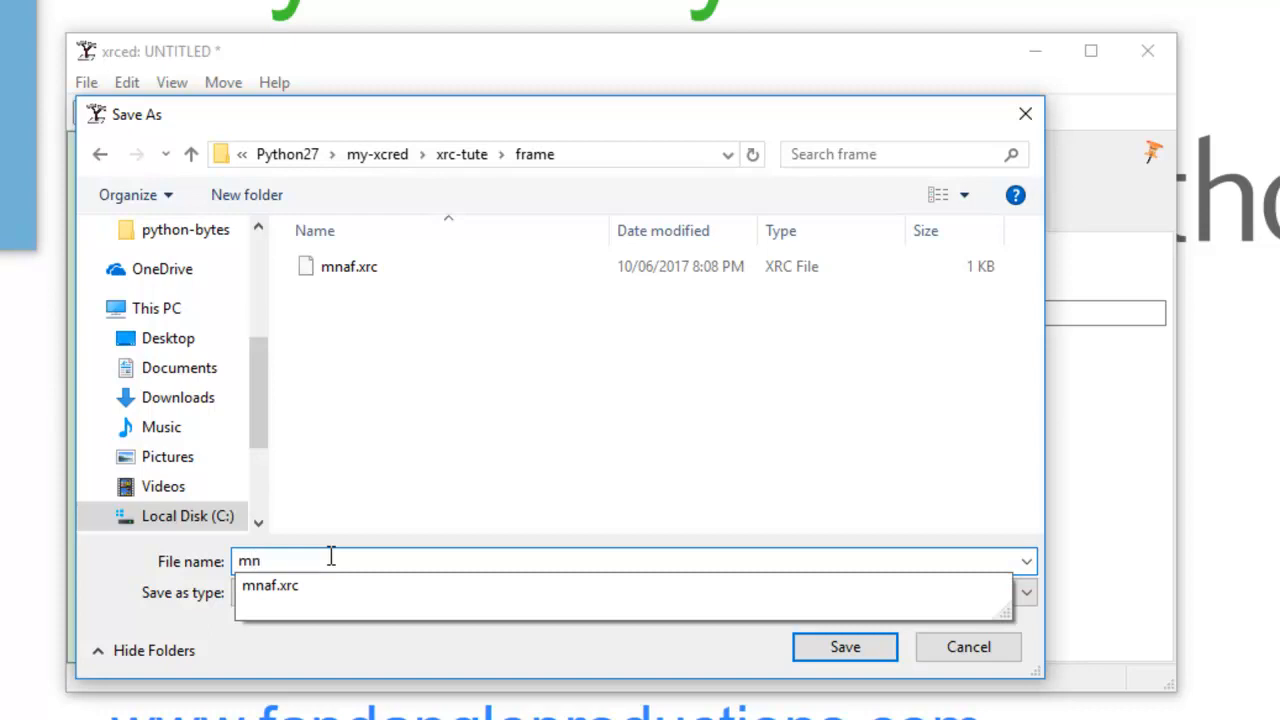
pyautogui.write('a')
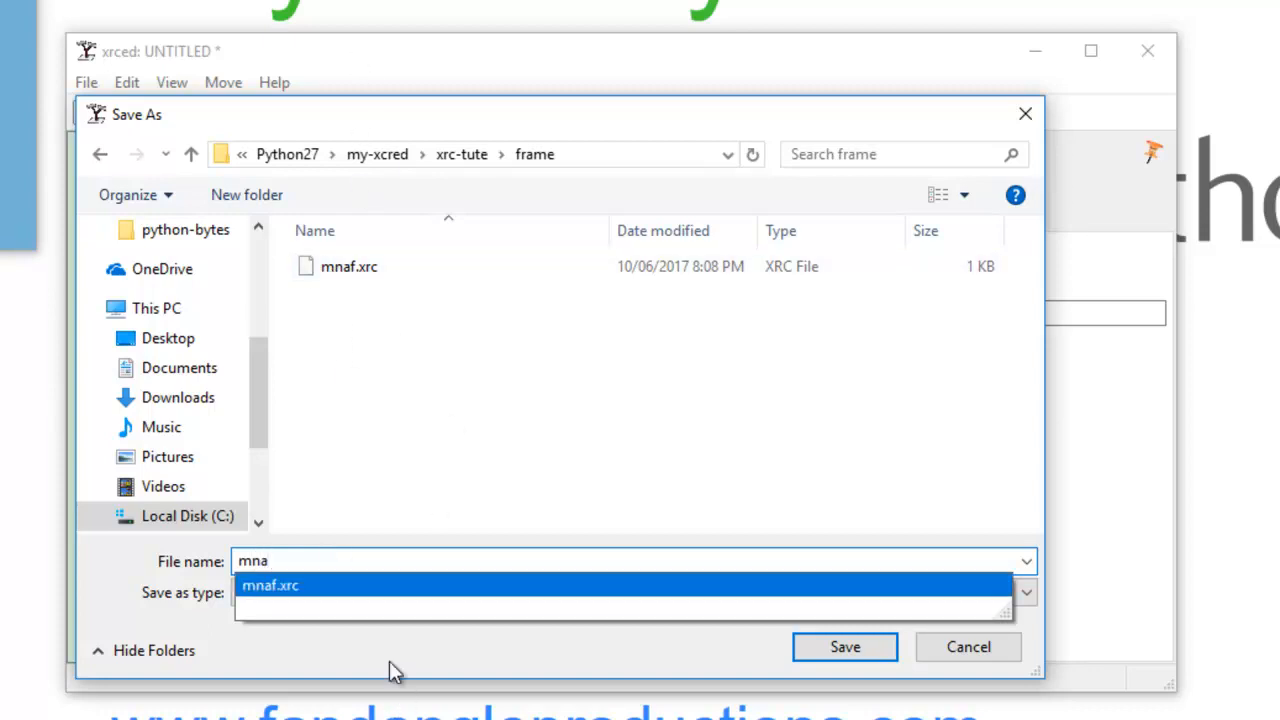
pyautogui.moveTo(844, 648)
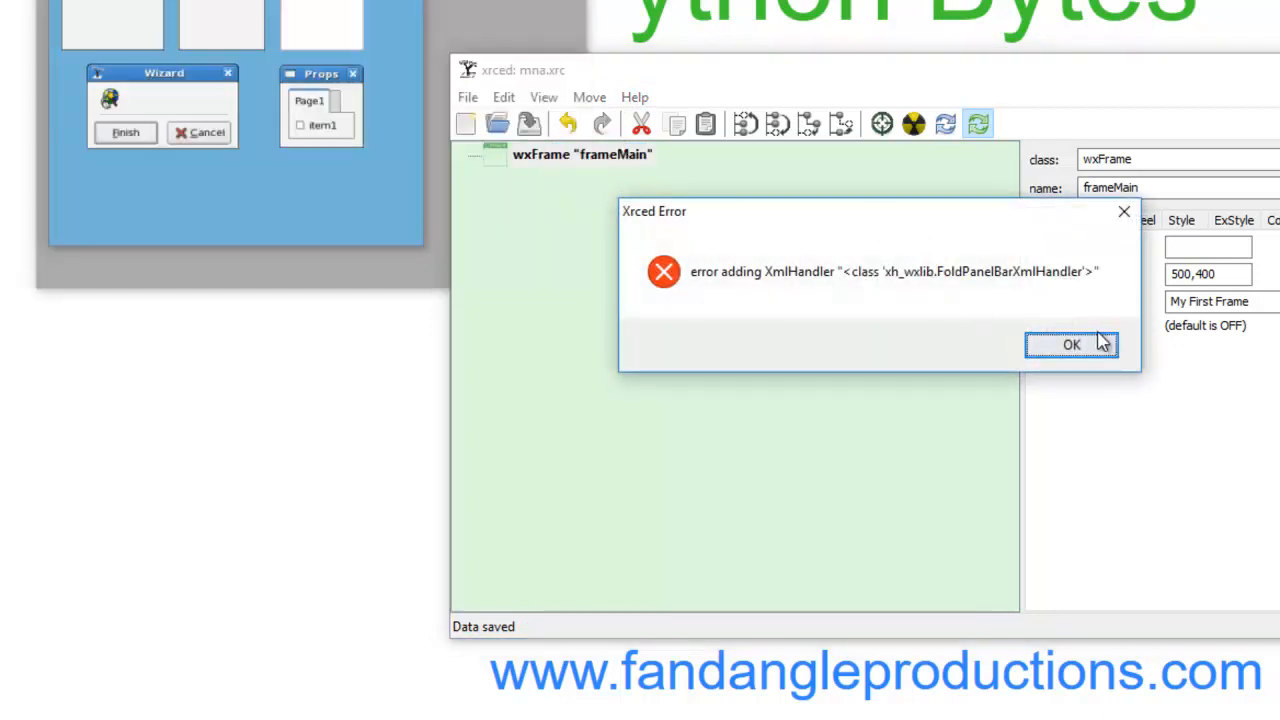
# Dismiss the XML handler error and close the 'My First Frame' test preview
pyautogui.click(1072, 344)
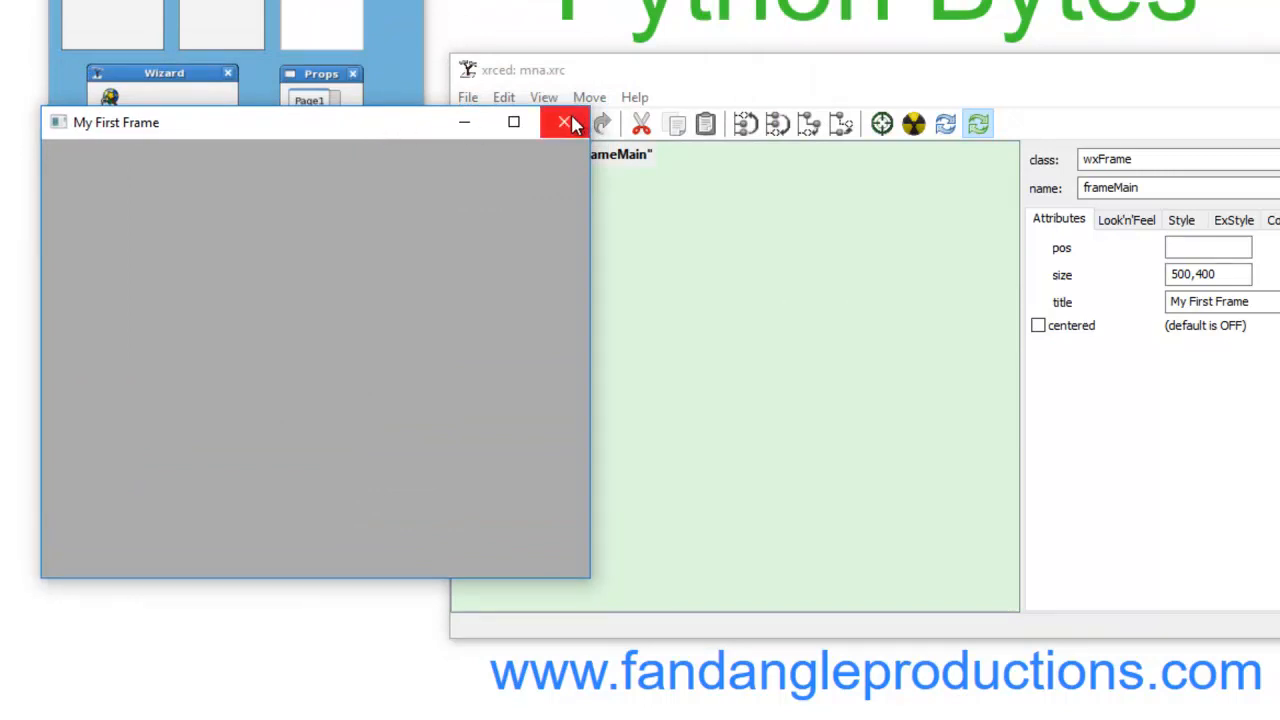
pyautogui.click(566, 122)
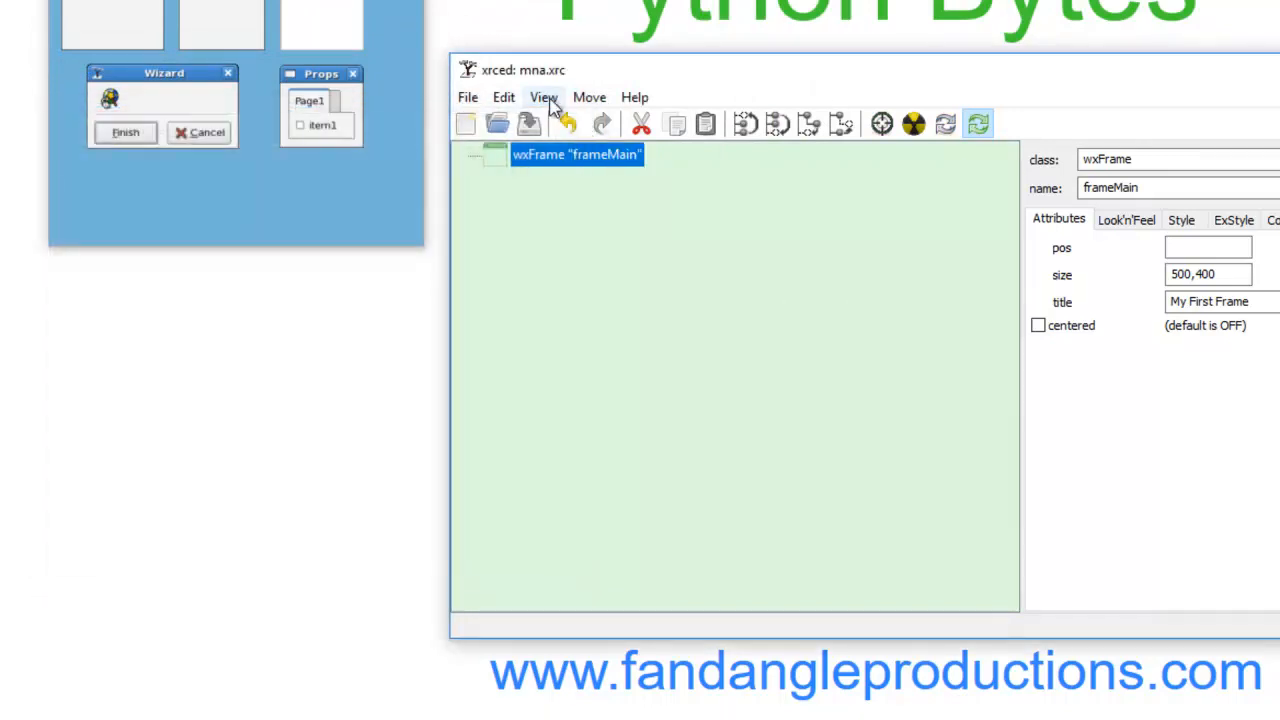
pyautogui.click(544, 96)
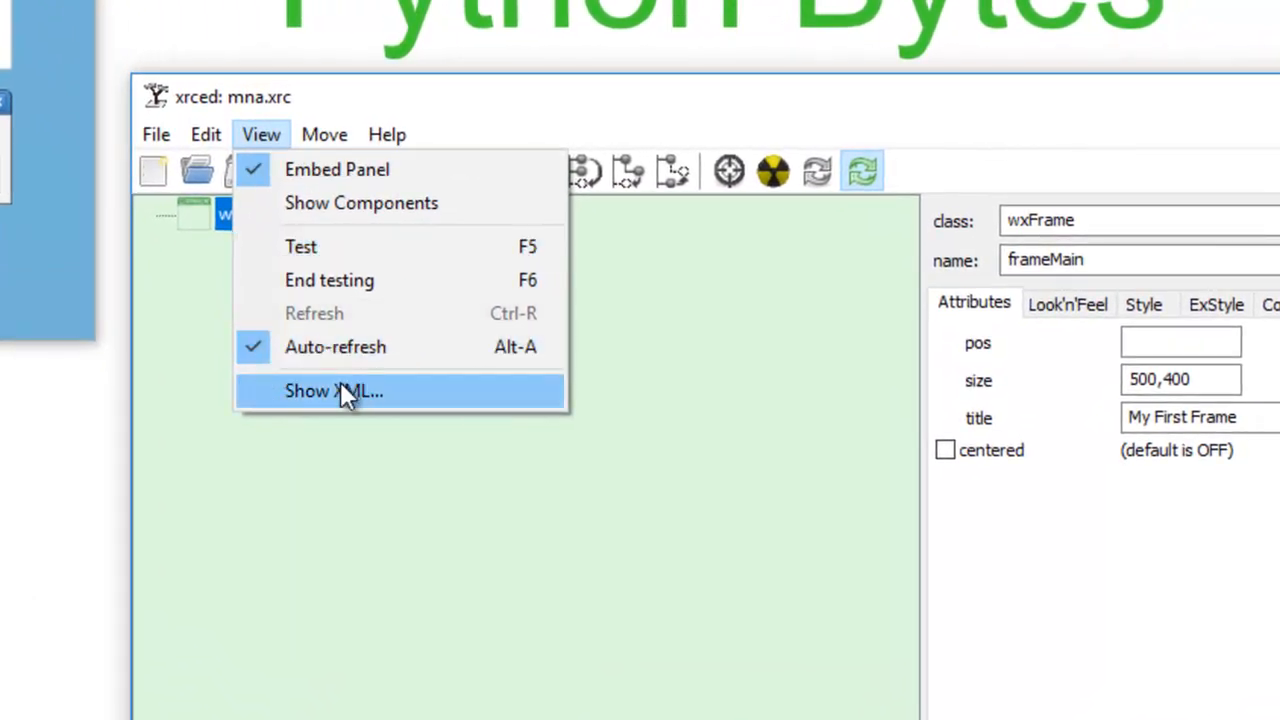
pyautogui.moveTo(330, 404)
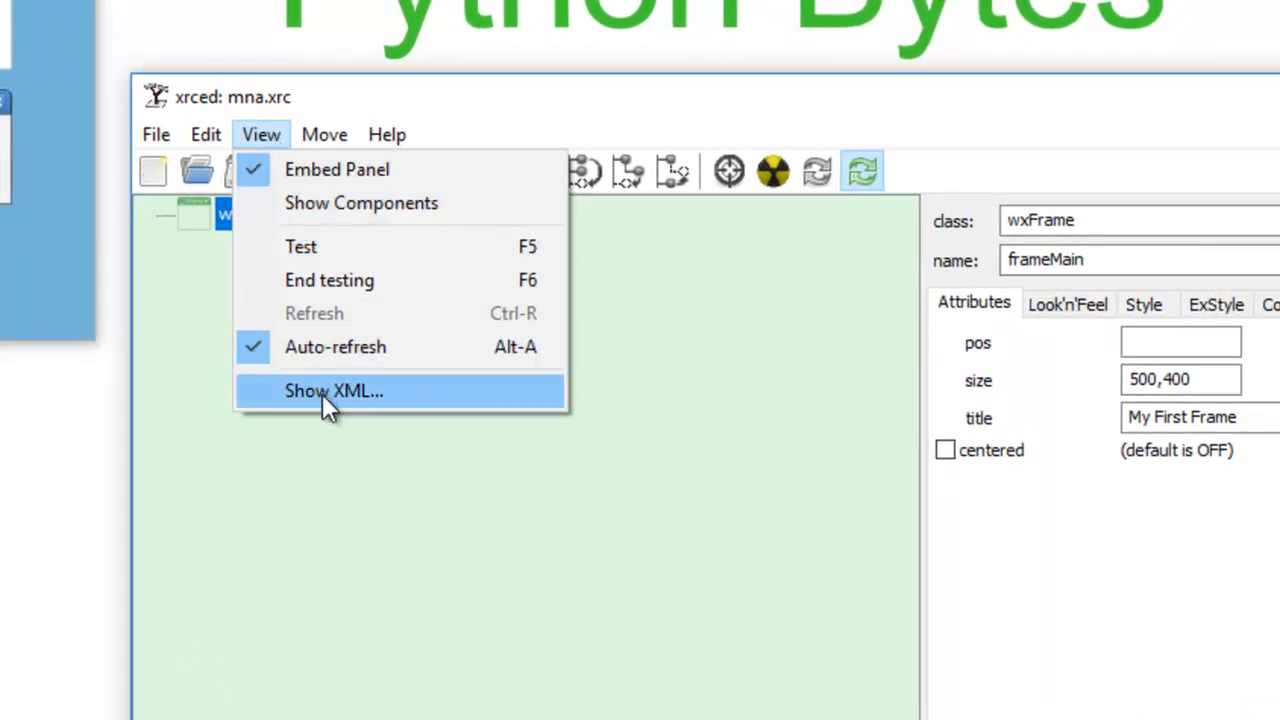
pyautogui.click(334, 390)
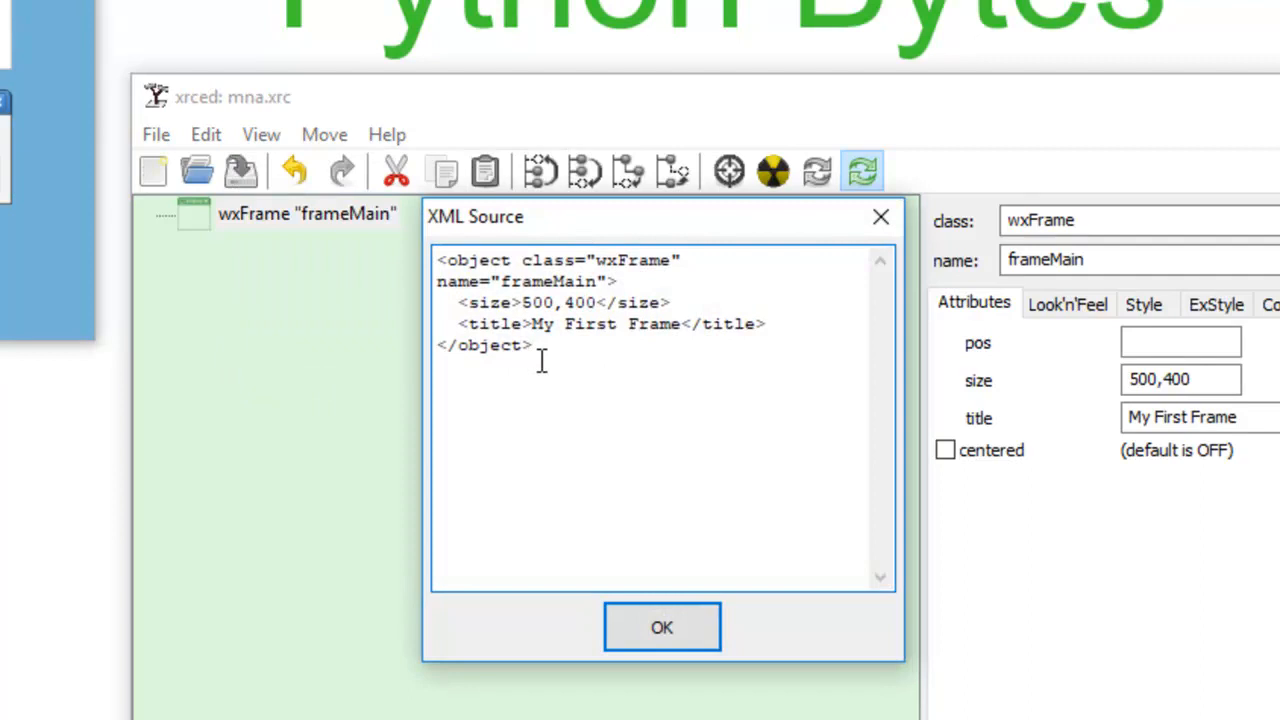
pyautogui.click(608, 344)
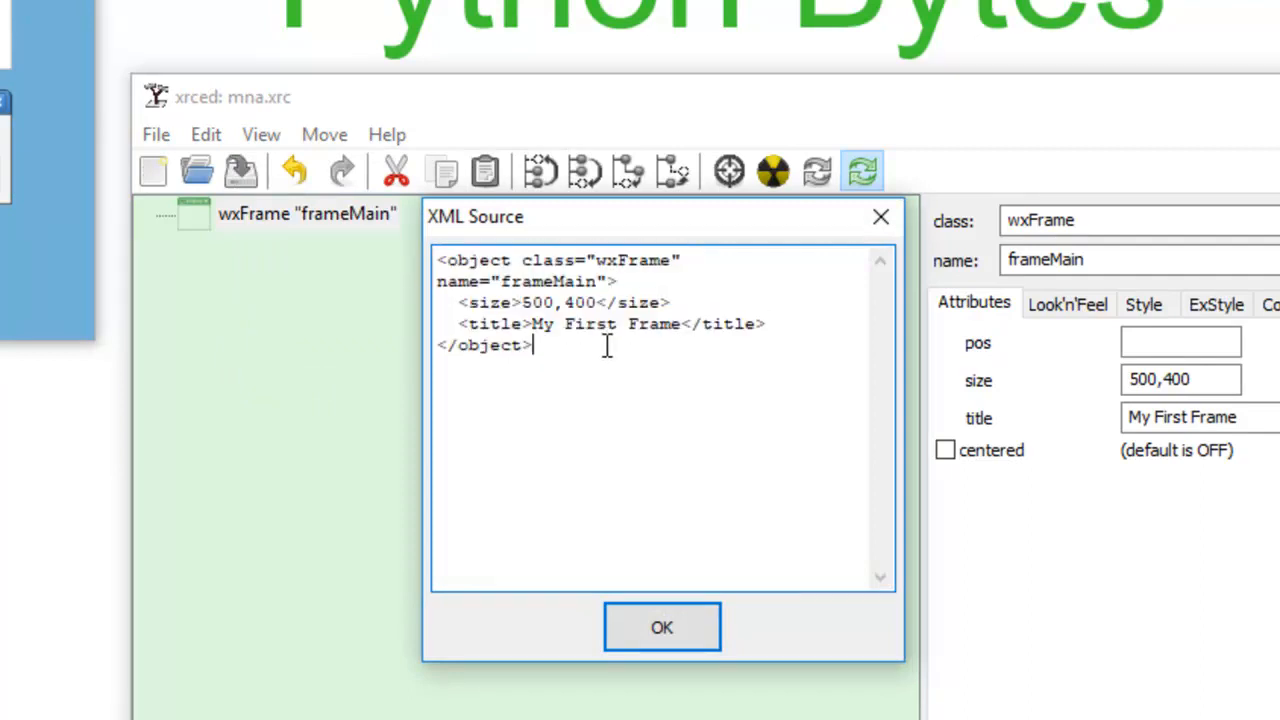
pyautogui.press('ctrl+a')
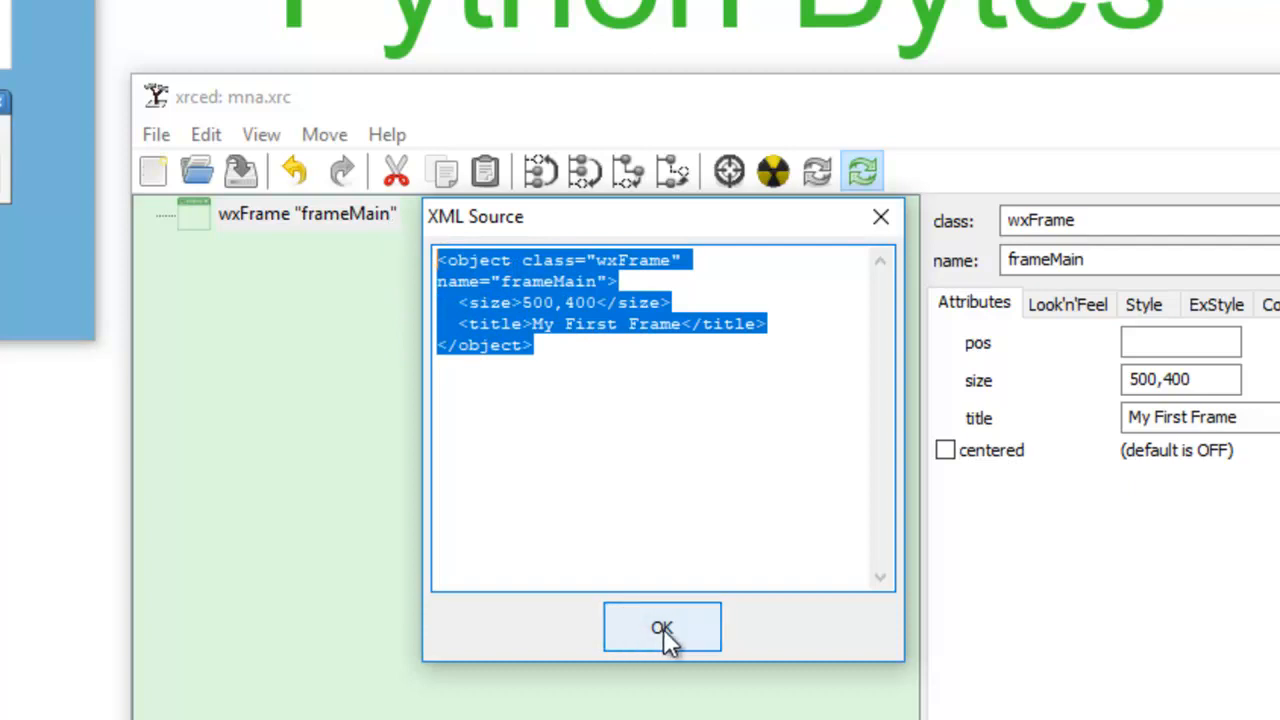
pyautogui.click(660, 628)
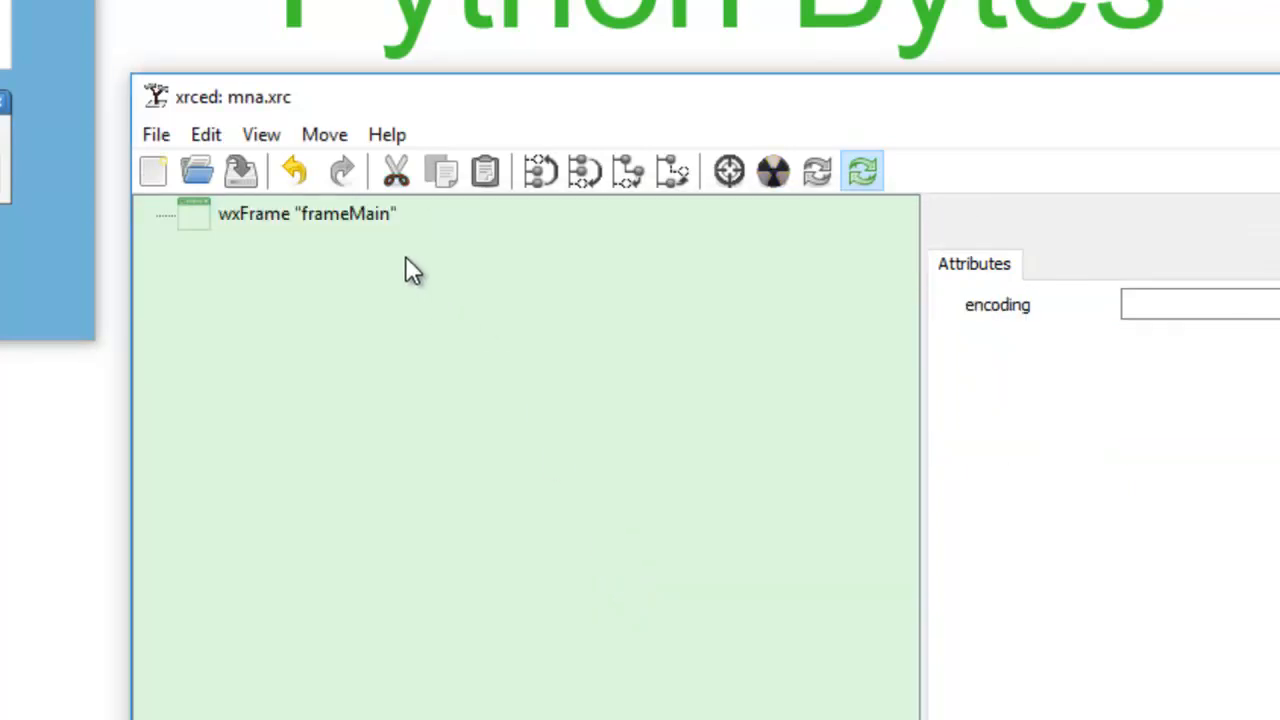
pyautogui.moveTo(460, 292)
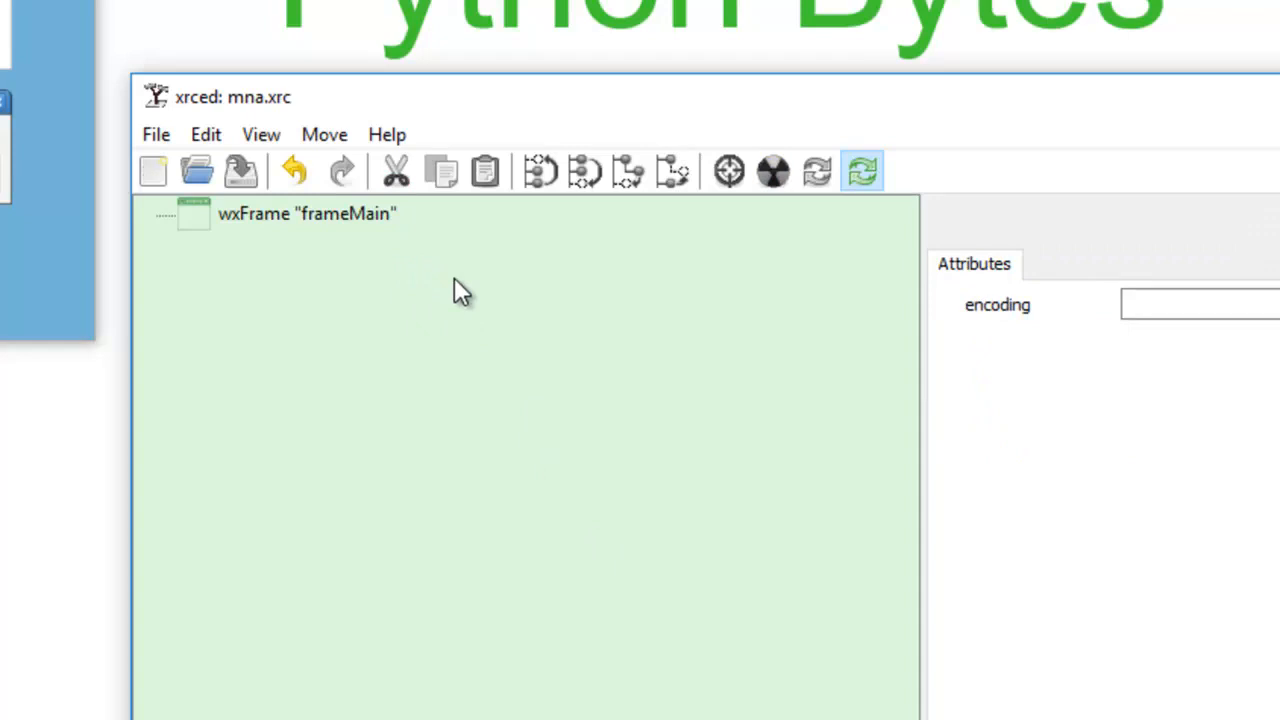
pyautogui.moveTo(430, 252)
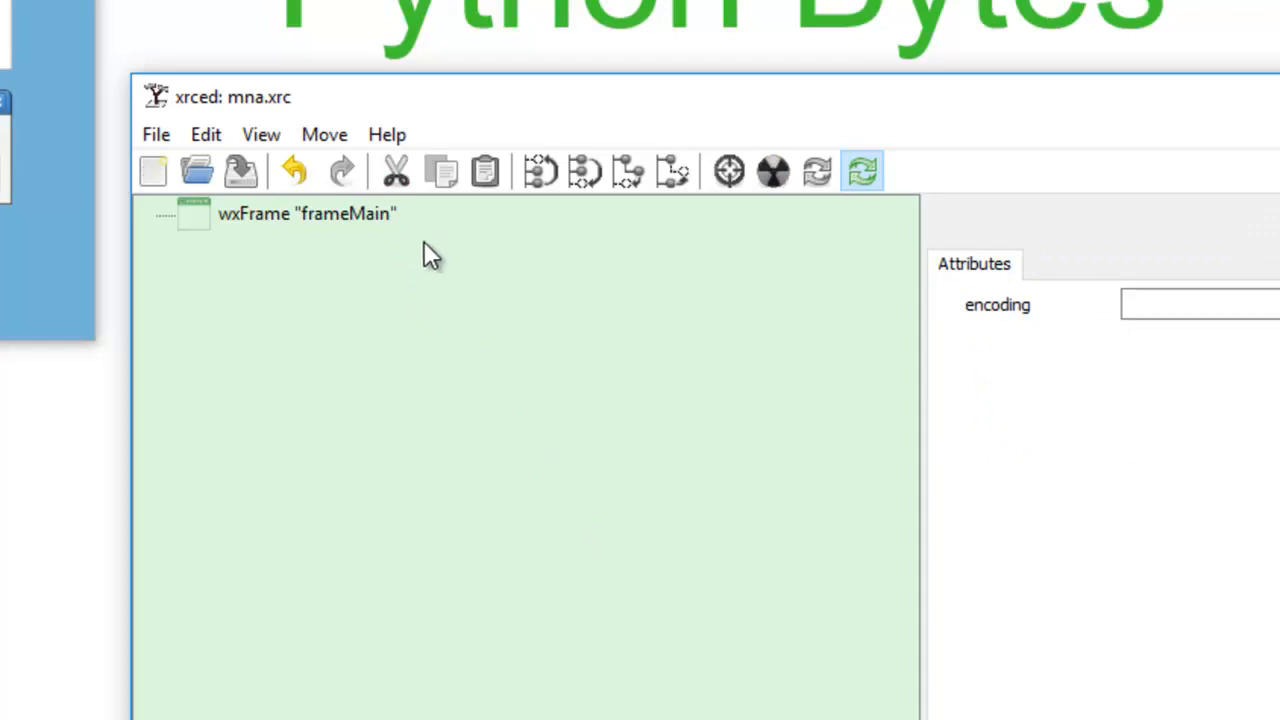
pyautogui.moveTo(424, 262)
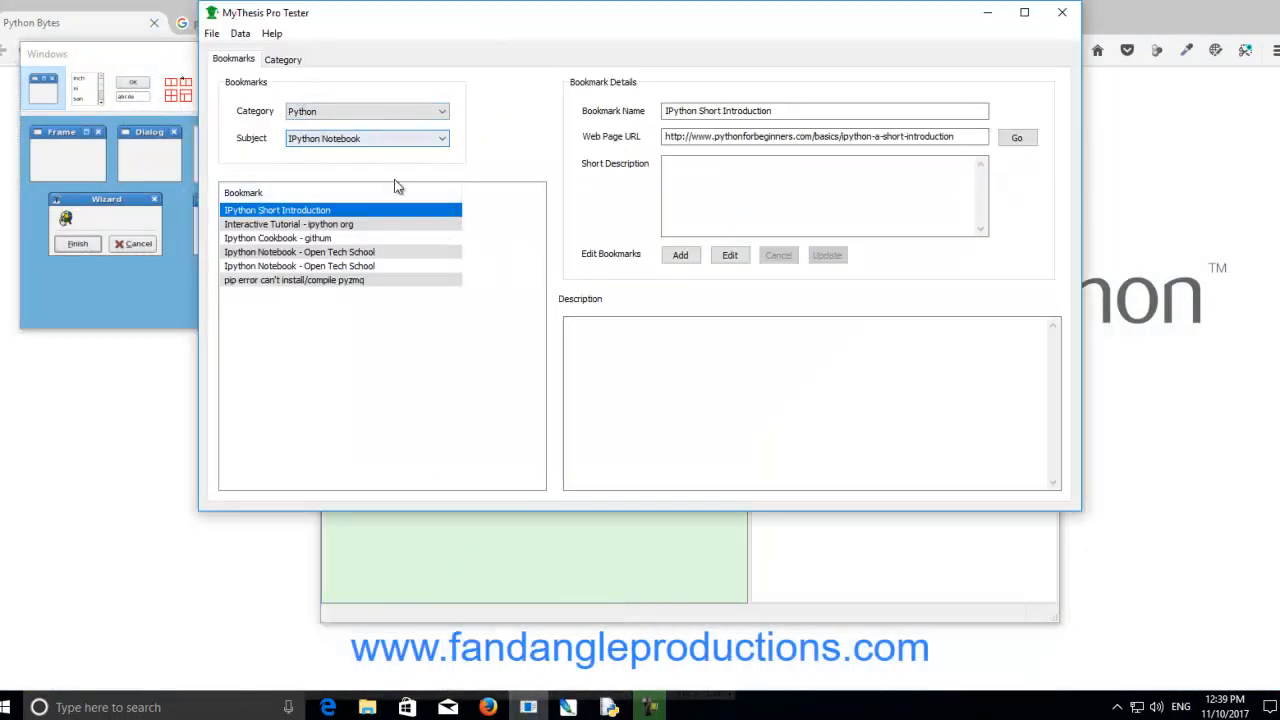
# Show the Bookmark Statistics summary from the Data menu, dismiss it, and switch to managing categories
pyautogui.click(440, 112)
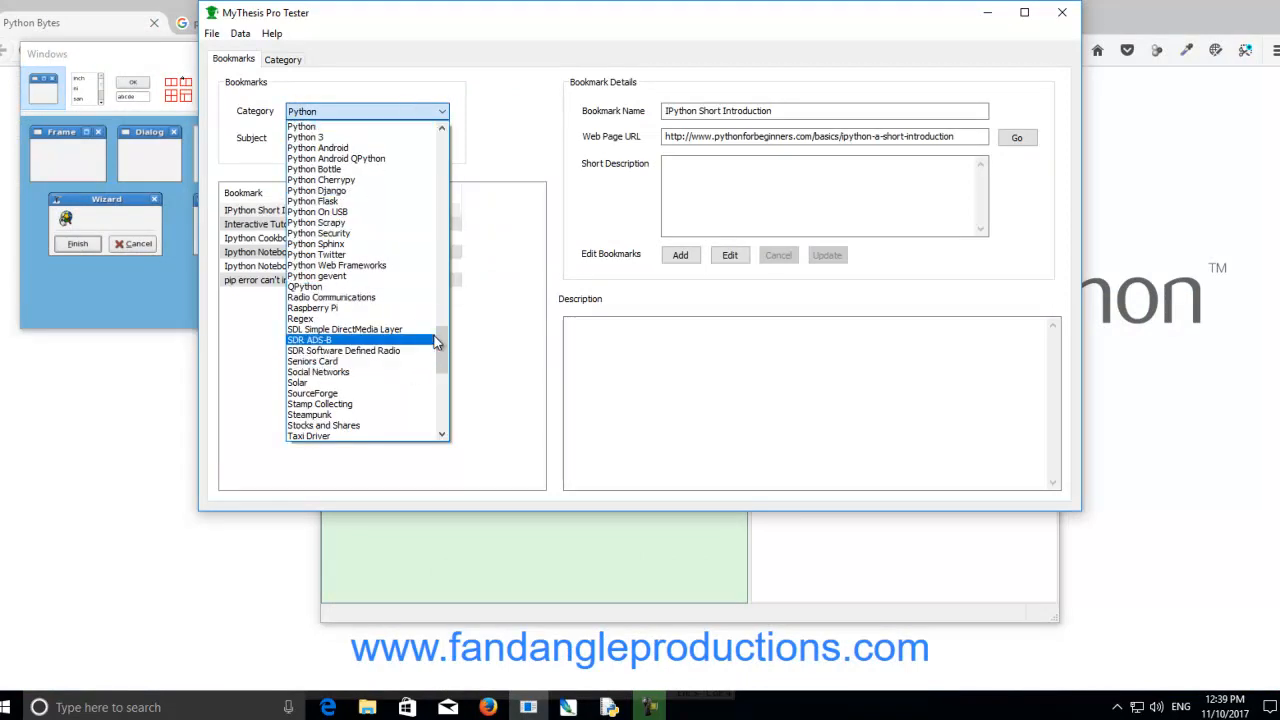
pyautogui.scroll(3)
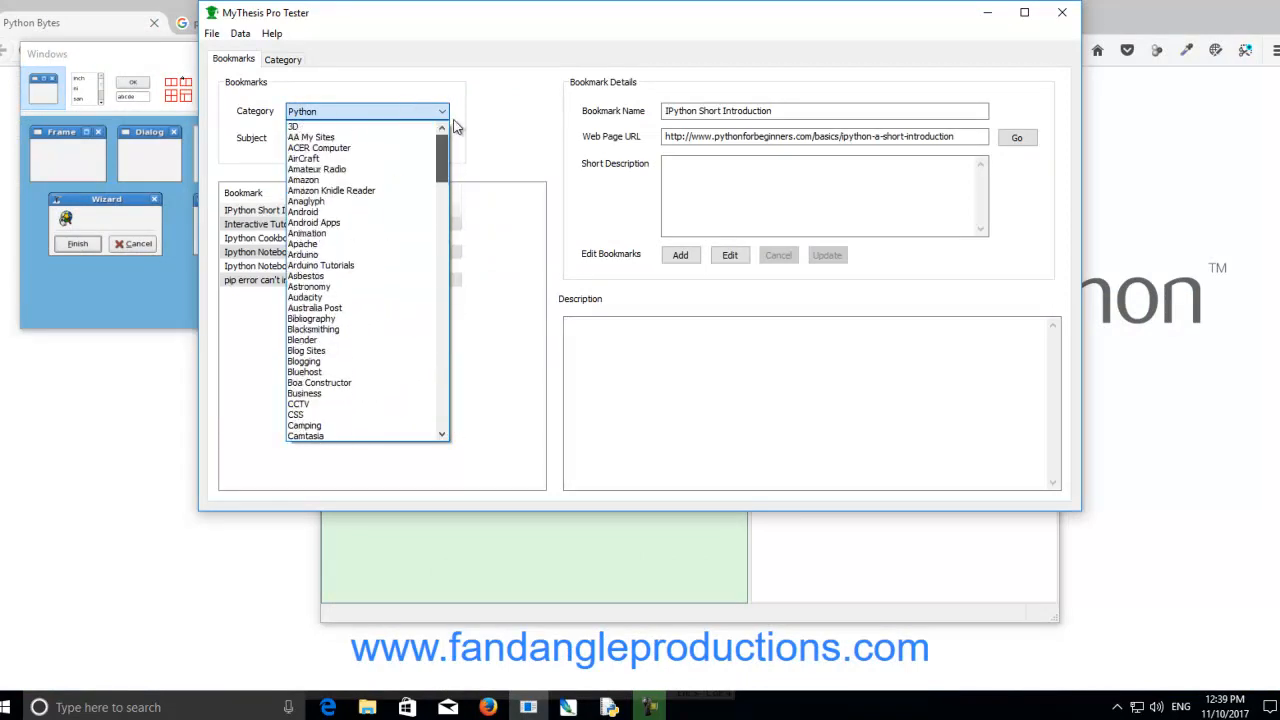
pyautogui.click(240, 32)
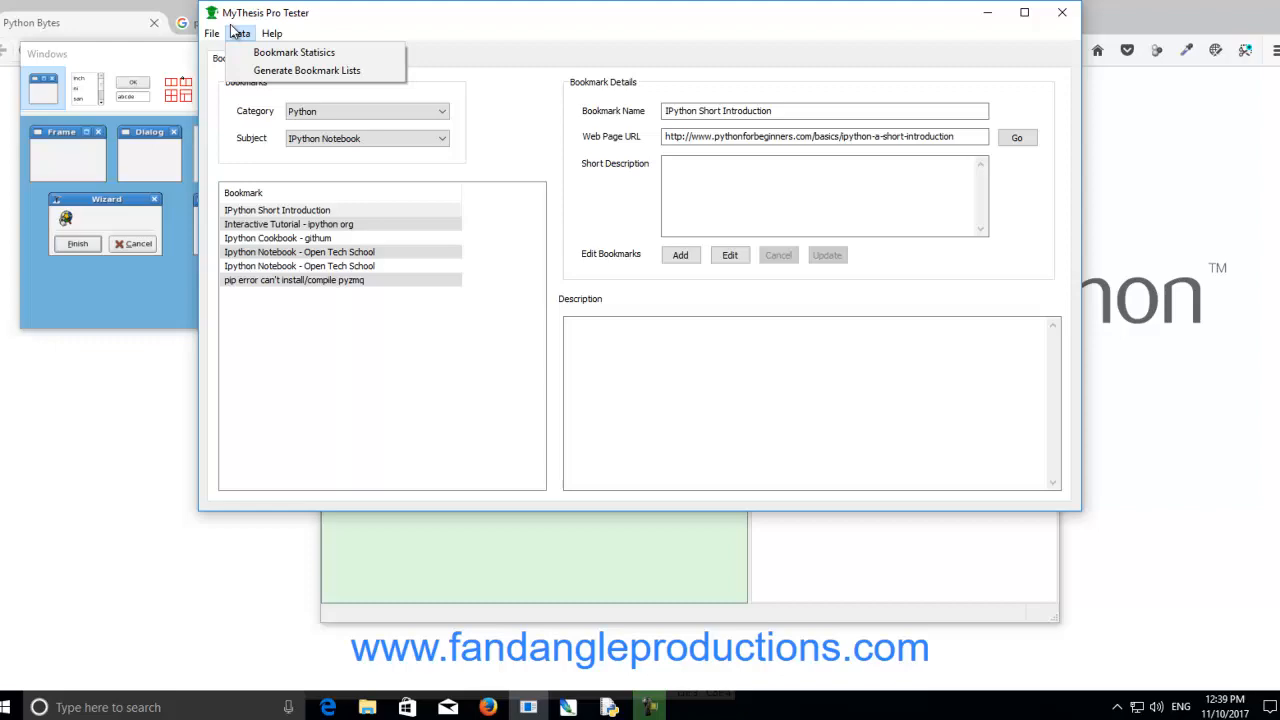
pyautogui.click(294, 52)
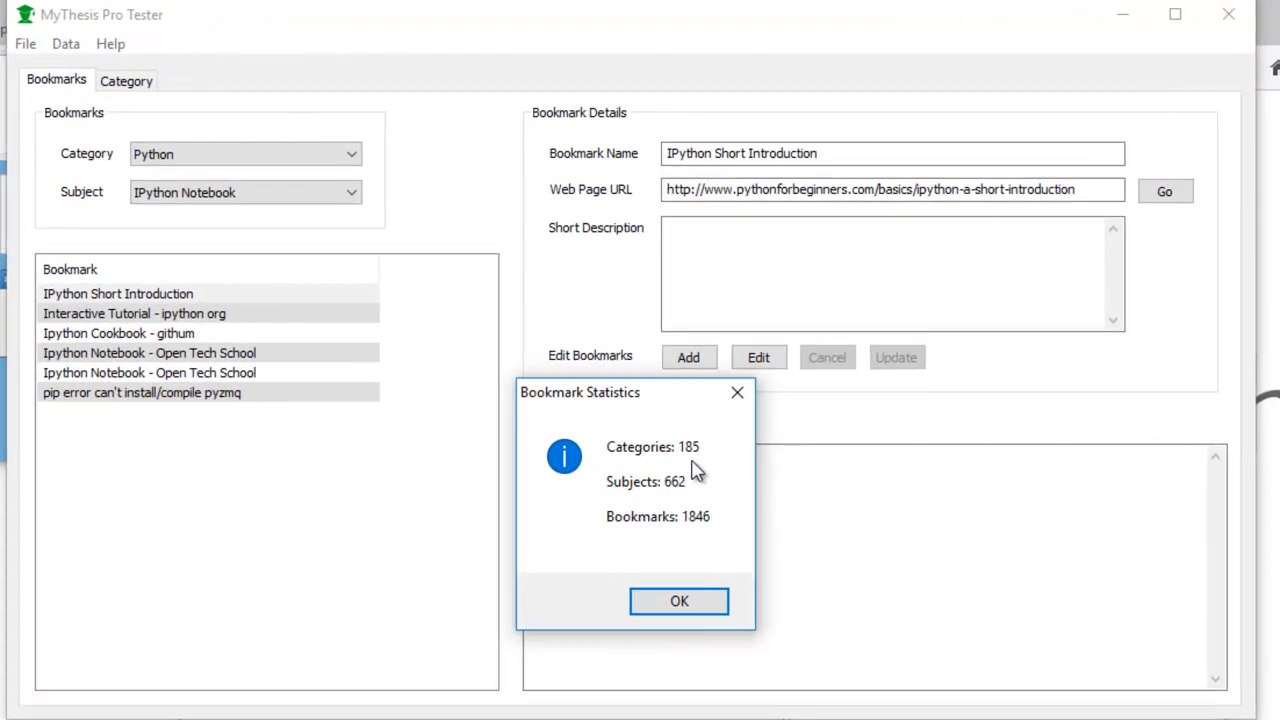
pyautogui.moveTo(622, 504)
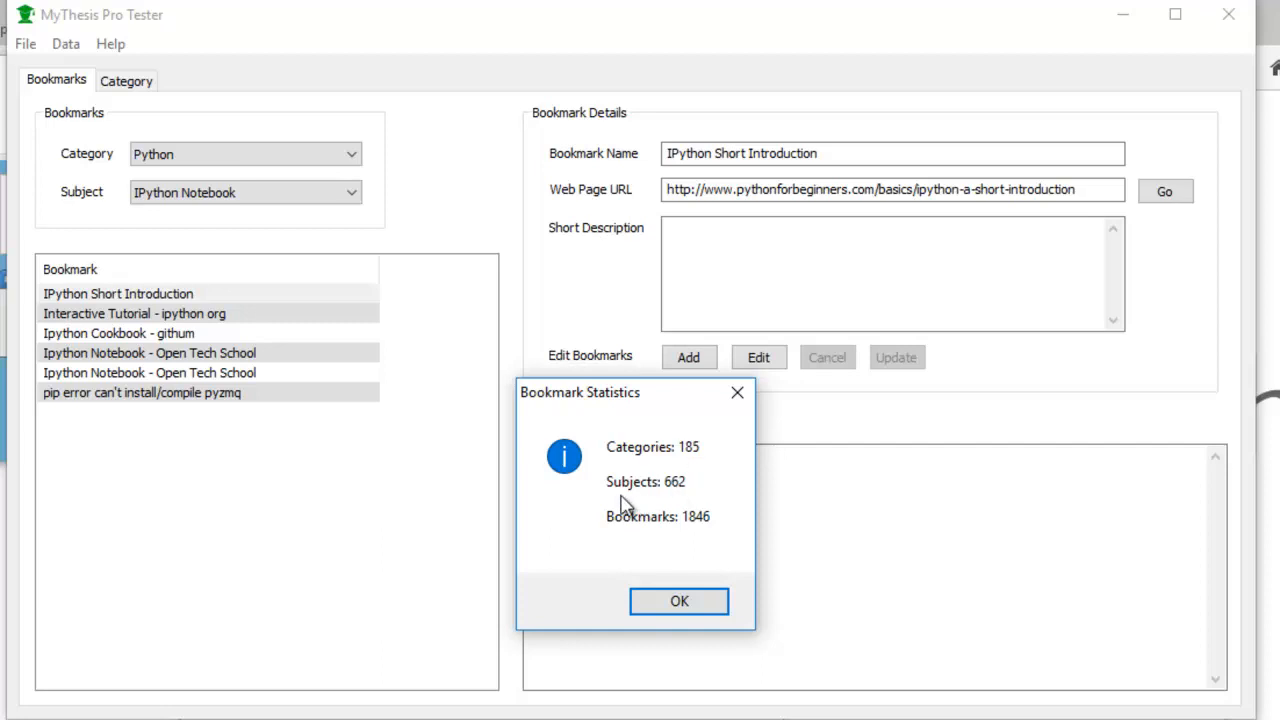
pyautogui.moveTo(644, 510)
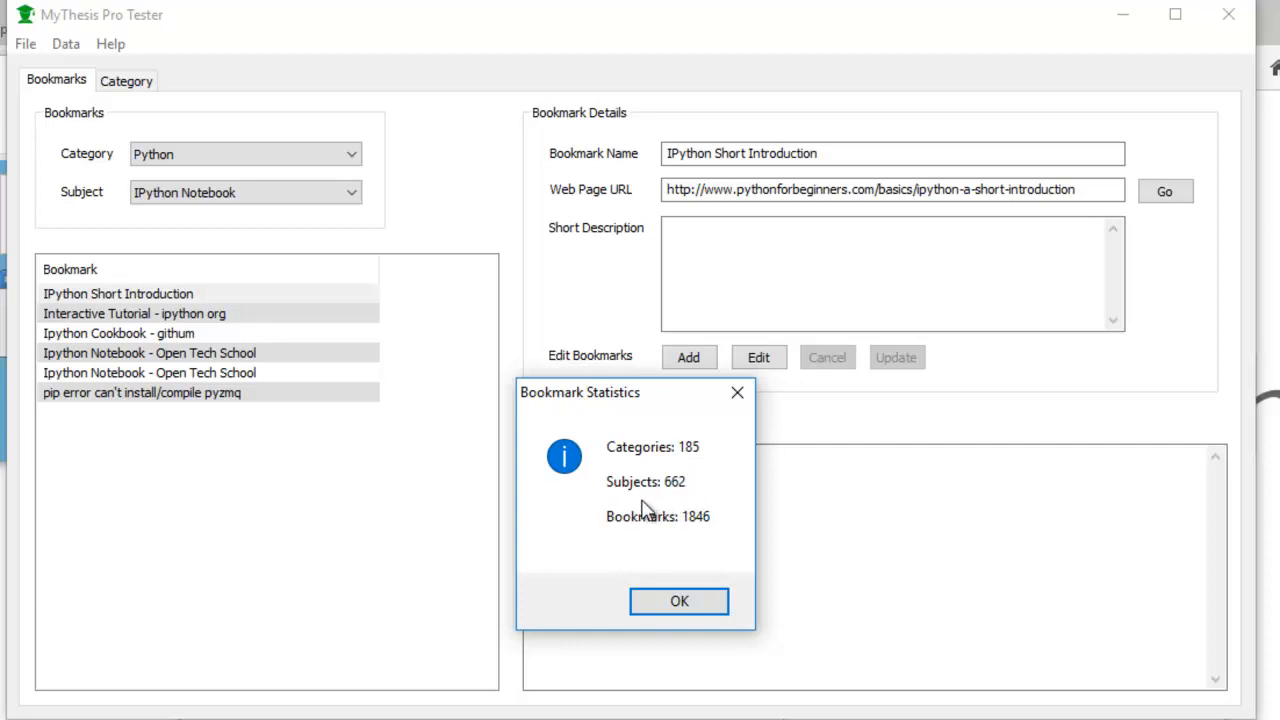
pyautogui.moveTo(700, 548)
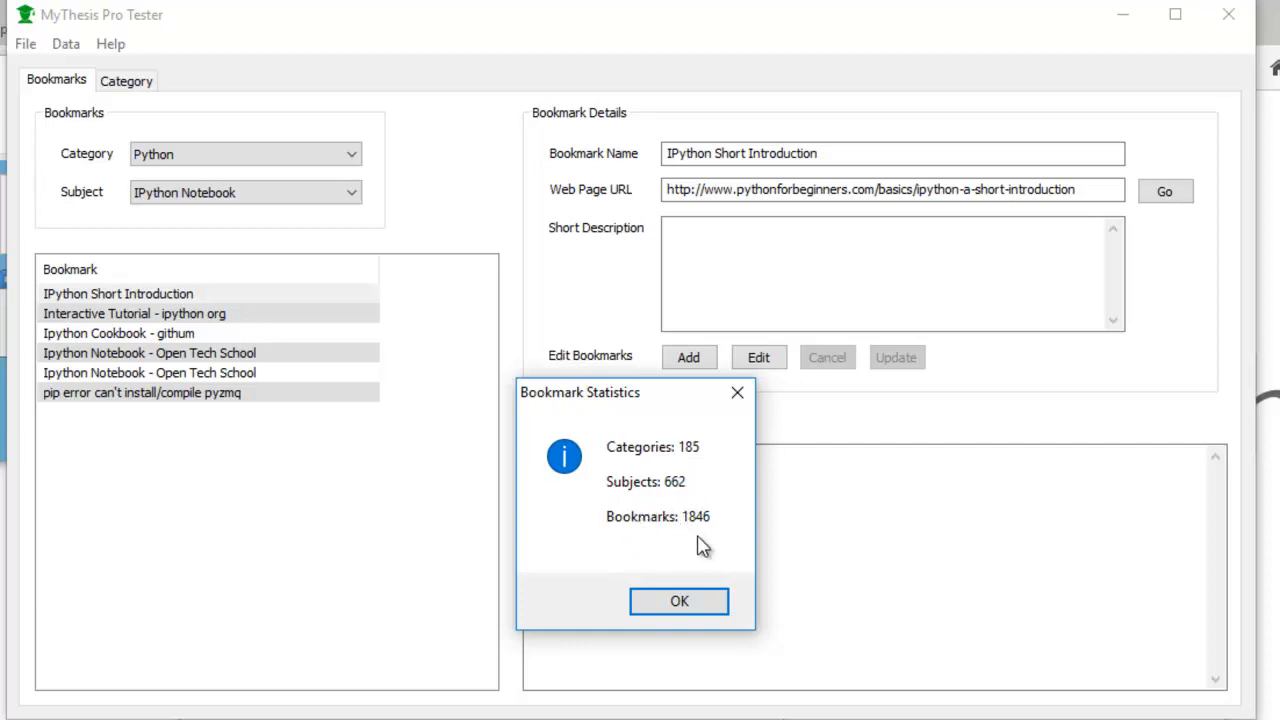
pyautogui.moveTo(656, 538)
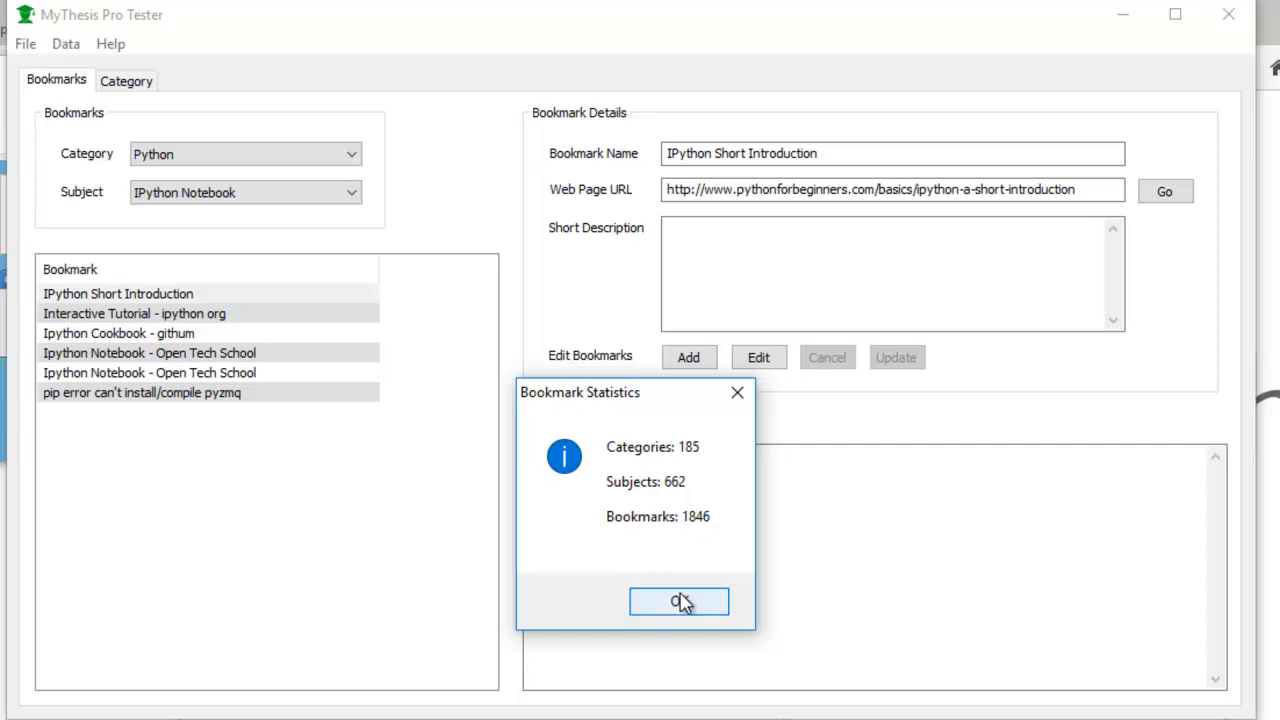
pyautogui.click(680, 600)
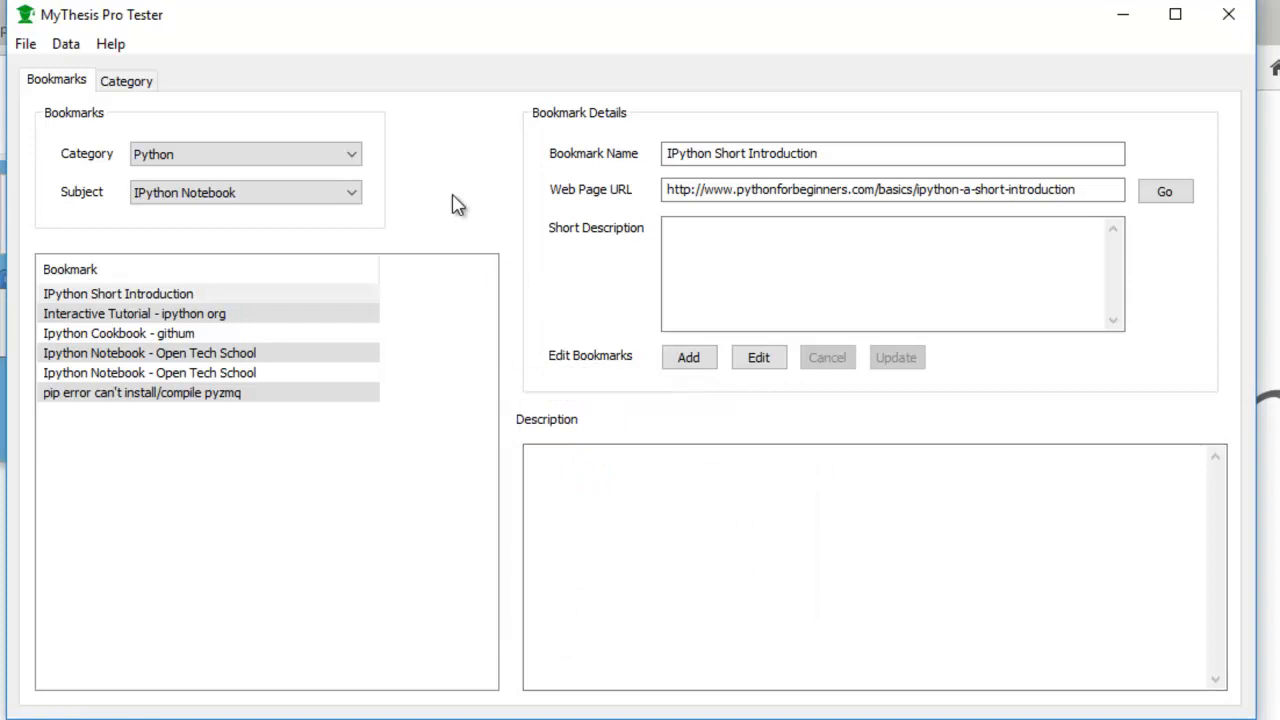
pyautogui.moveTo(378, 100)
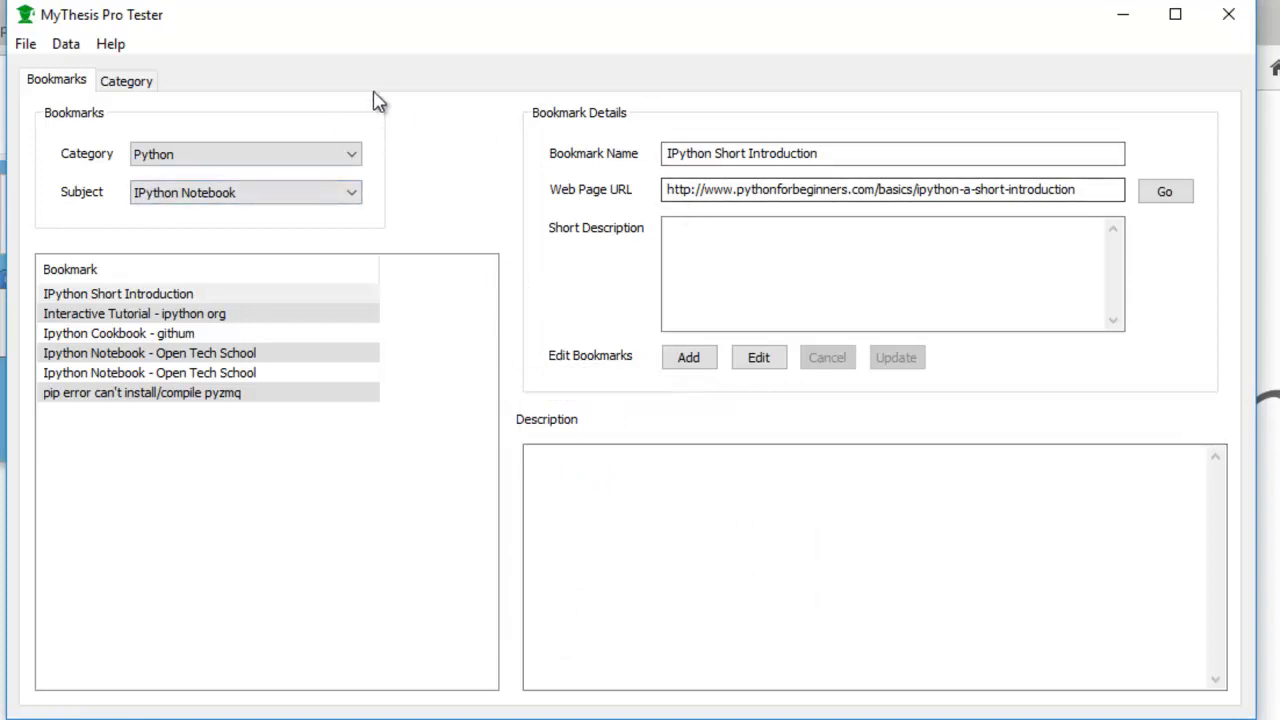
pyautogui.moveTo(148, 110)
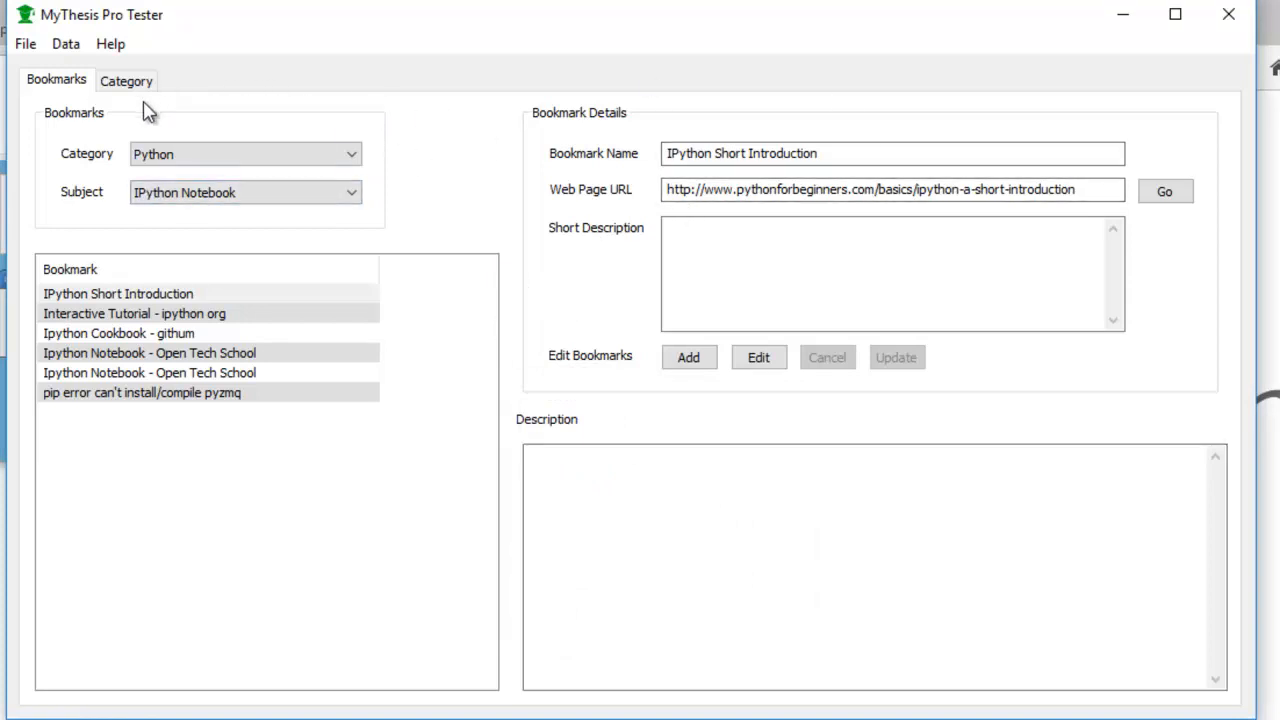
pyautogui.click(126, 80)
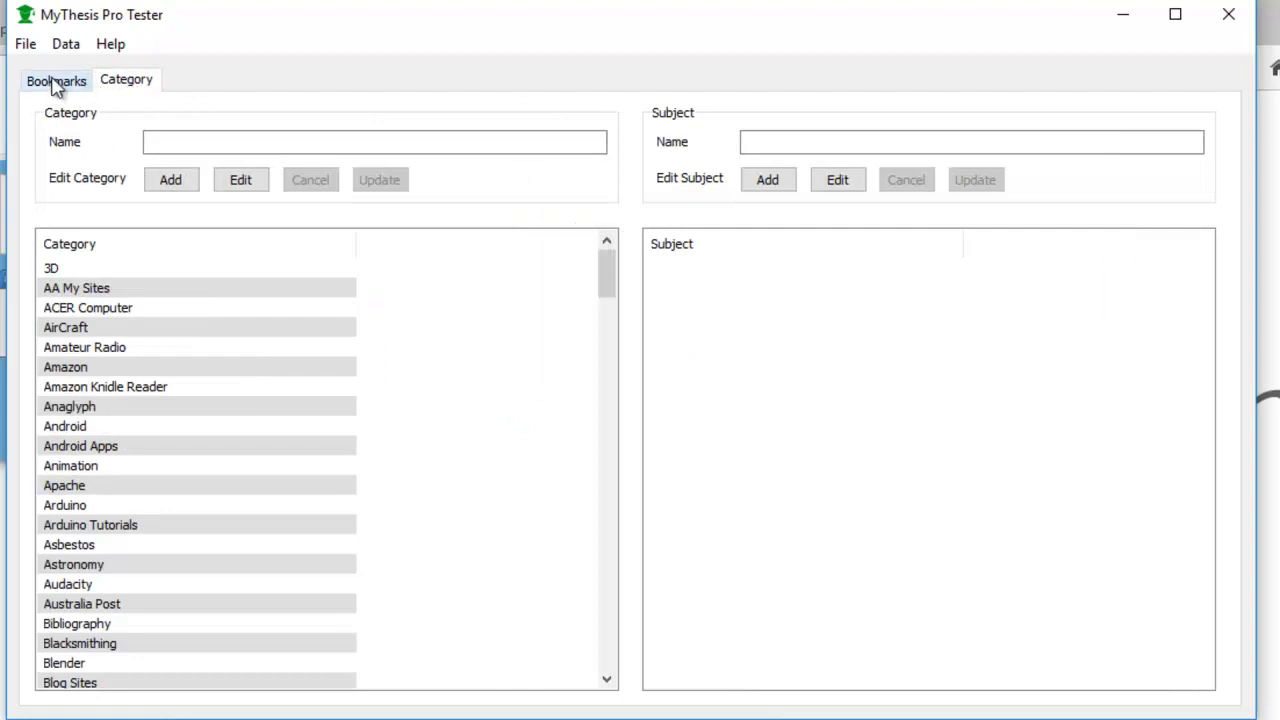
pyautogui.moveTo(116, 472)
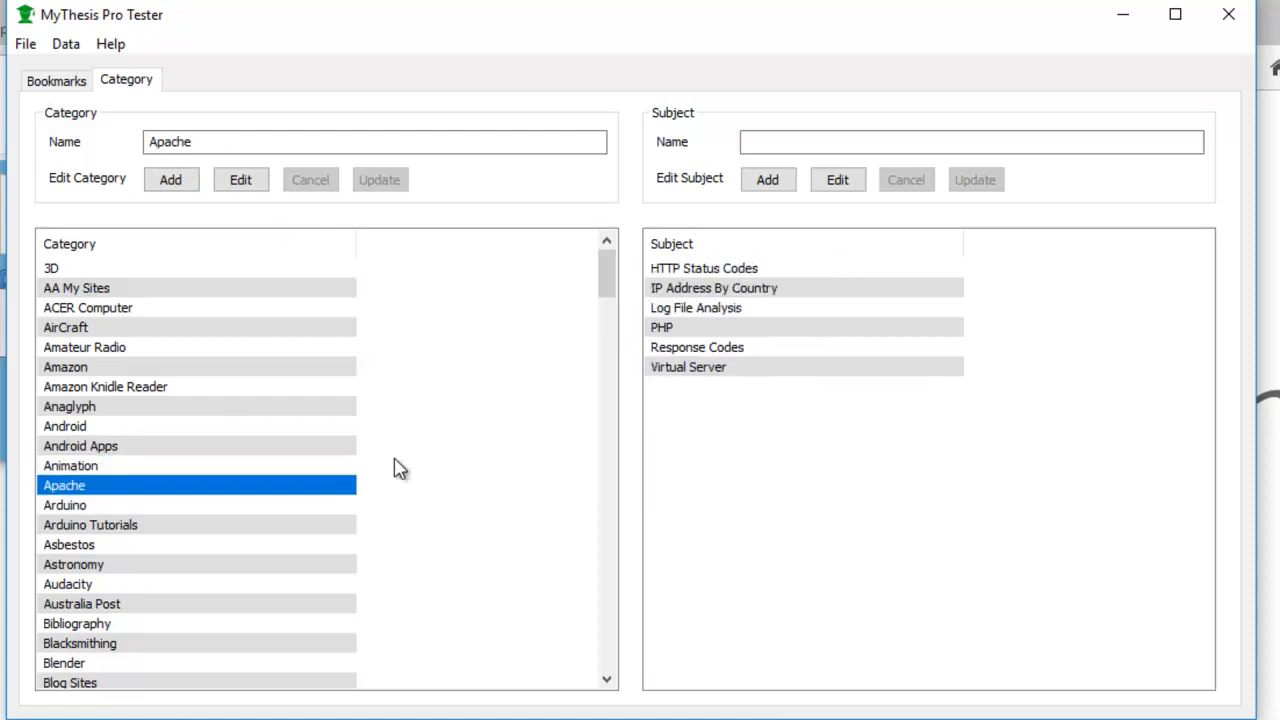
pyautogui.moveTo(82, 428)
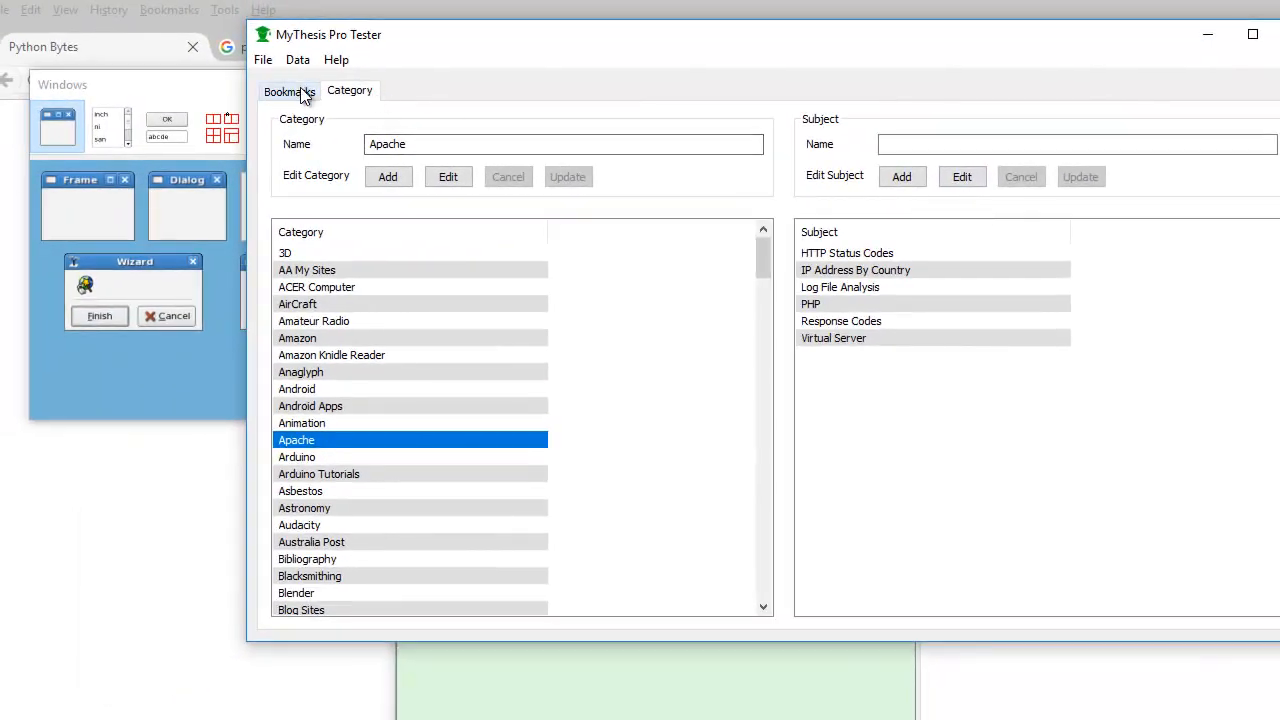
# Keep IPython Notebook as the subject and launch Generate Bookmark Lists from the Data menu
pyautogui.click(288, 90)
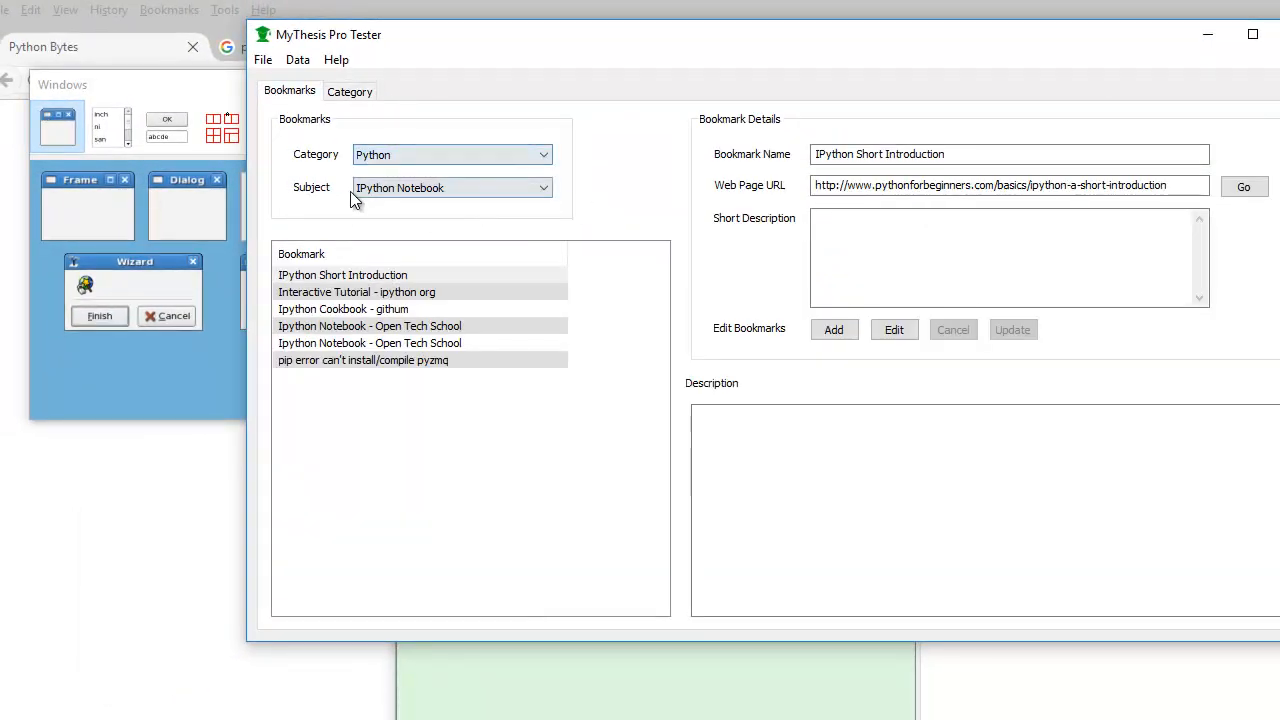
pyautogui.click(544, 154)
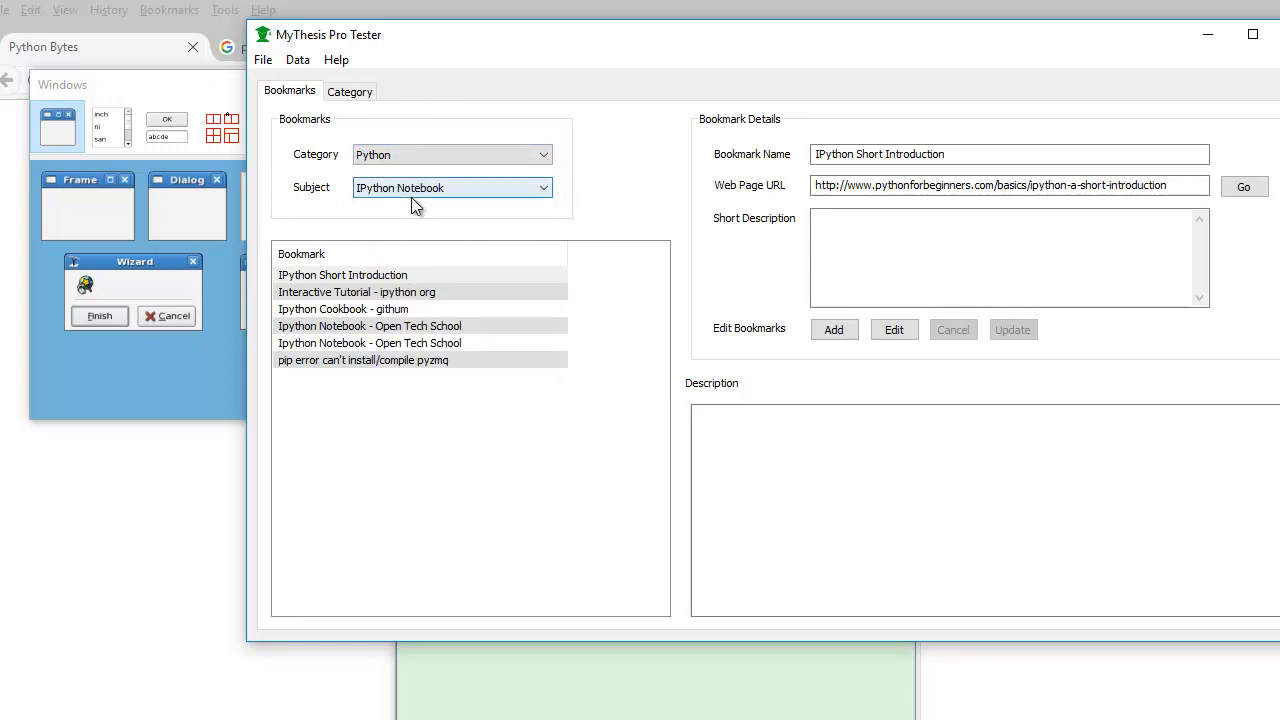
pyautogui.click(544, 188)
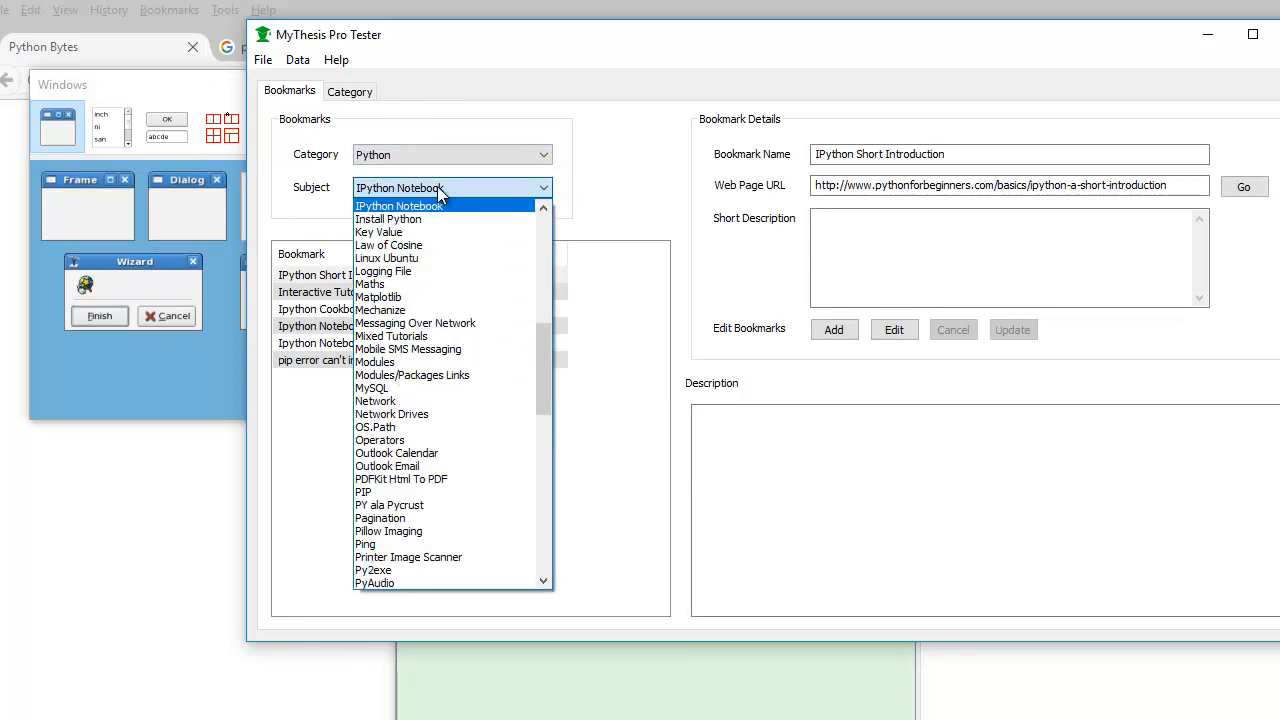
pyautogui.click(398, 204)
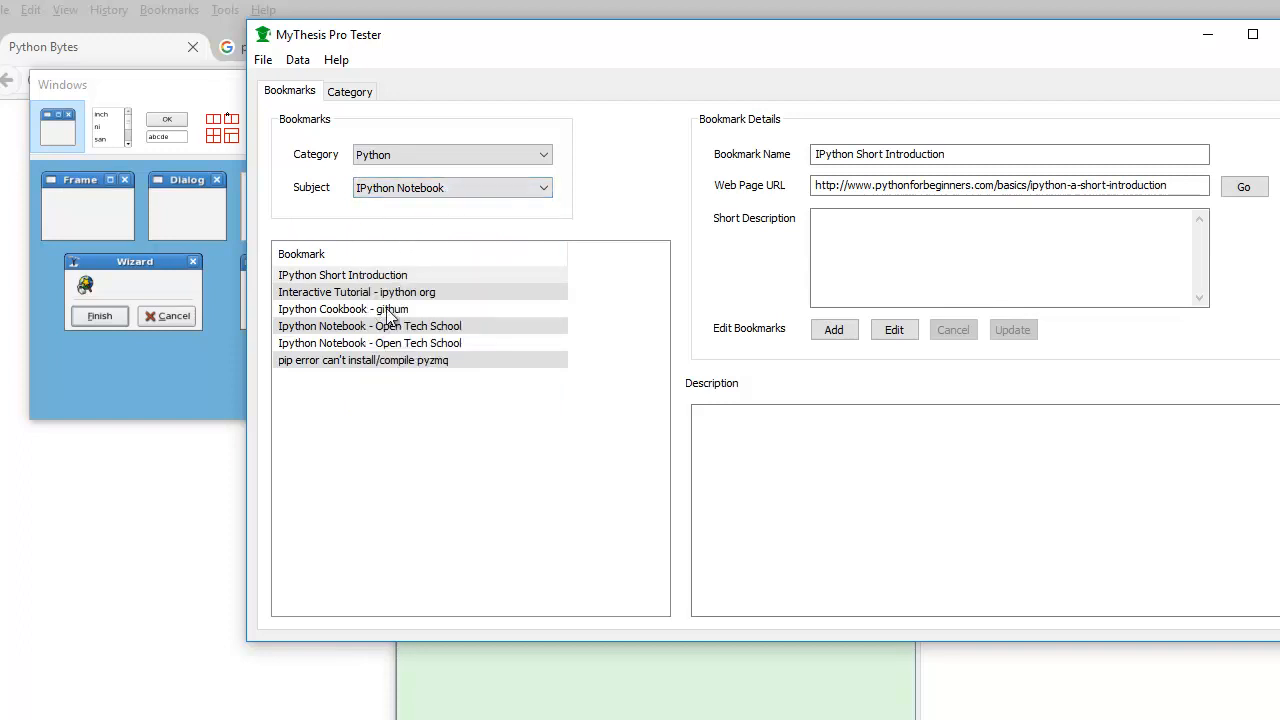
pyautogui.click(296, 60)
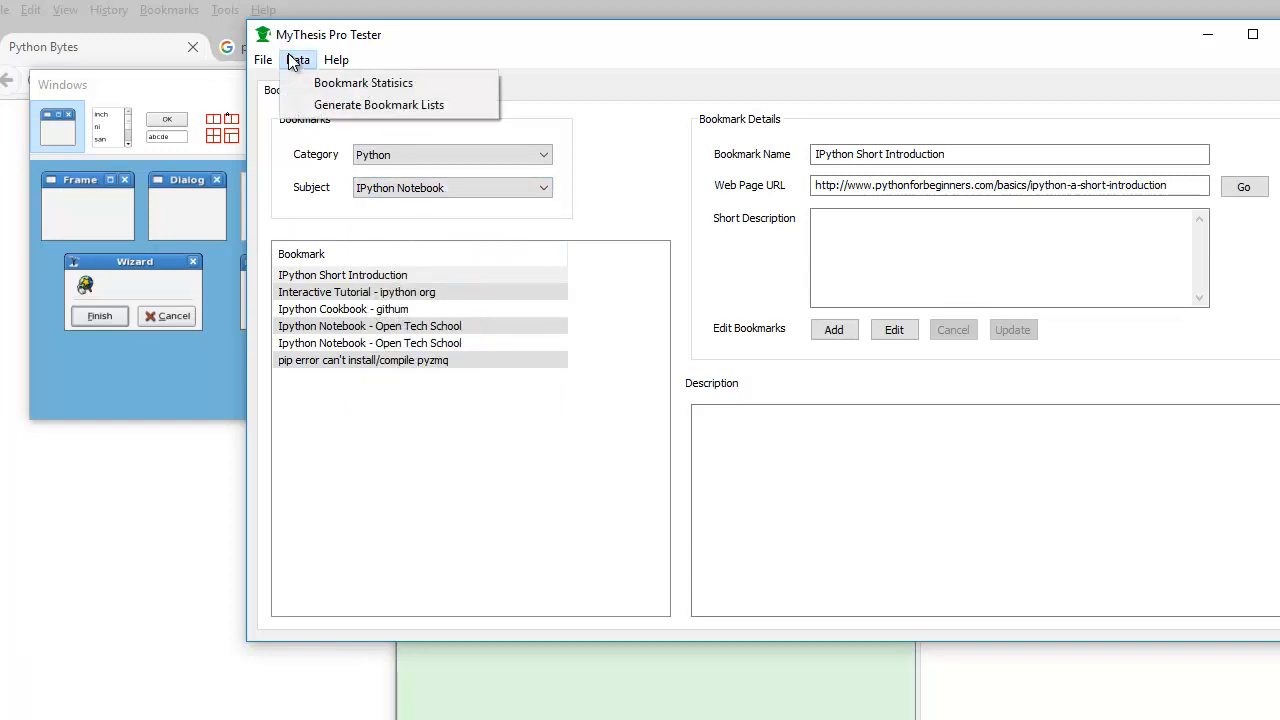
pyautogui.moveTo(404, 120)
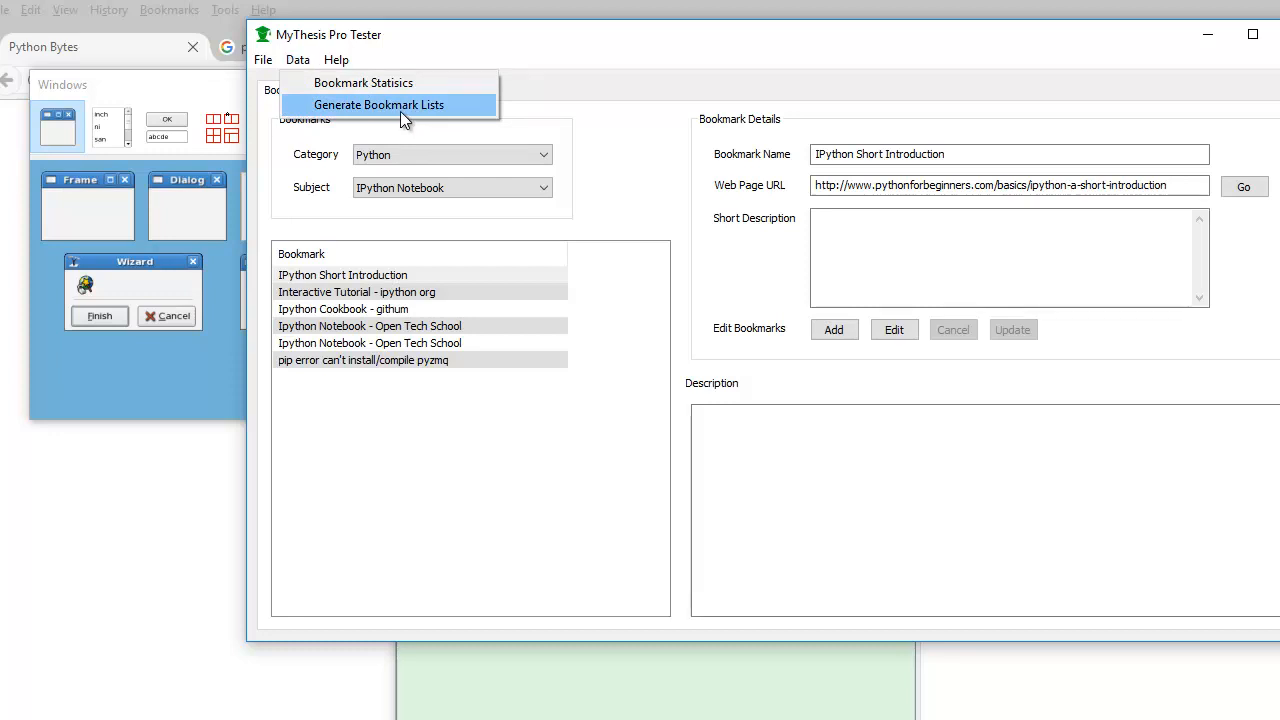
pyautogui.click(378, 104)
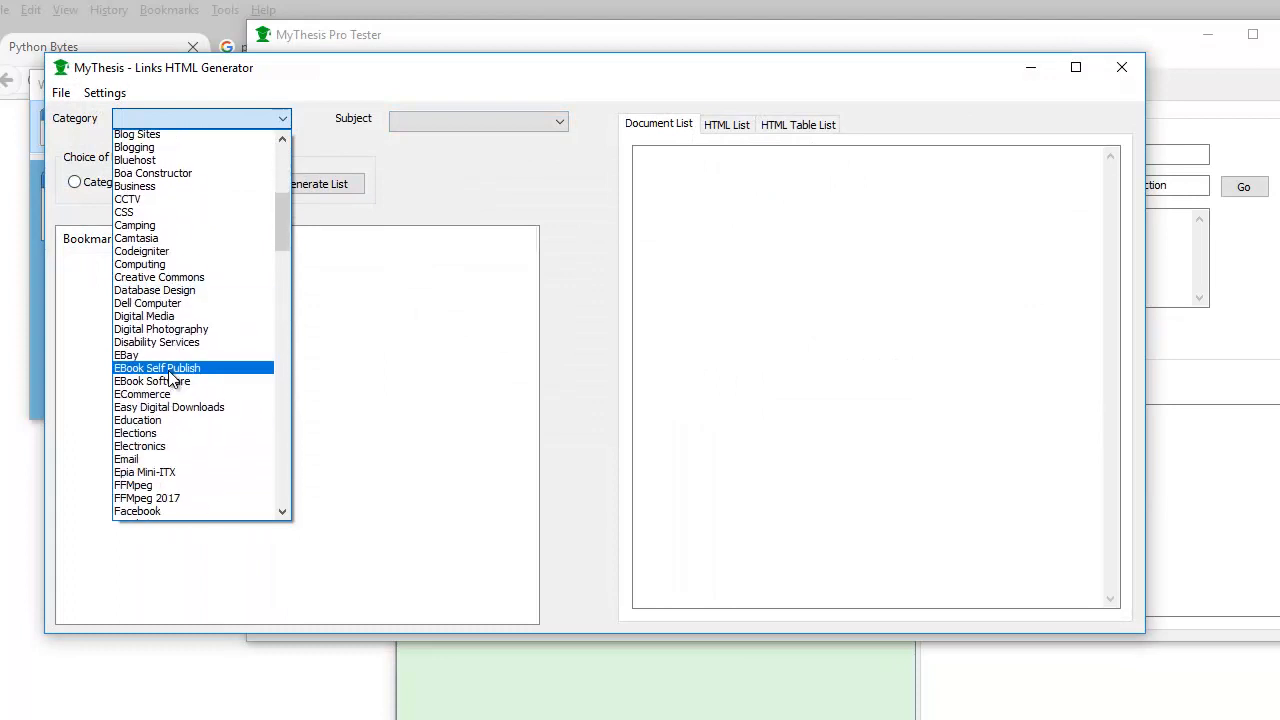
# Choose Python as category and IPython Notebook as subject in the generator
pyautogui.scroll(-3)
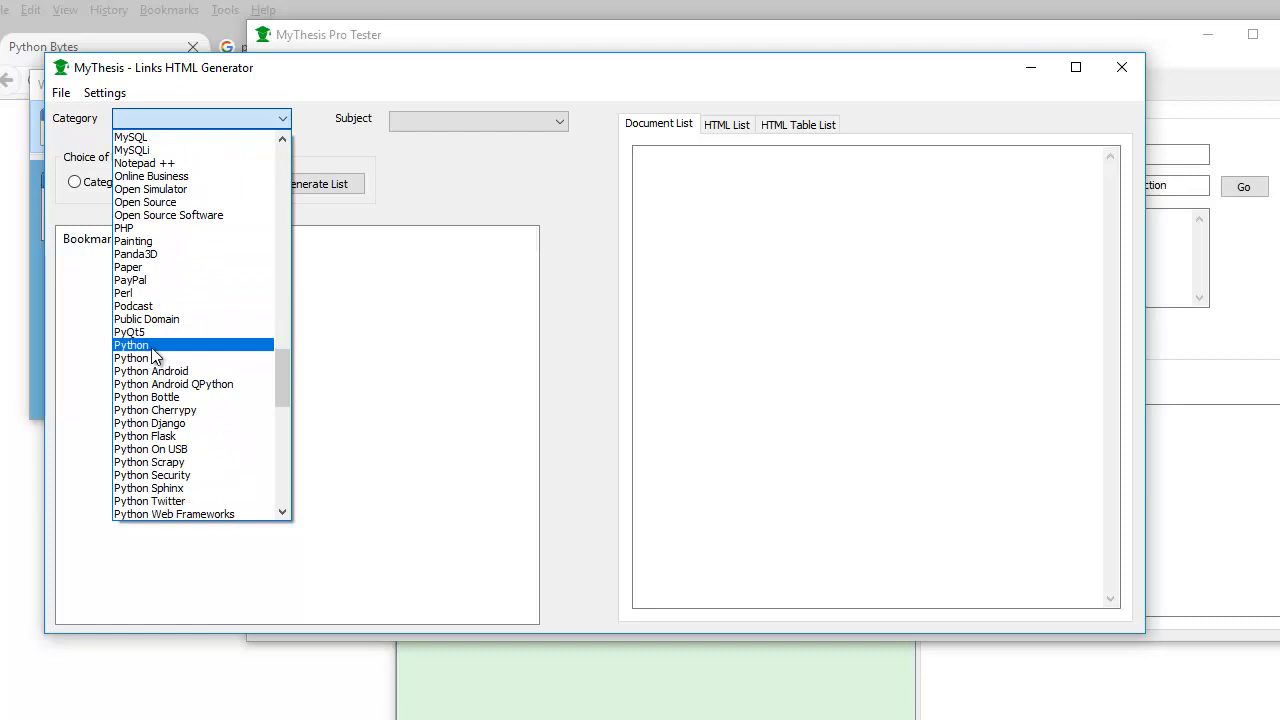
pyautogui.click(132, 344)
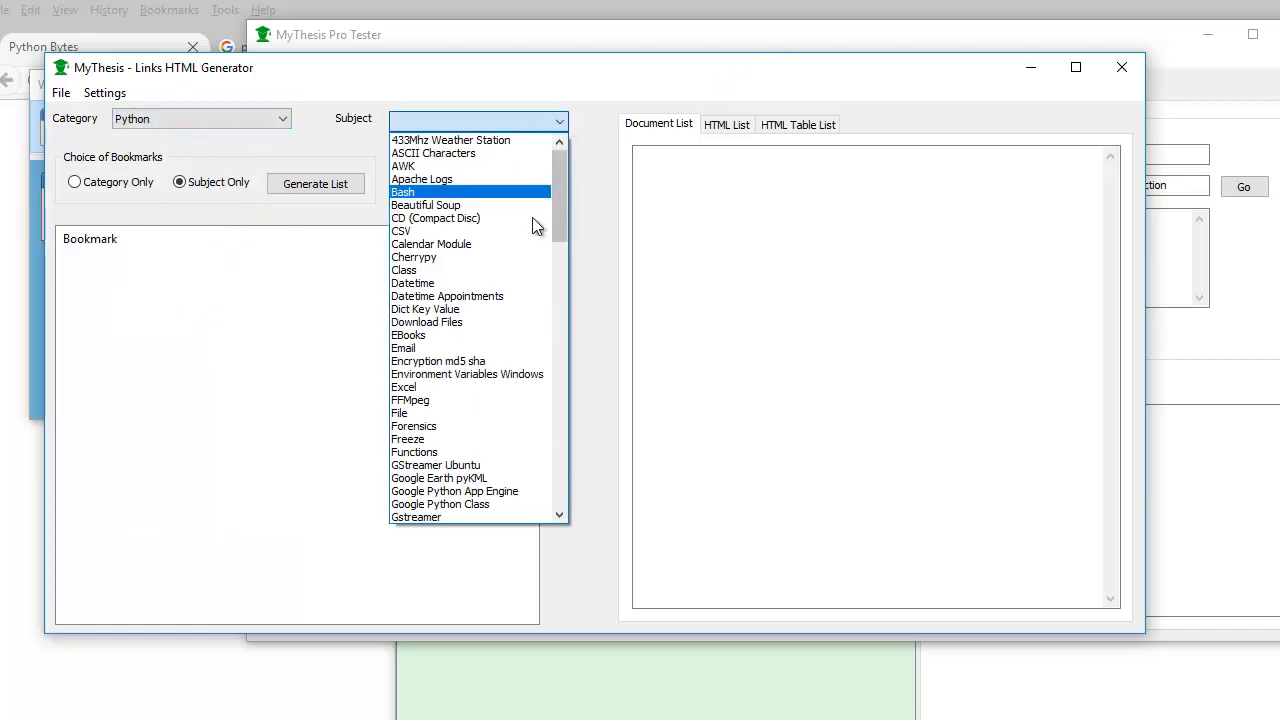
pyautogui.scroll(-3)
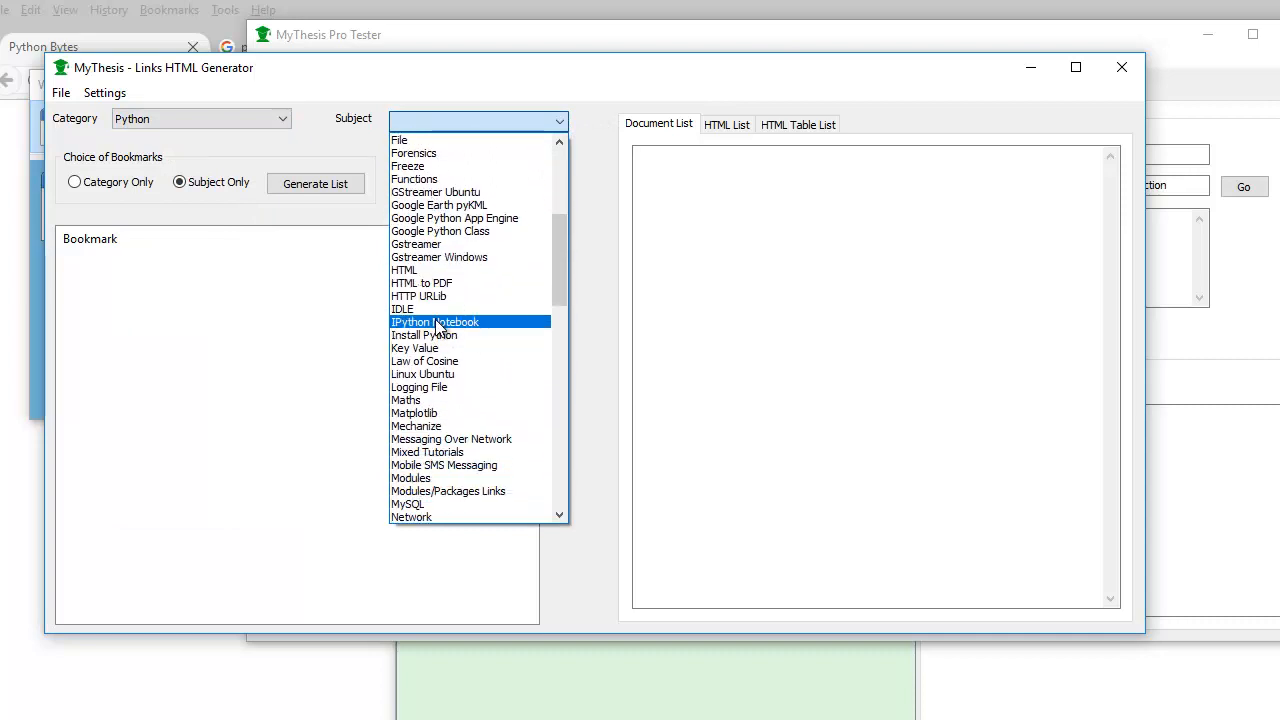
pyautogui.click(436, 320)
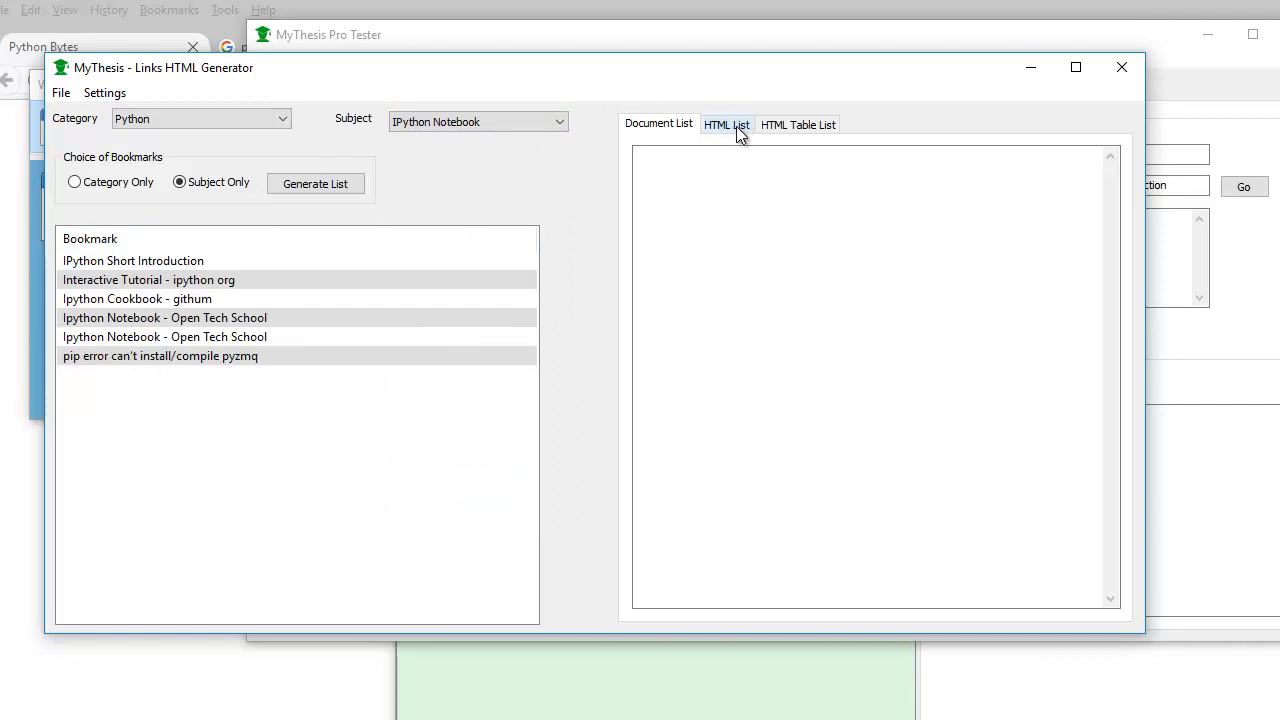
# Generate the plain HTML List of bookmarks and view it as a web page
pyautogui.click(726, 124)
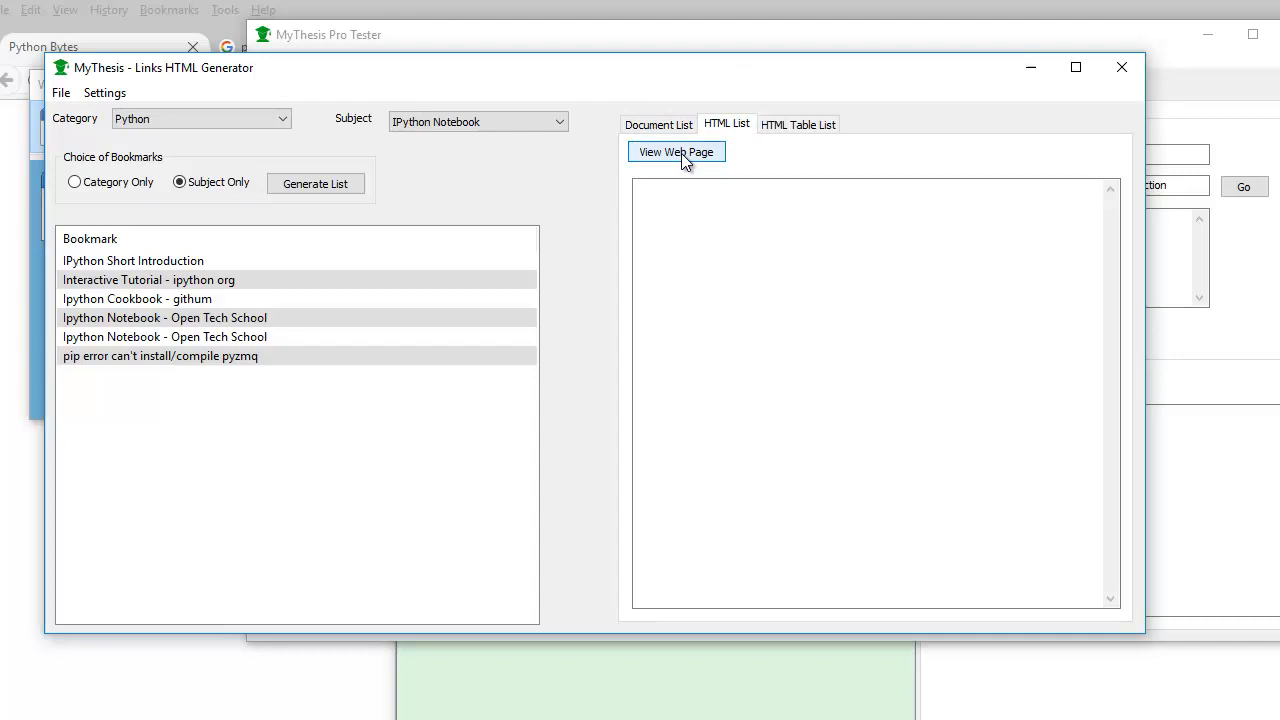
pyautogui.moveTo(376, 198)
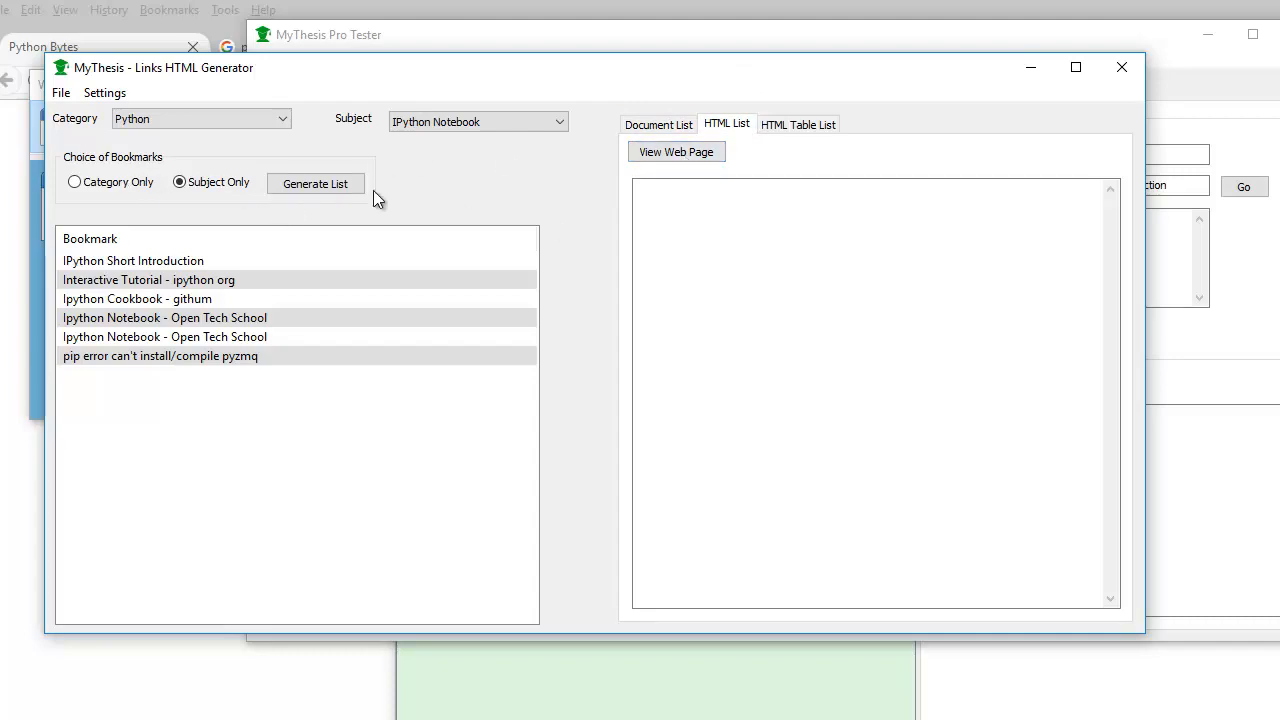
pyautogui.click(316, 184)
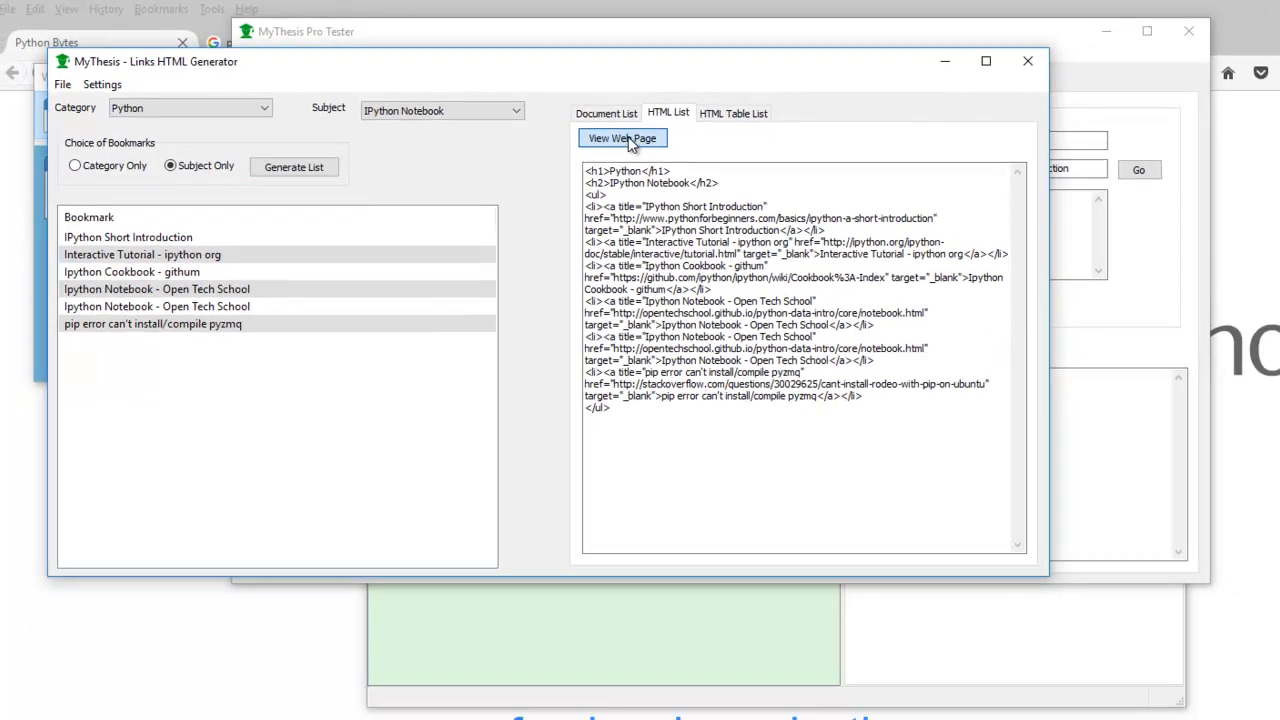
pyautogui.click(622, 138)
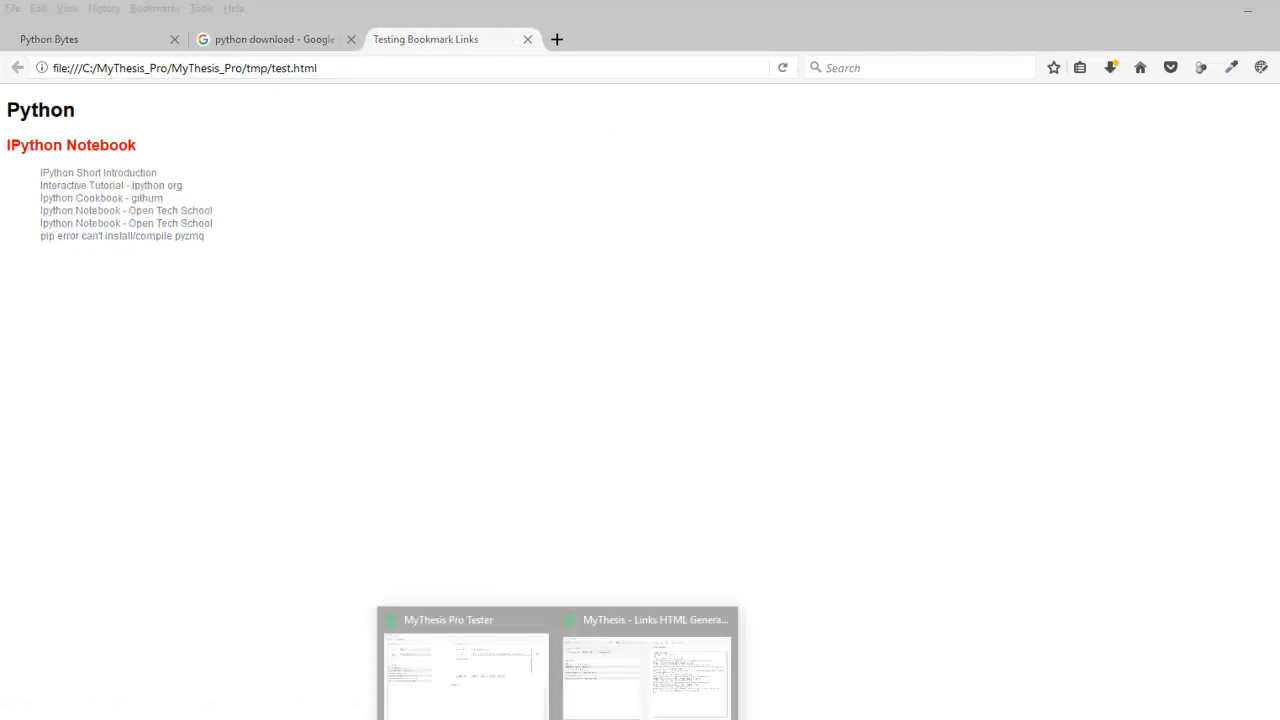
# View the HTML Table List version in the browser, then minimize MyThesis Pro Tester
pyautogui.click(646, 670)
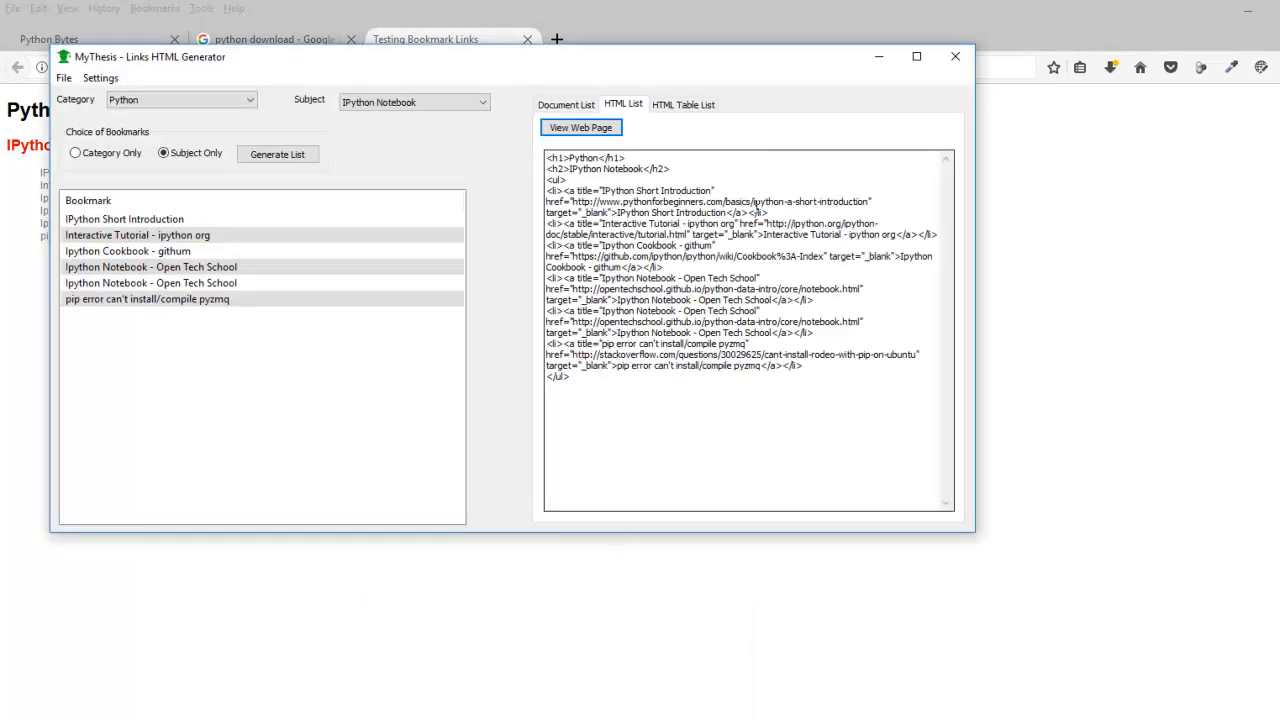
pyautogui.click(684, 104)
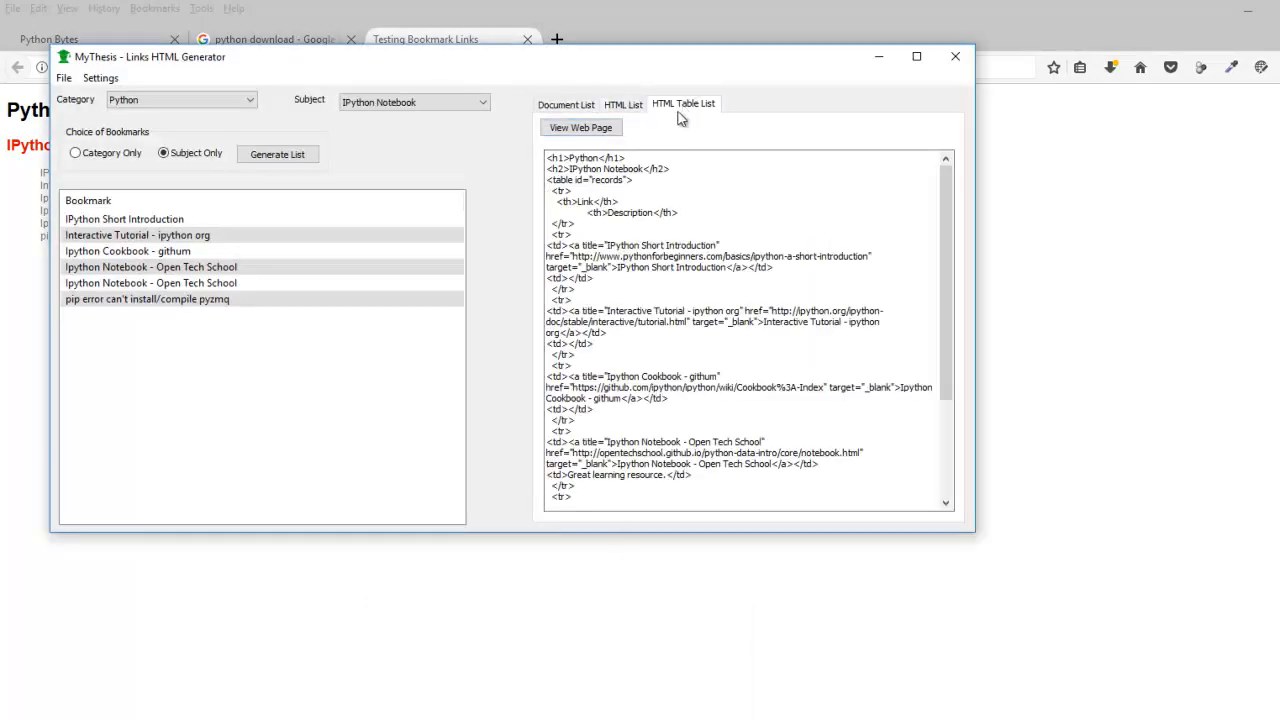
pyautogui.click(580, 128)
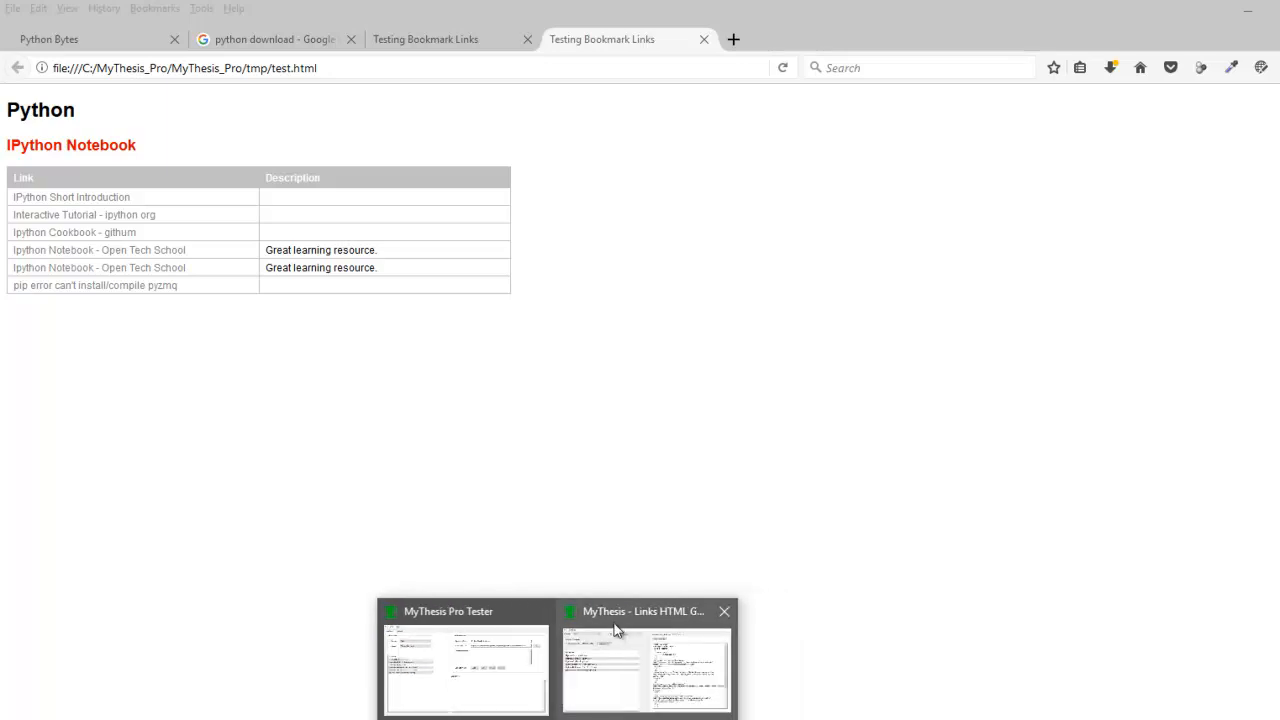
pyautogui.click(646, 660)
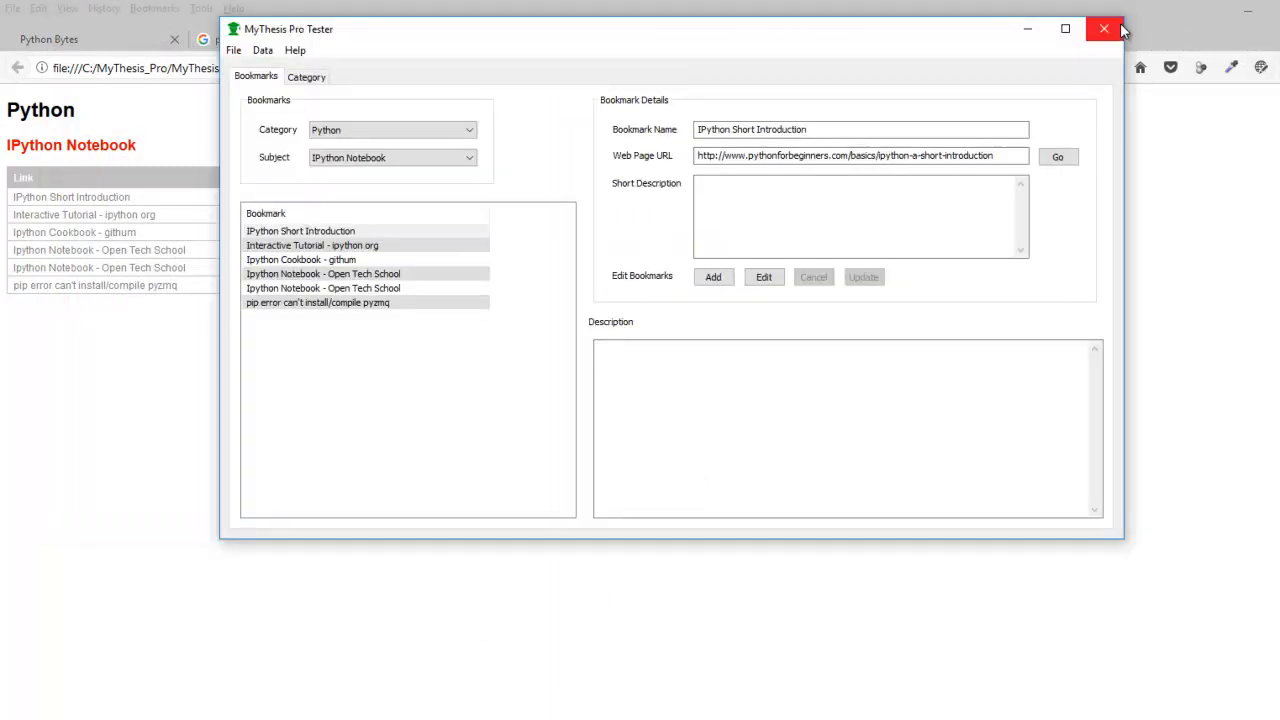
pyautogui.moveTo(1028, 30)
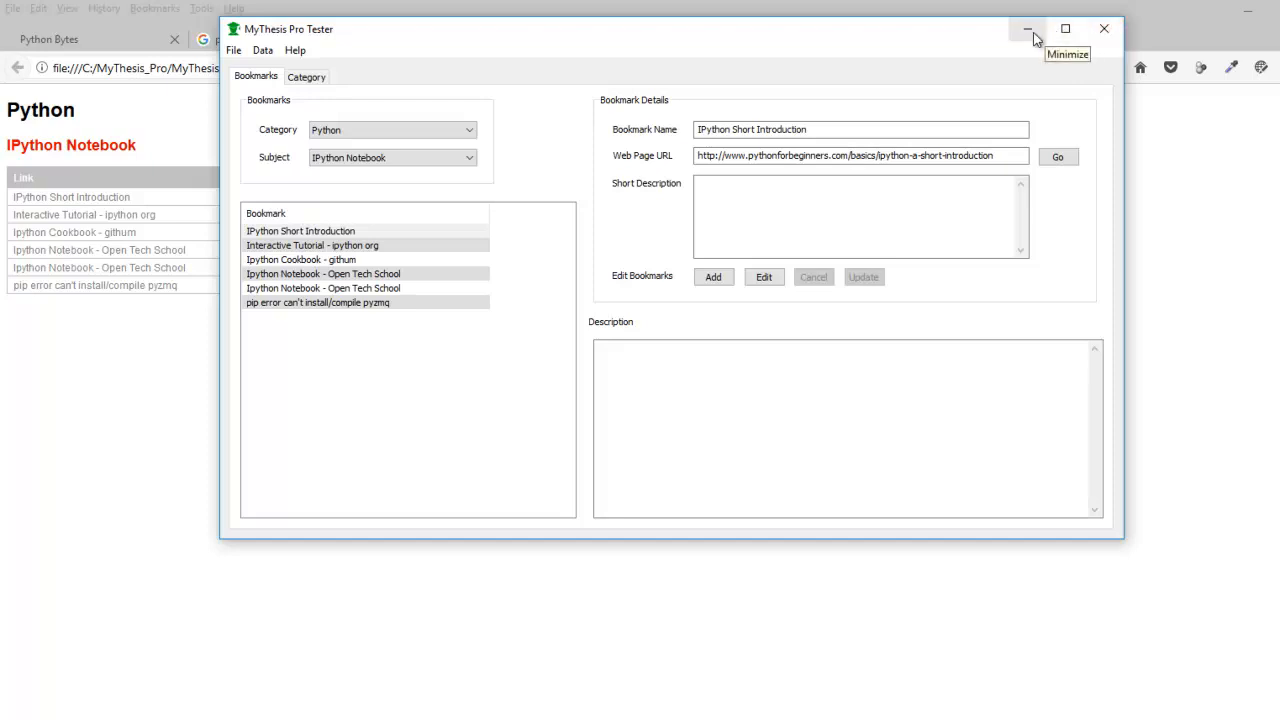
pyautogui.click(1026, 28)
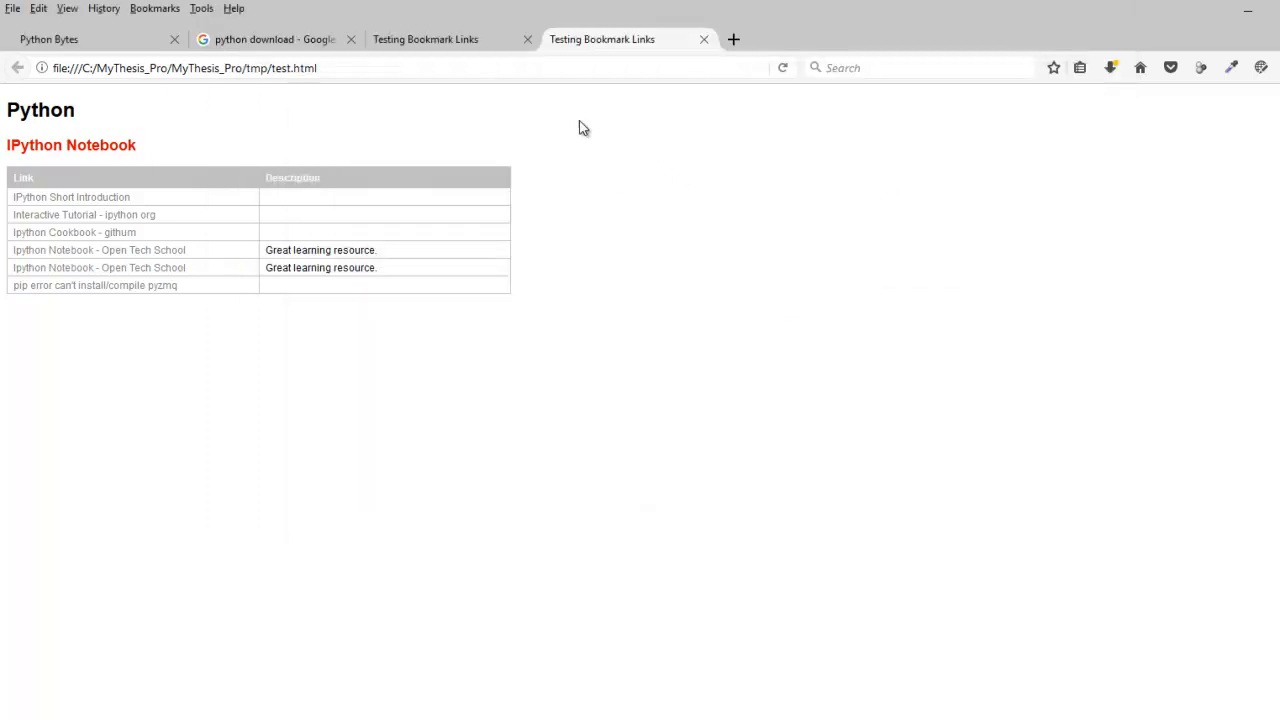
# Switch back to the XRCed editor showing mna.xrc with frameMain
pyautogui.press('F11')
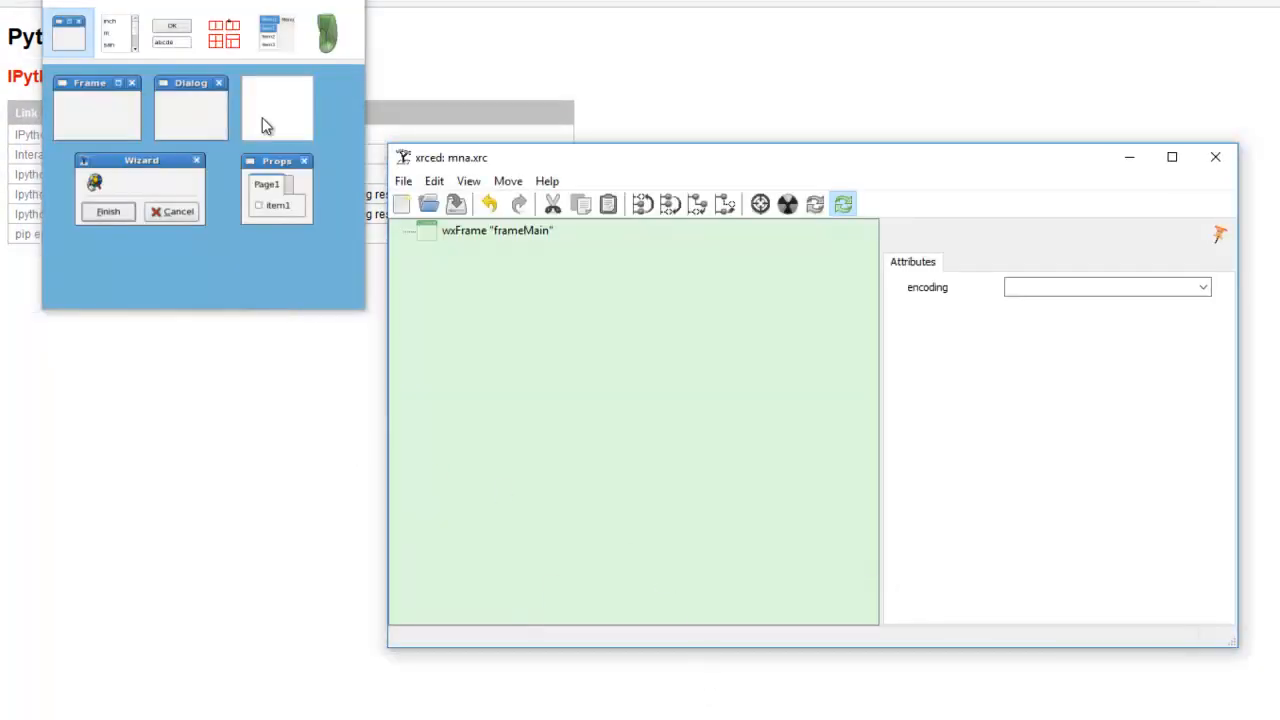
pyautogui.moveTo(476, 344)
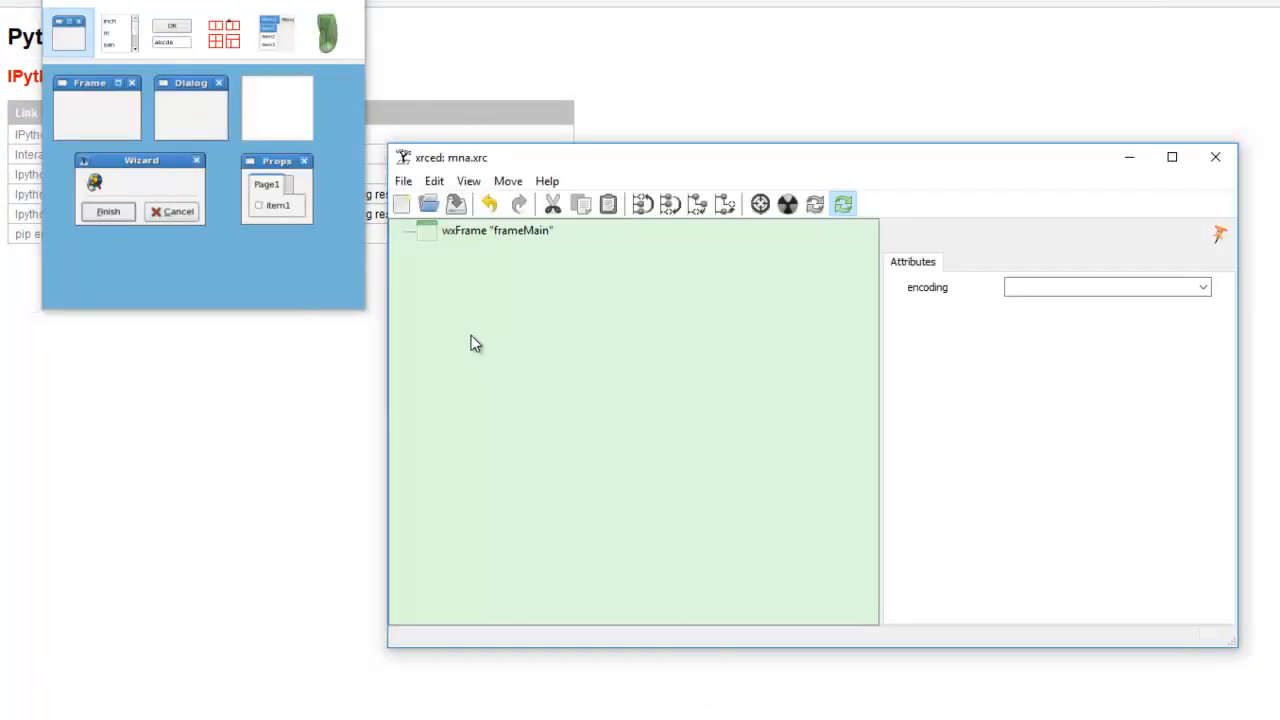
pyautogui.moveTo(384, 338)
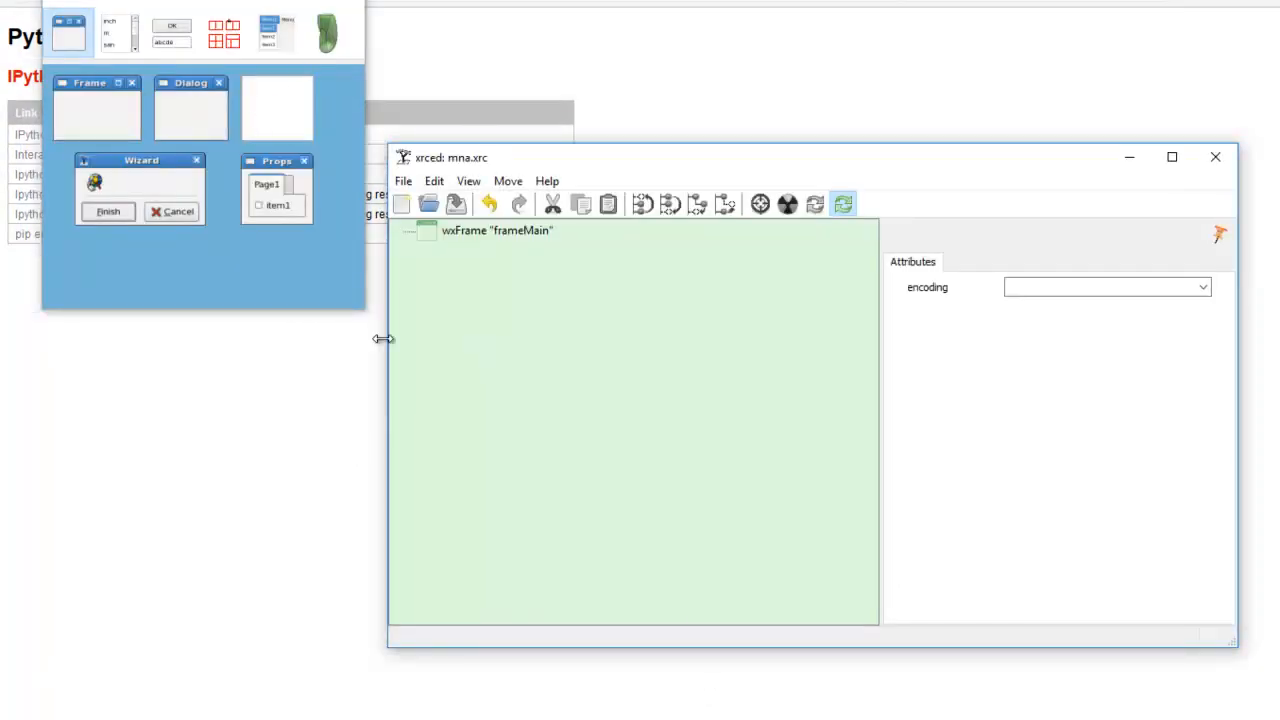
pyautogui.moveTo(614, 296)
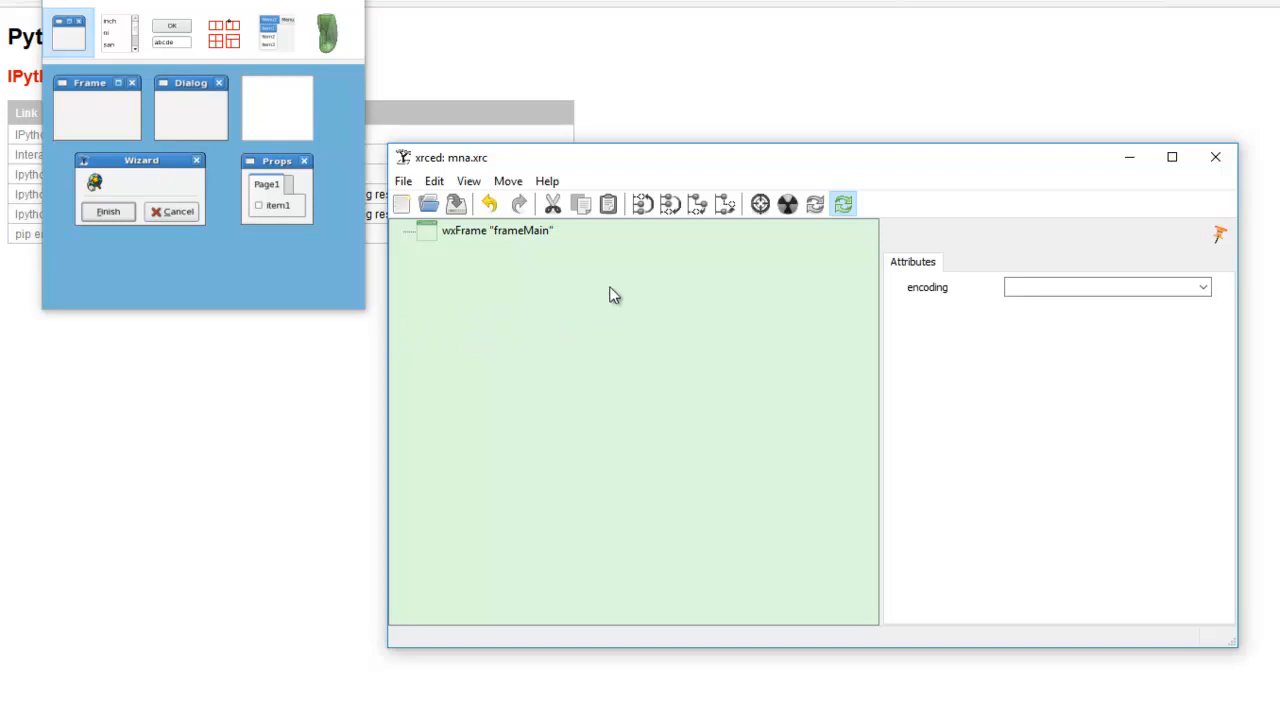